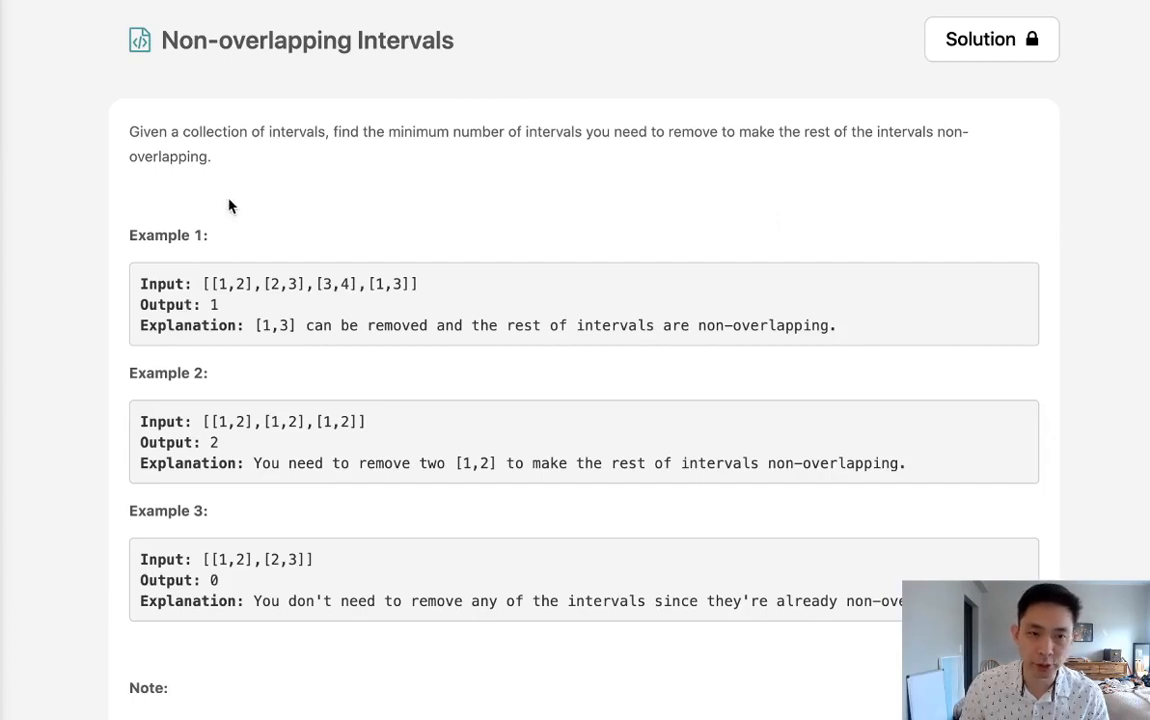
{"action": "mouse_move", "coordinate": [336, 108]}
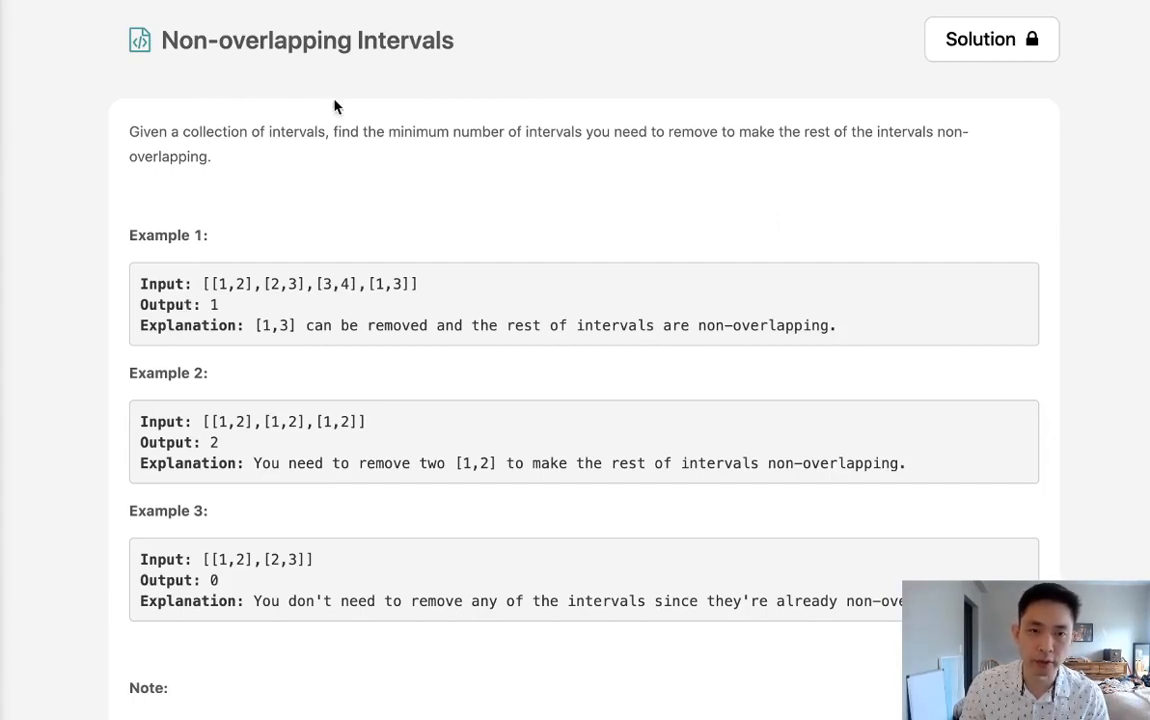
{"action": "mouse_move", "coordinate": [416, 162]}
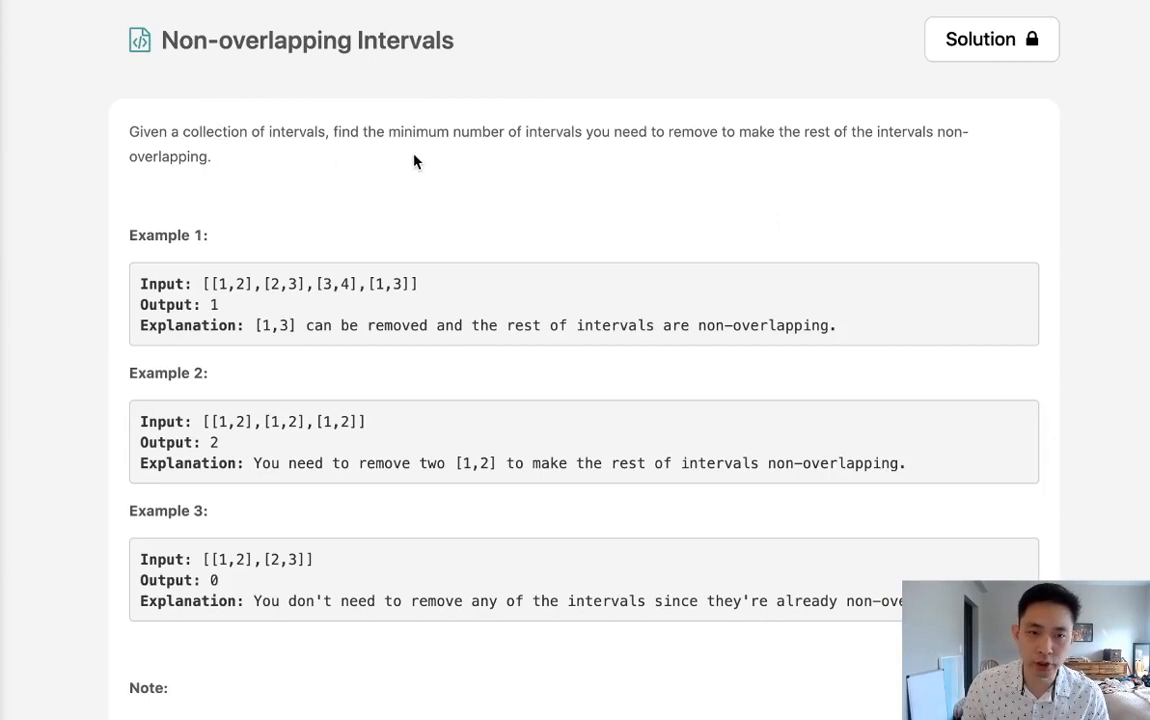
{"action": "mouse_move", "coordinate": [572, 156]}
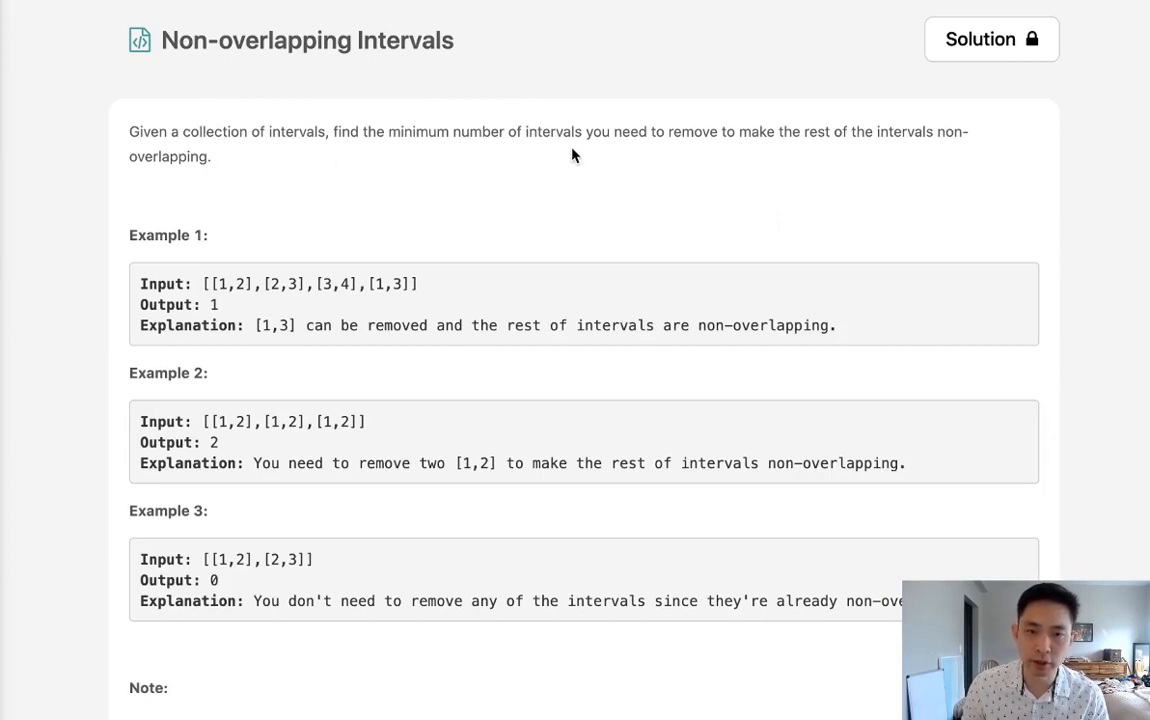
{"action": "mouse_move", "coordinate": [800, 156]}
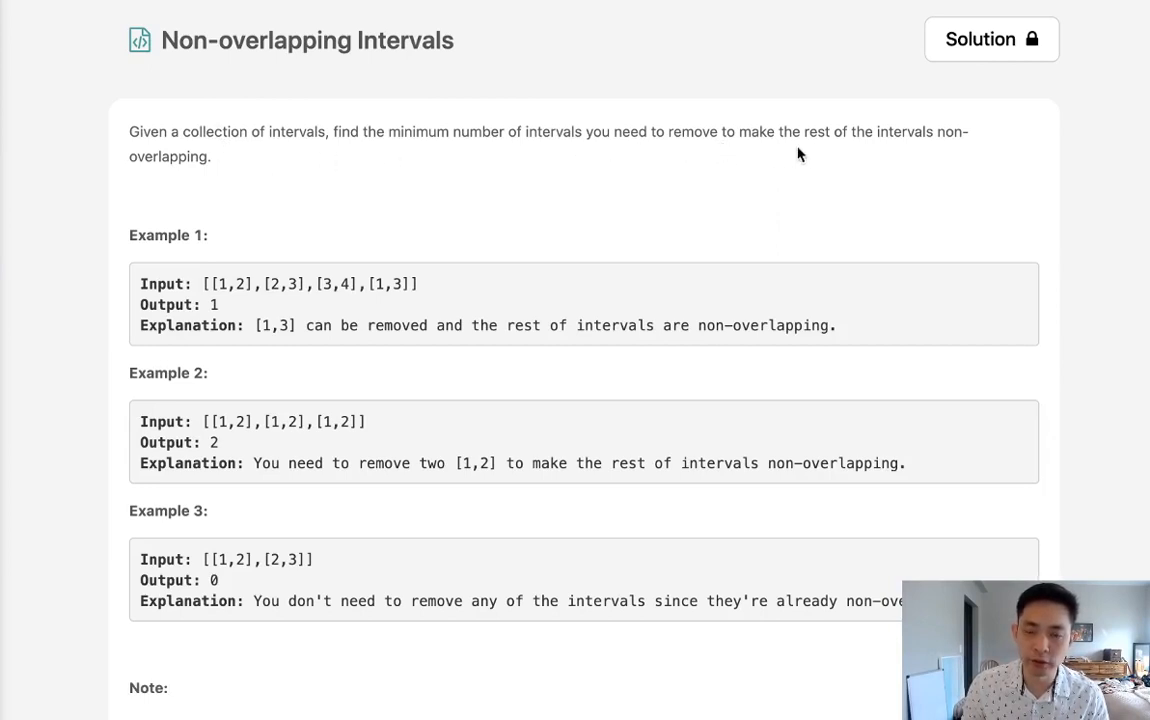
{"action": "mouse_move", "coordinate": [436, 312]}
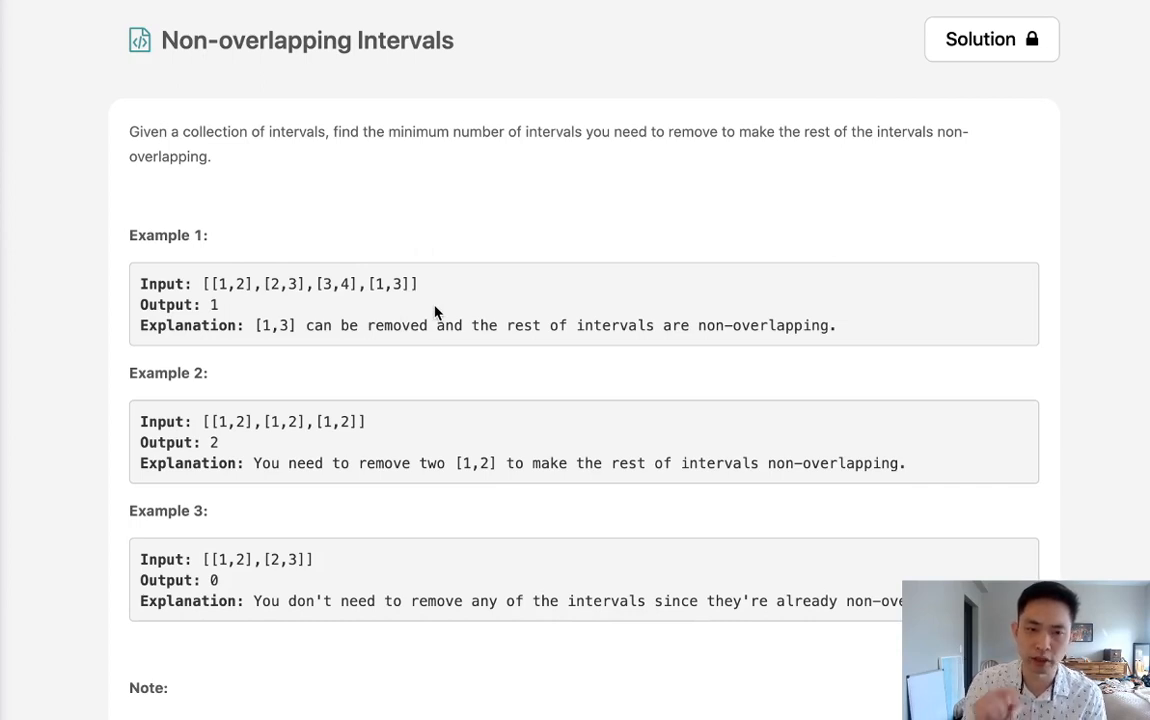
{"action": "mouse_move", "coordinate": [262, 308]}
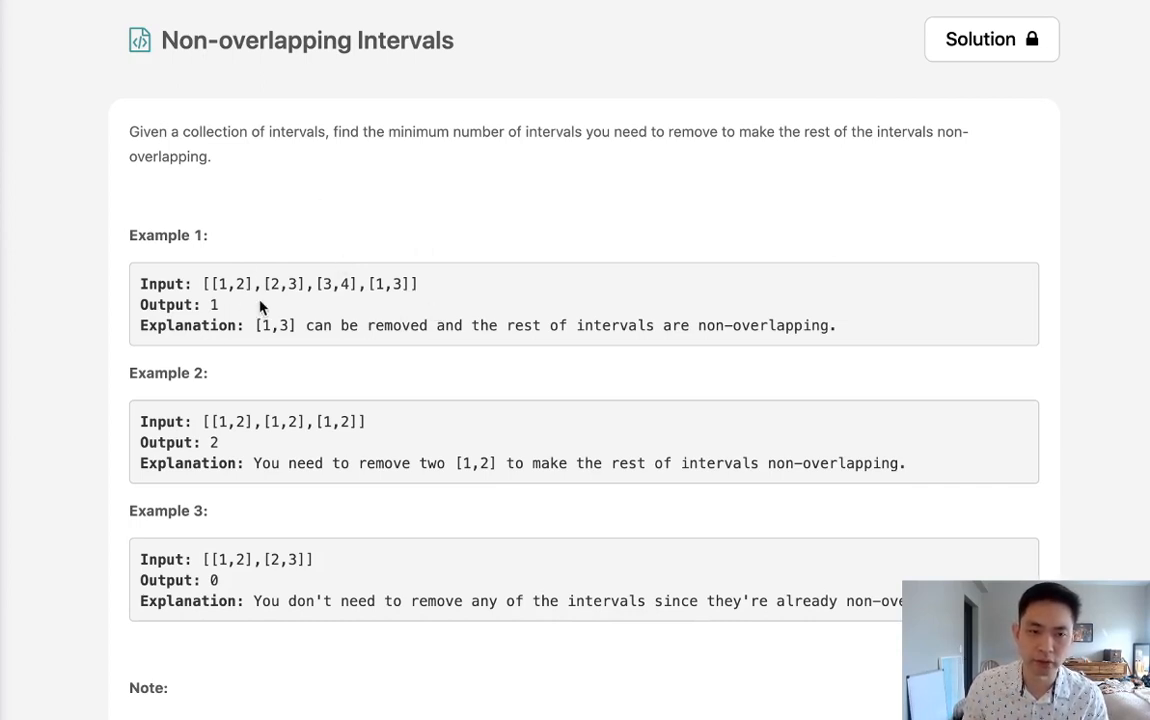
{"action": "mouse_move", "coordinate": [228, 304]}
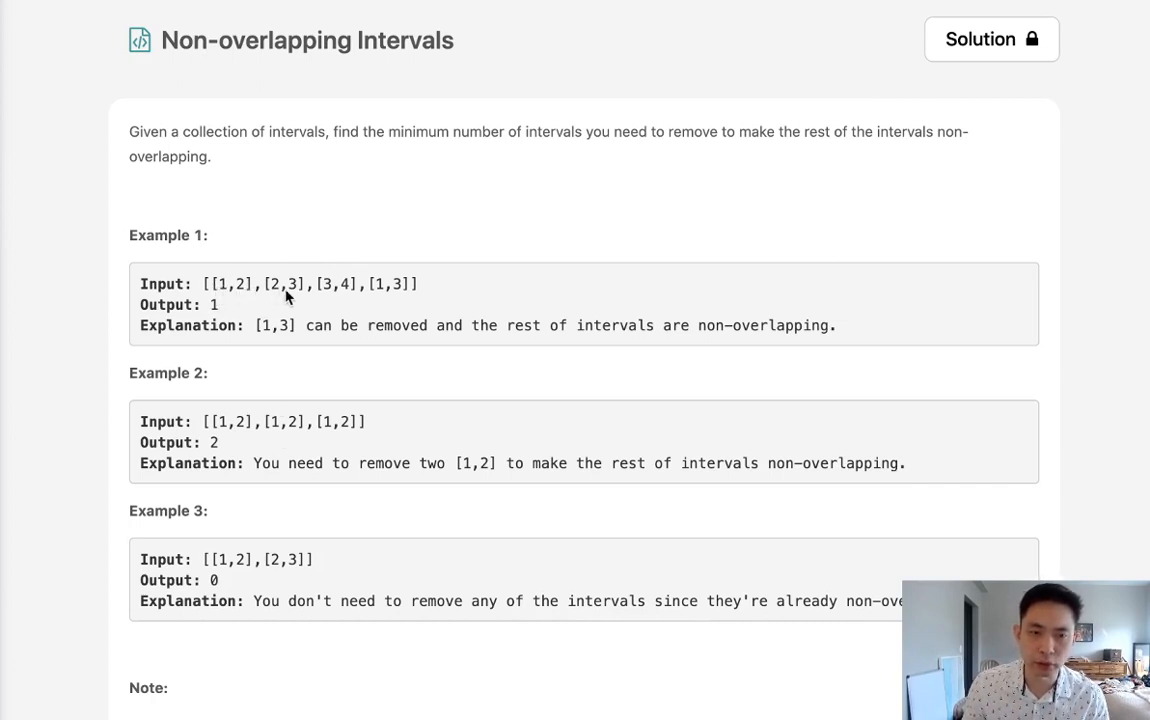
{"action": "mouse_move", "coordinate": [680, 224]}
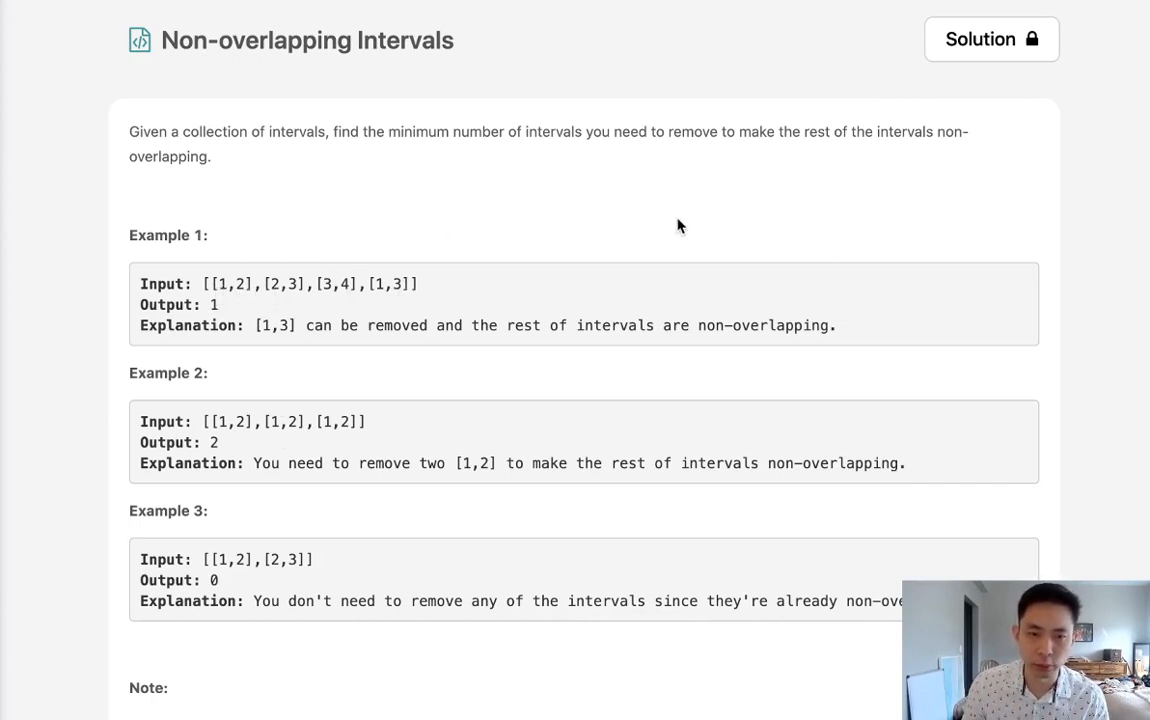
{"action": "mouse_move", "coordinate": [456, 312]}
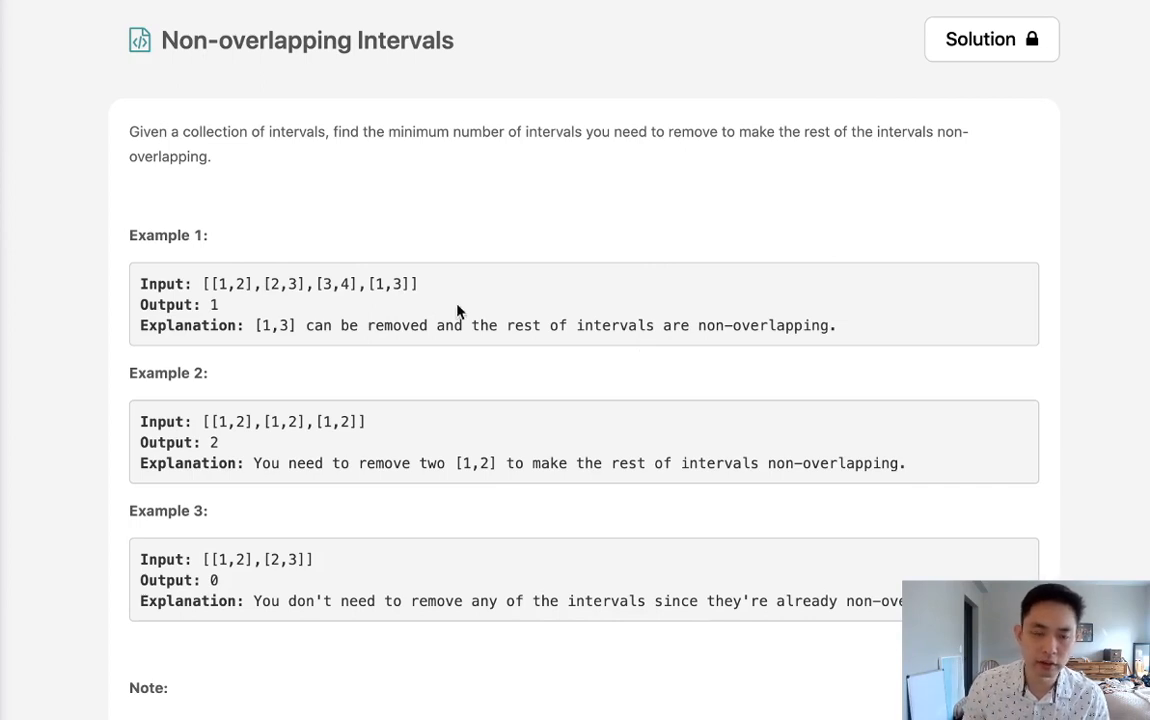
Note the example intervals [[1,2],[2,3],[3,4],[1,3]] as a comment in the editor
{"action": "scroll", "scroll_direction": "down", "scroll_amount": 3}
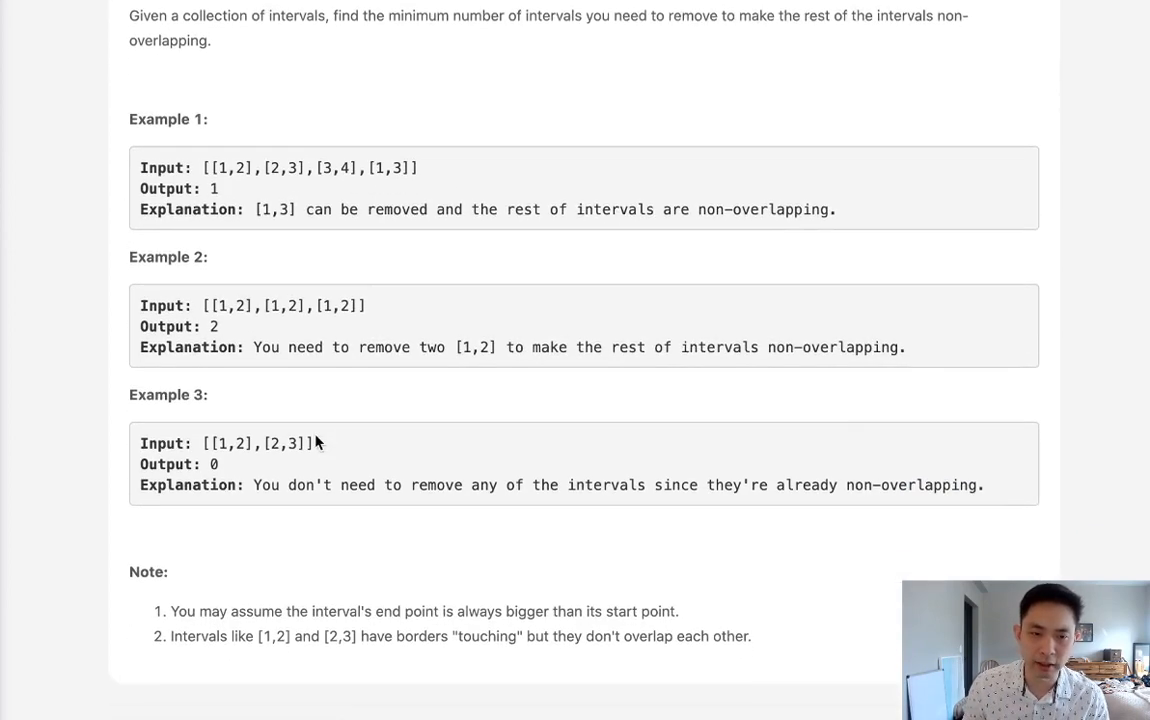
{"action": "scroll", "scroll_direction": "down", "scroll_amount": 3}
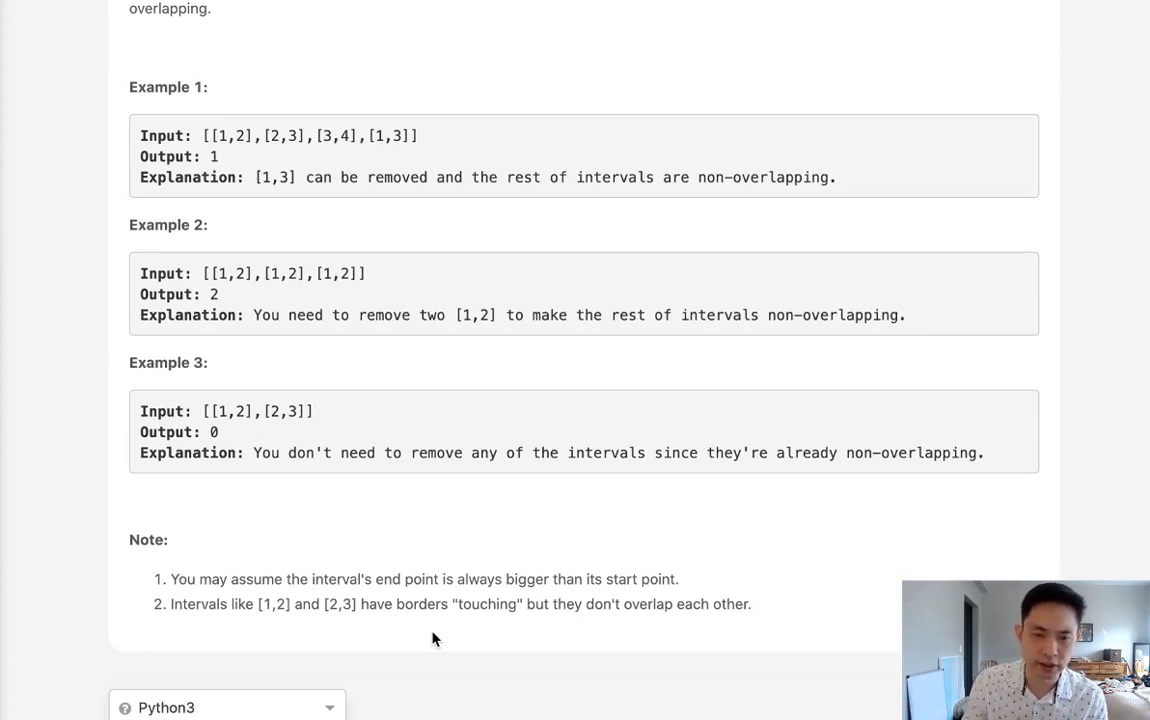
{"action": "mouse_move", "coordinate": [400, 636]}
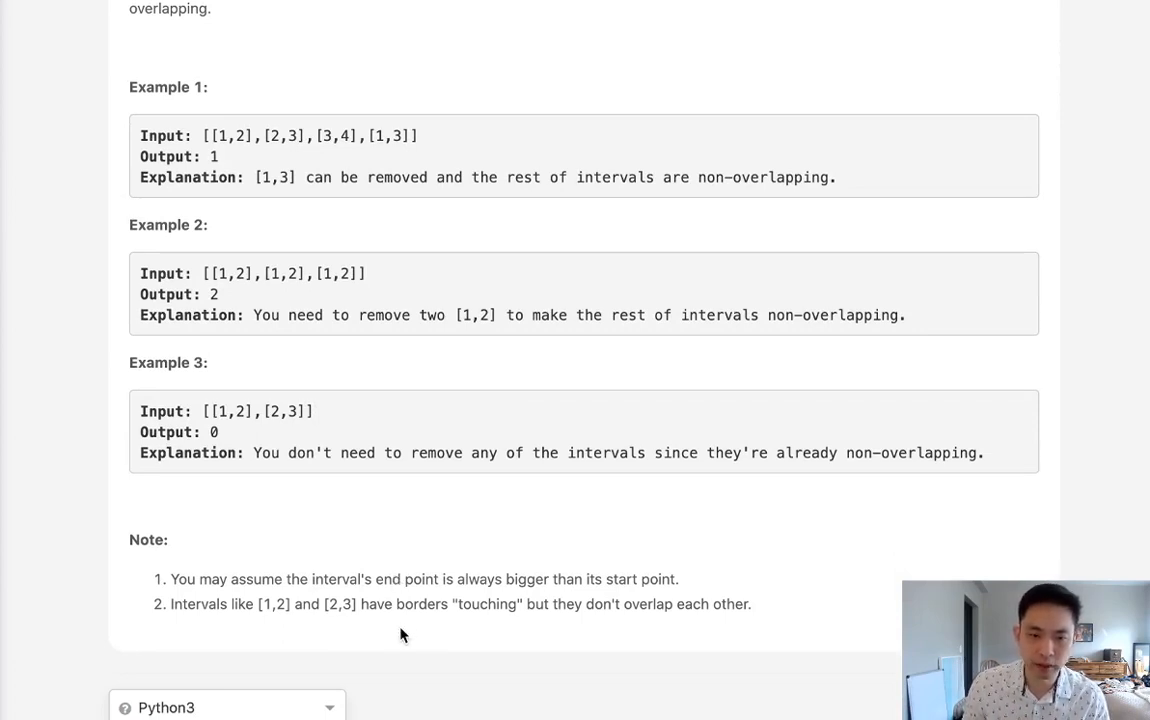
{"action": "mouse_move", "coordinate": [400, 596]}
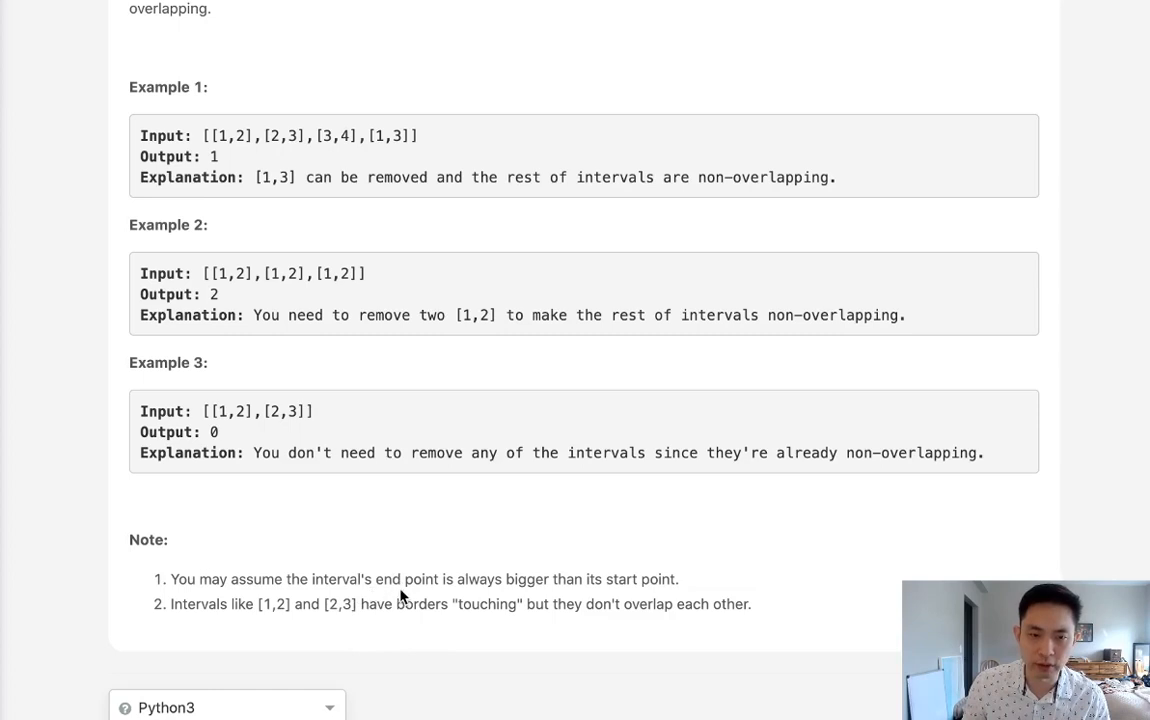
{"action": "mouse_move", "coordinate": [520, 608]}
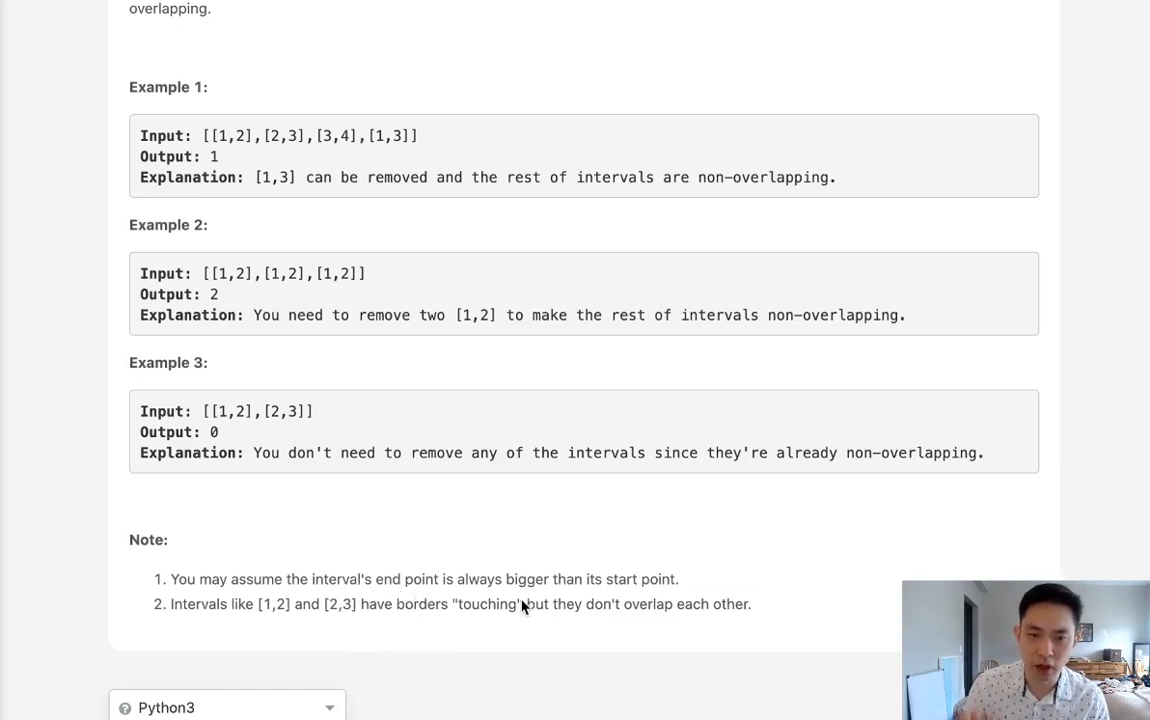
{"action": "mouse_move", "coordinate": [350, 350]}
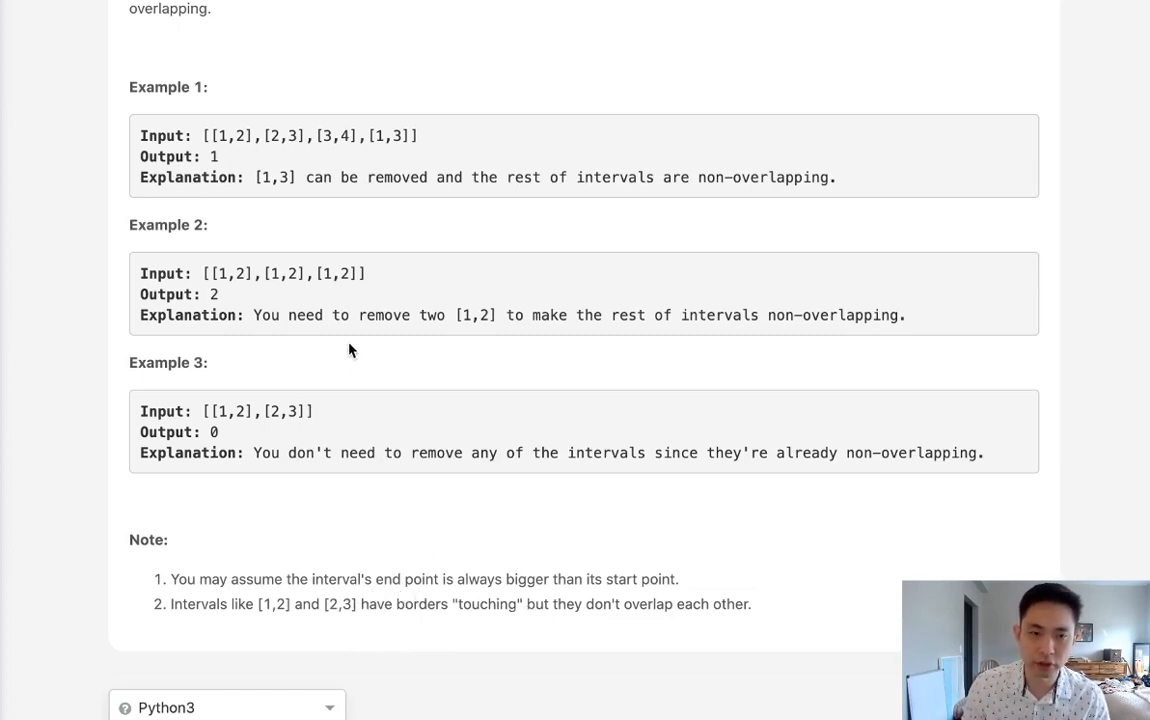
{"action": "mouse_move", "coordinate": [248, 278]}
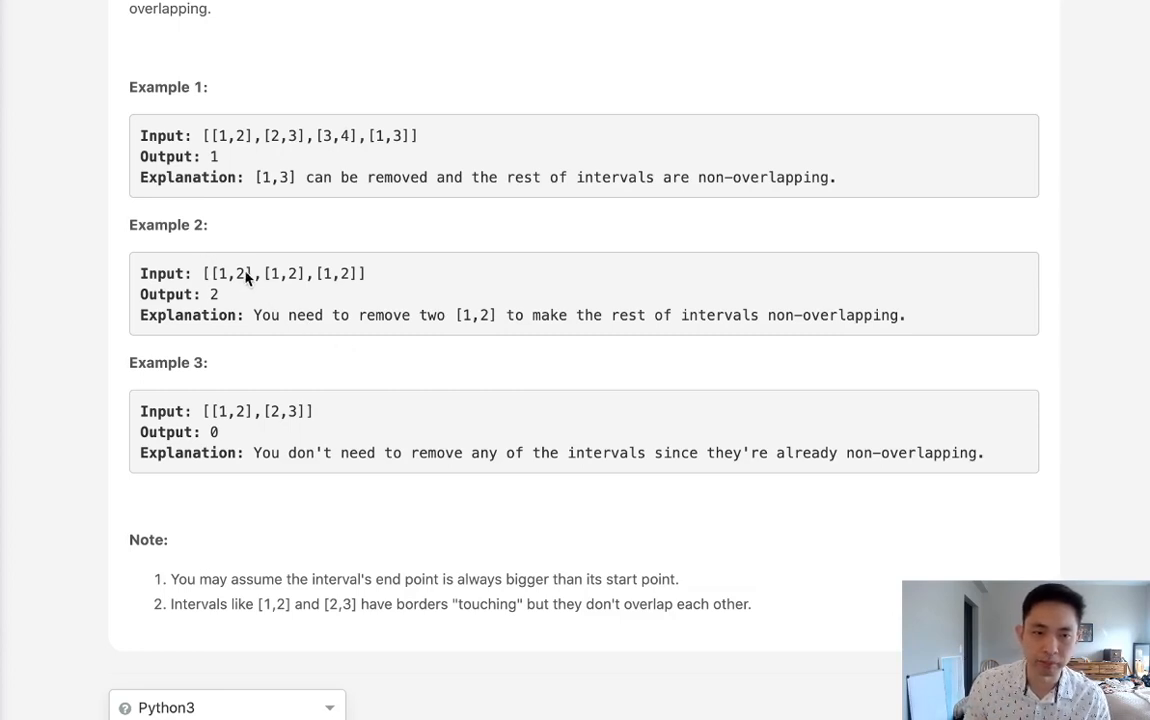
{"action": "mouse_move", "coordinate": [318, 372]}
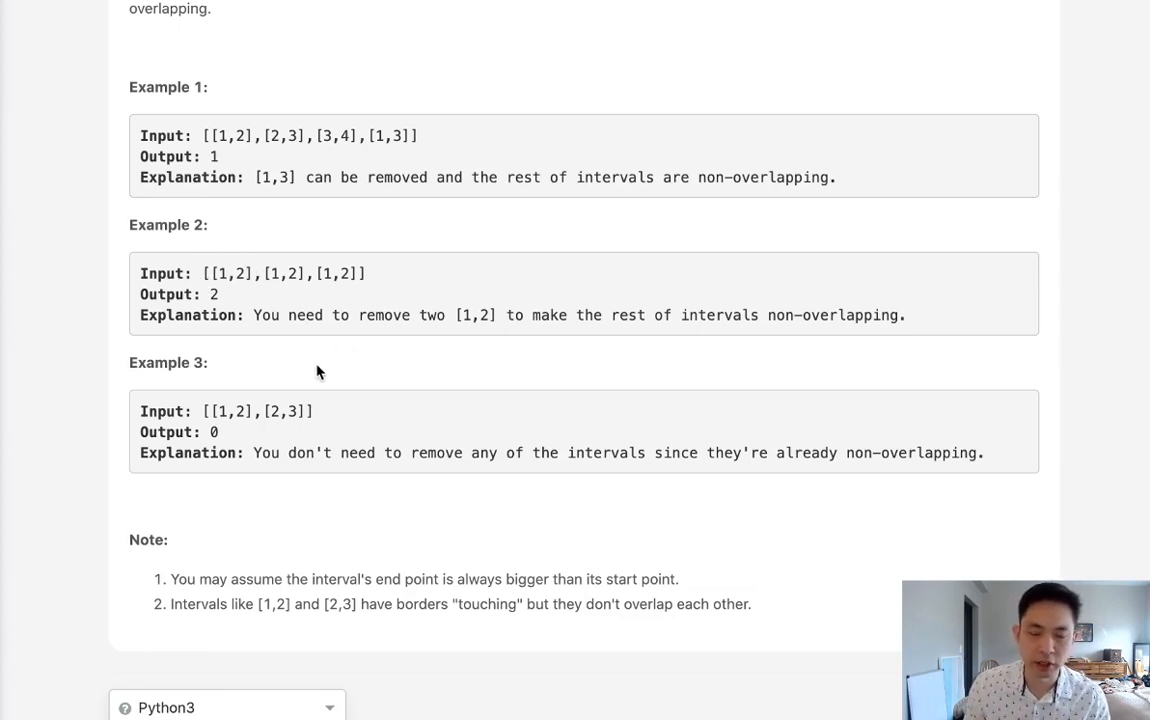
{"action": "mouse_move", "coordinate": [336, 500]}
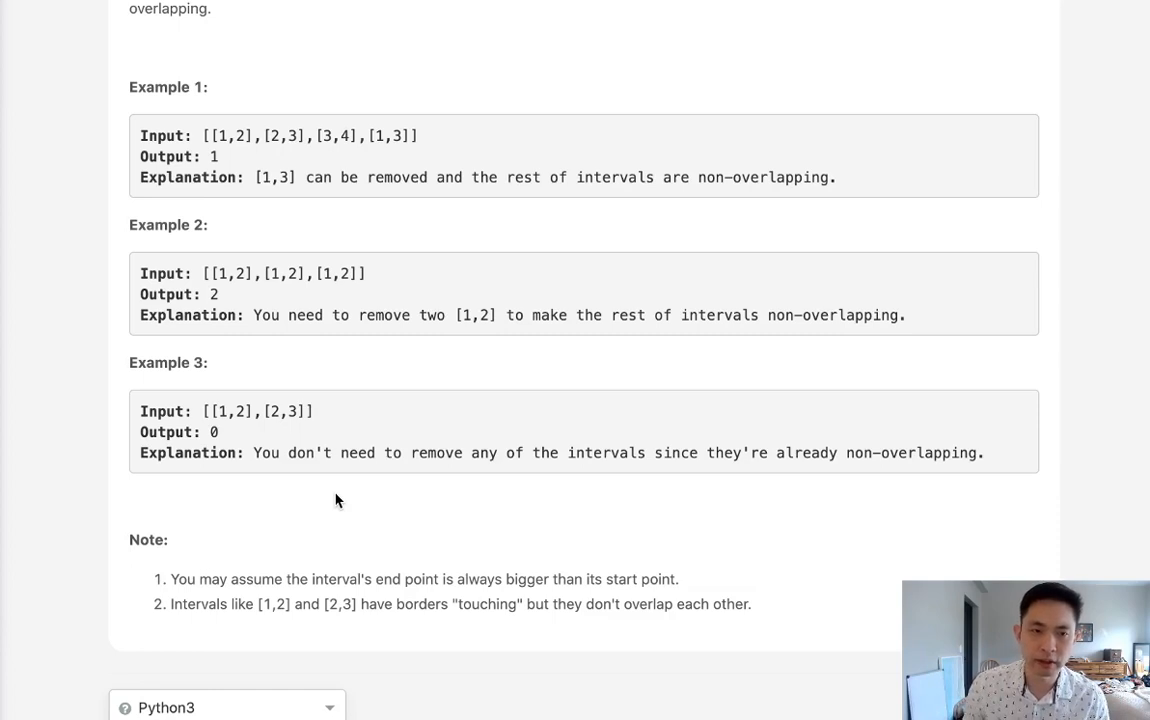
{"action": "mouse_move", "coordinate": [304, 148]}
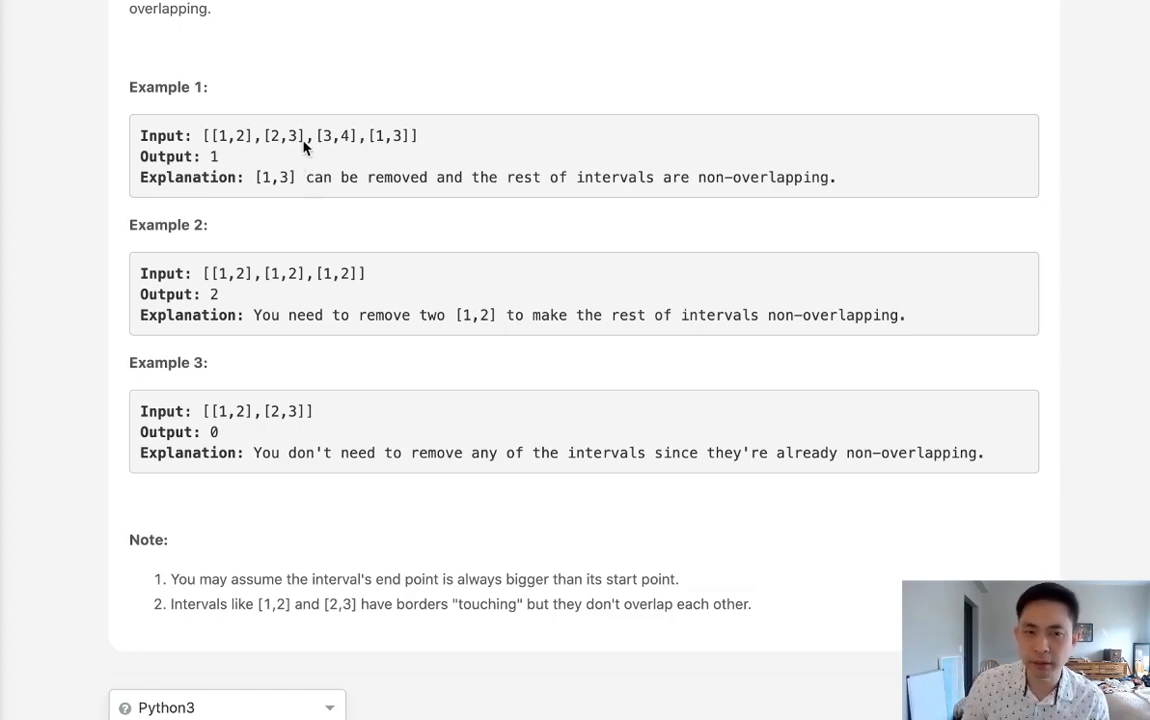
{"action": "mouse_move", "coordinate": [218, 148]}
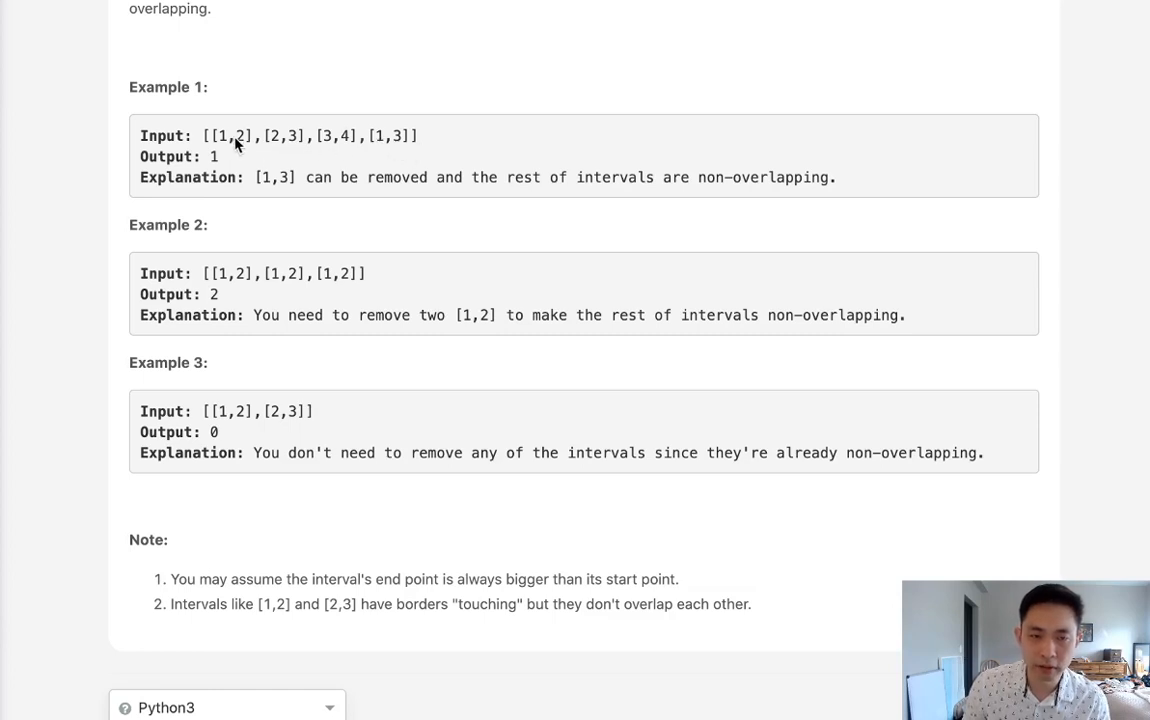
{"action": "mouse_move", "coordinate": [292, 150]}
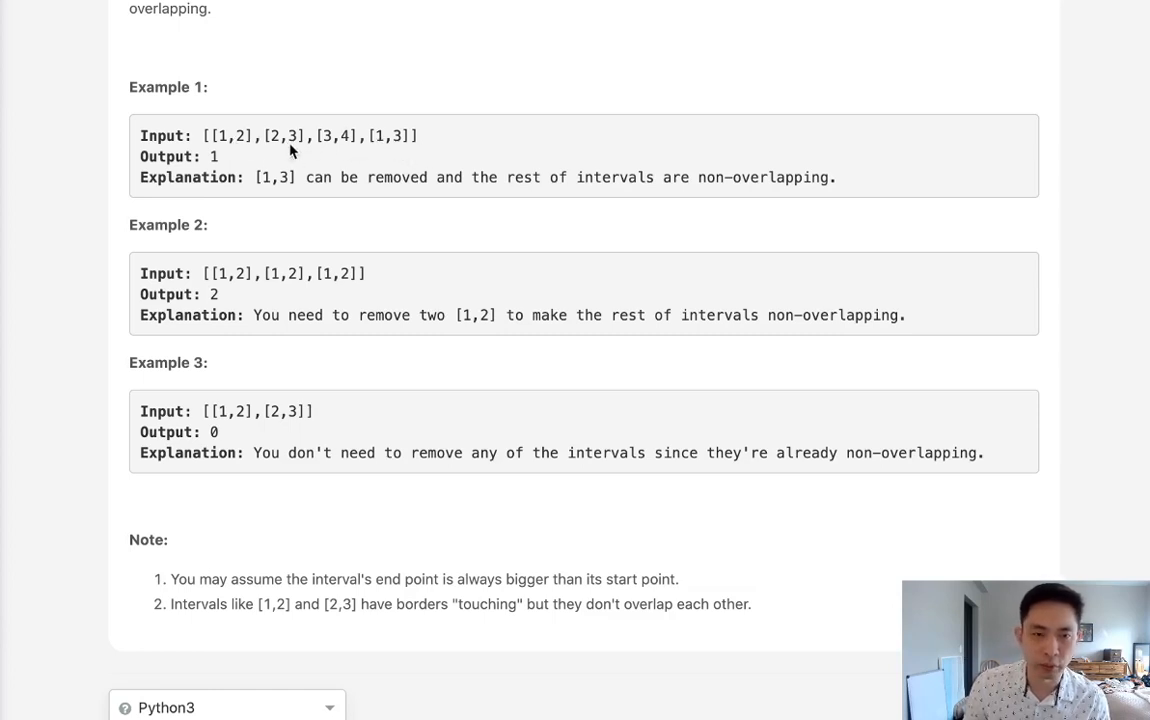
{"action": "mouse_move", "coordinate": [348, 152]}
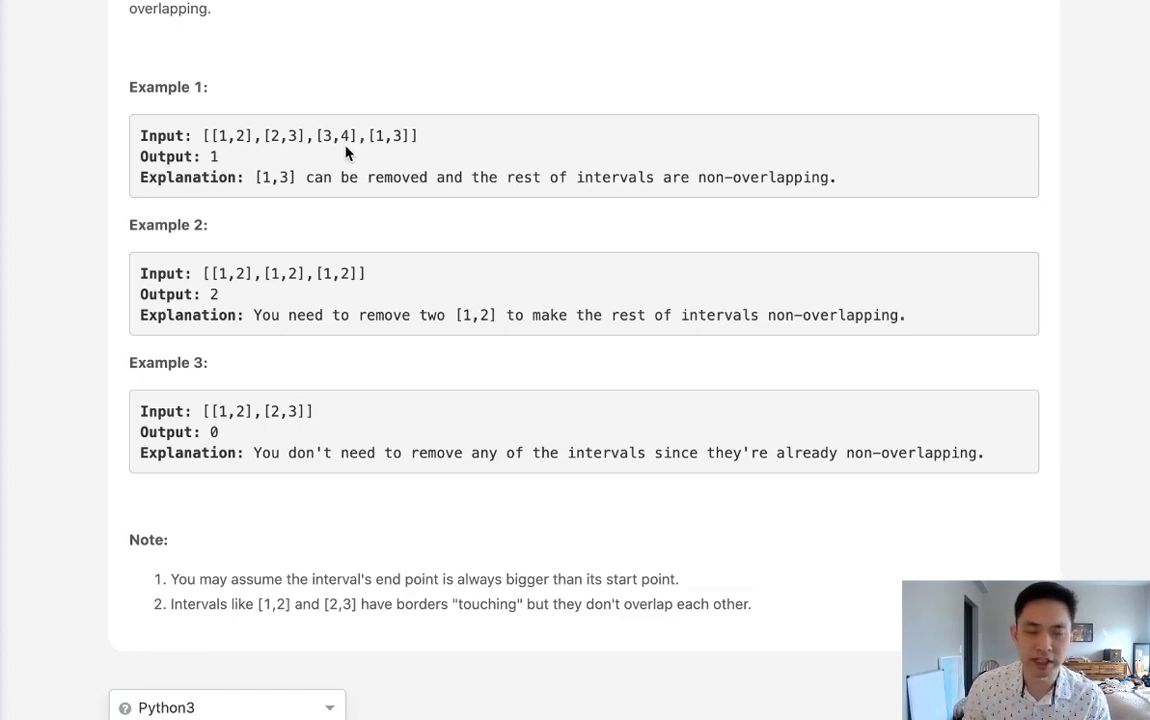
{"action": "mouse_move", "coordinate": [342, 192]}
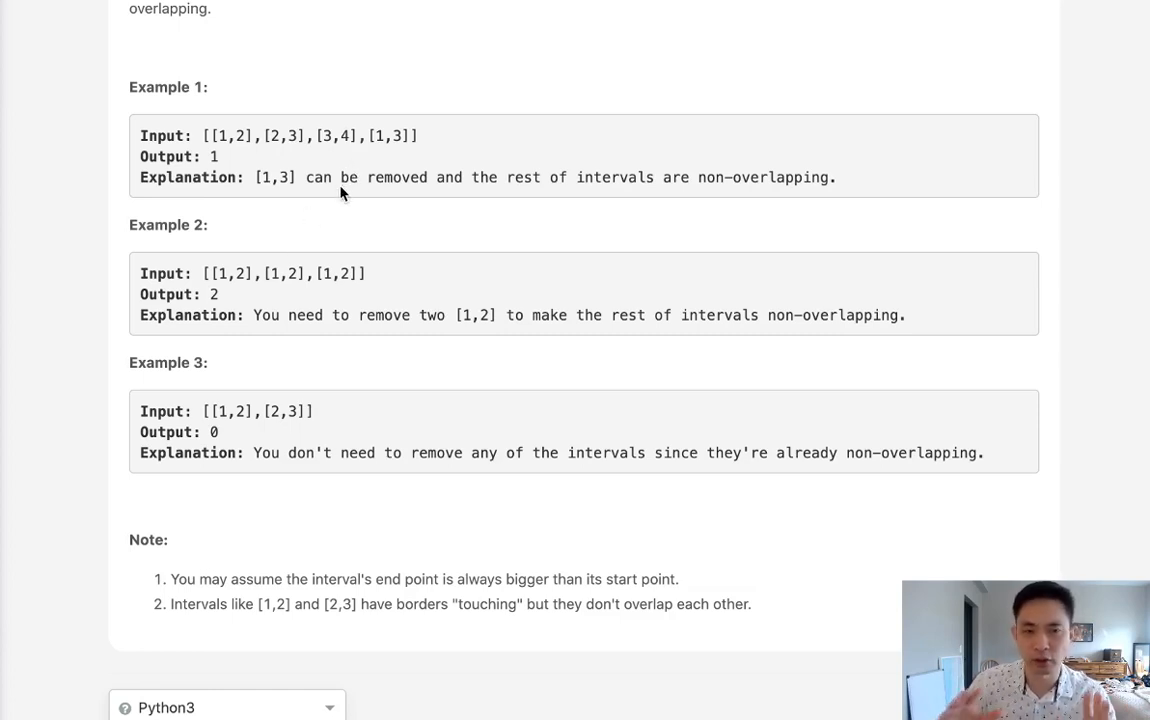
{"action": "mouse_move", "coordinate": [470, 164]}
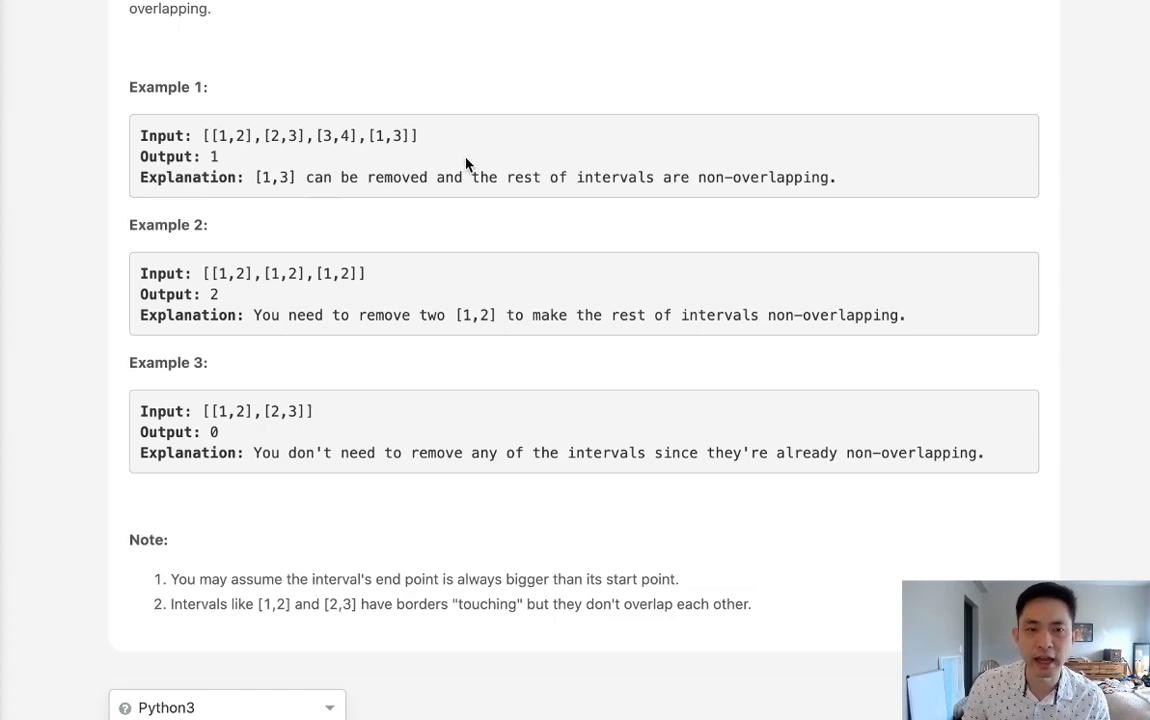
{"action": "mouse_move", "coordinate": [616, 168]}
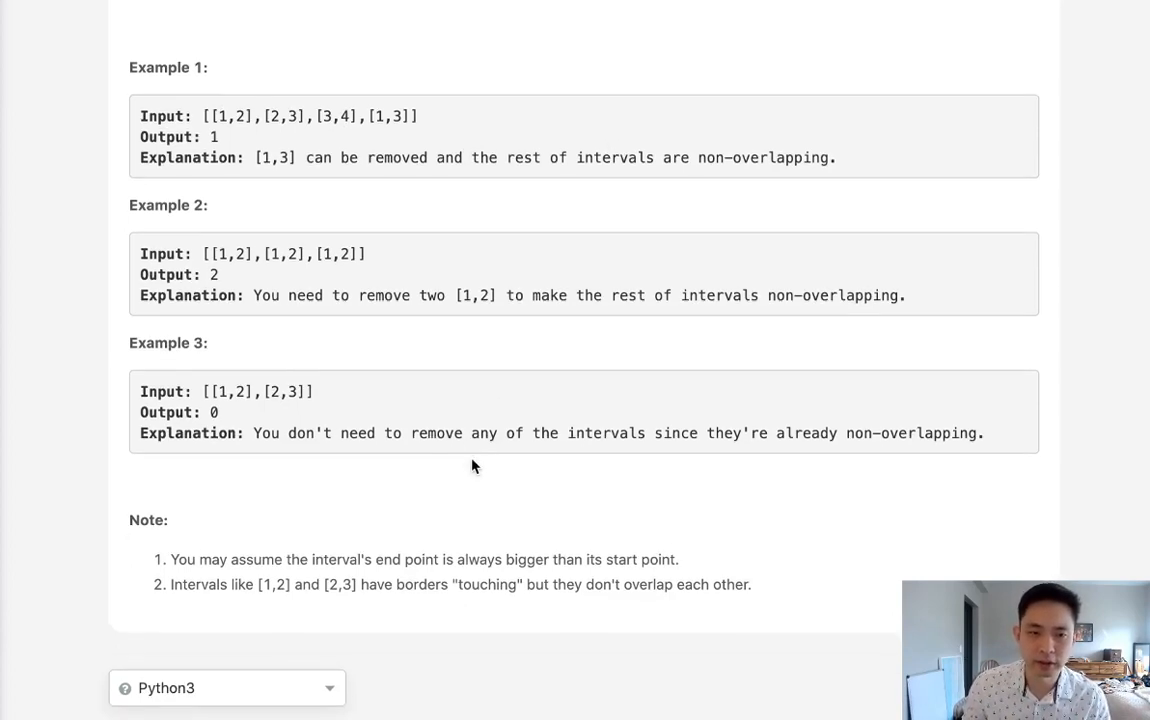
{"action": "scroll", "scroll_direction": "down", "scroll_amount": 3}
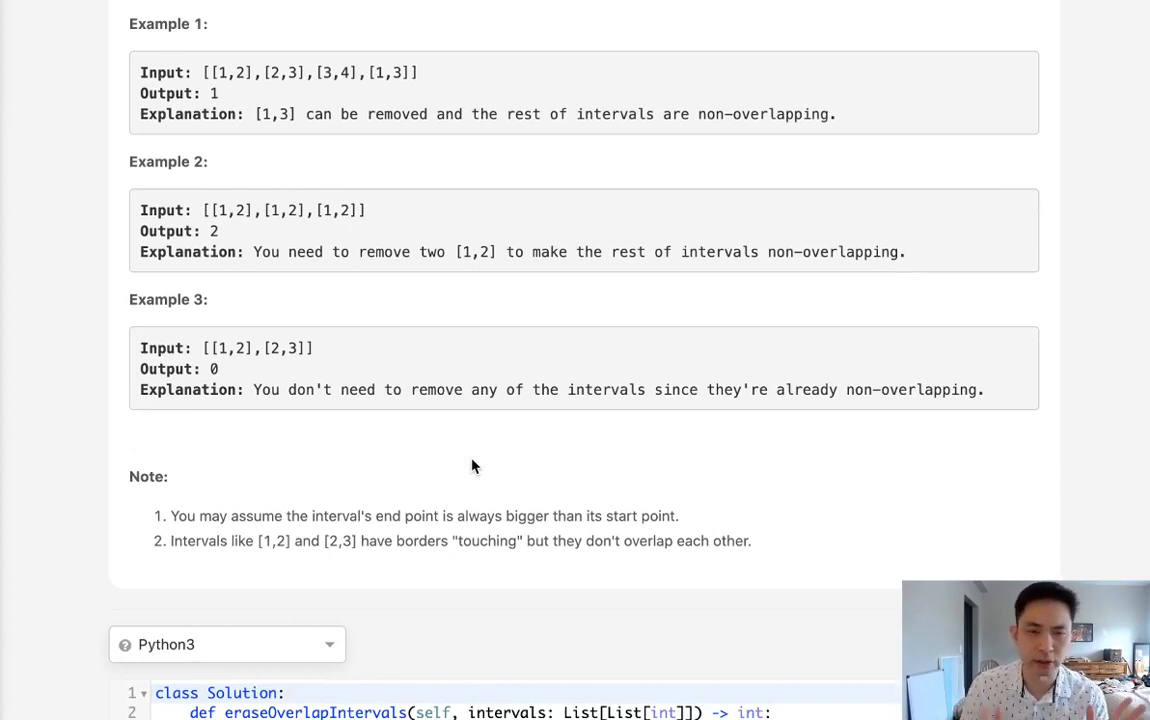
{"action": "mouse_move", "coordinate": [460, 420]}
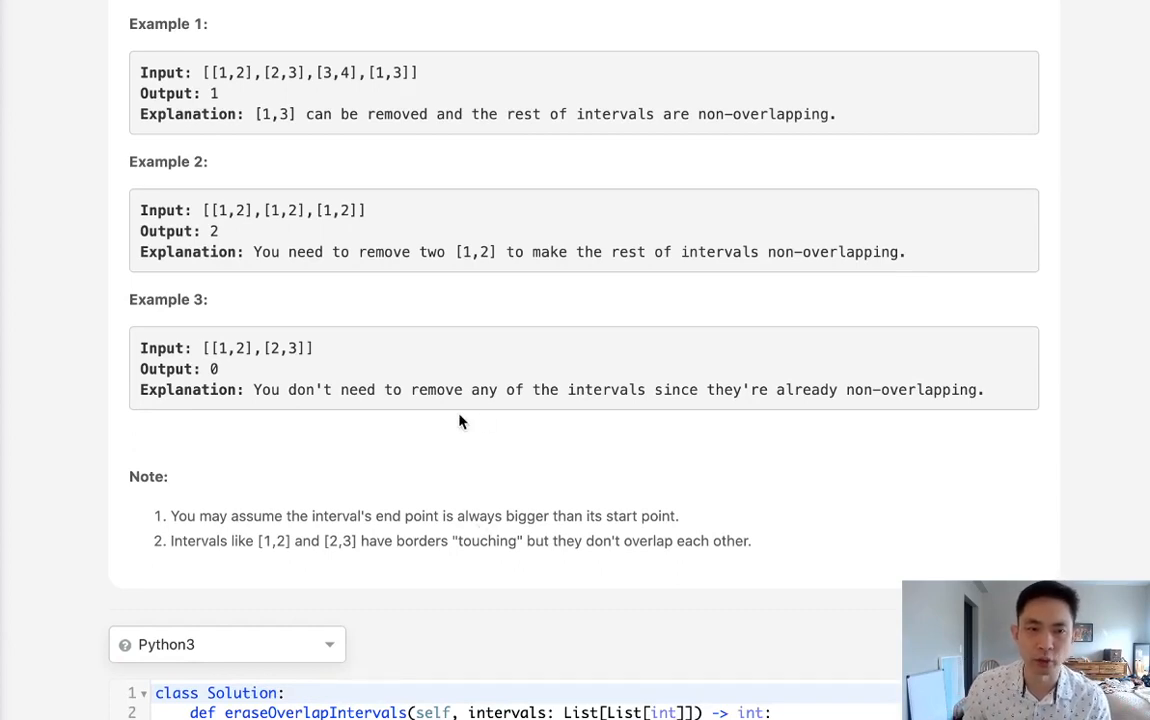
{"action": "mouse_move", "coordinate": [456, 462]}
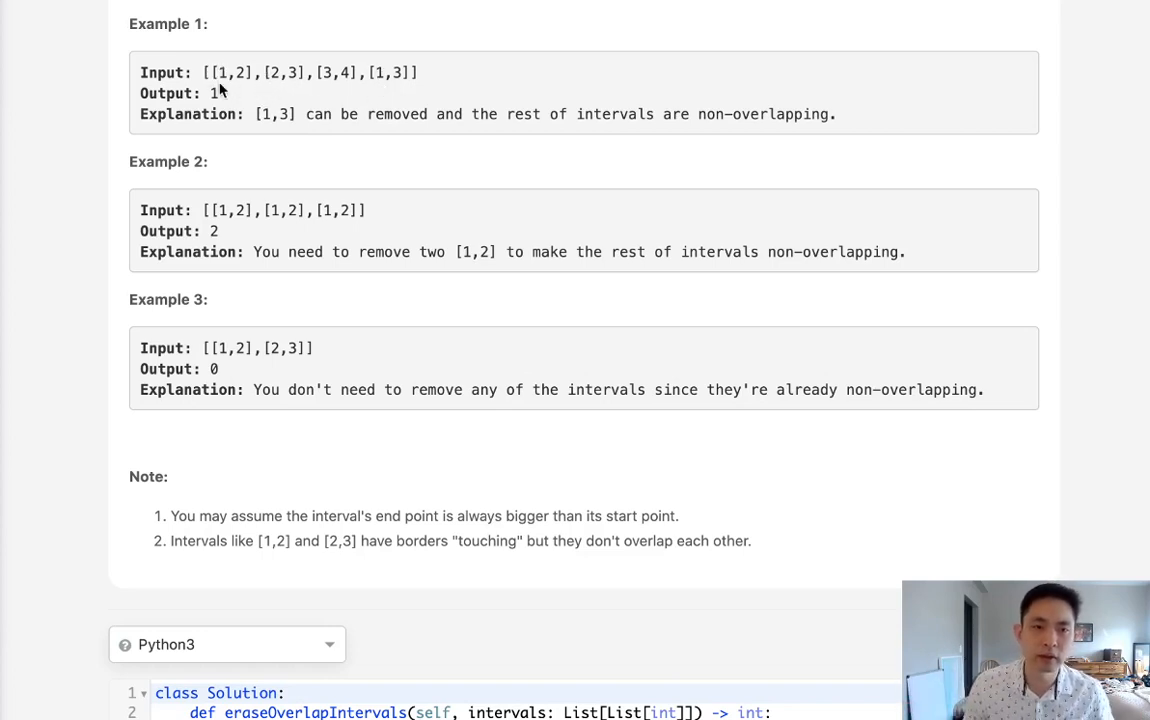
{"action": "mouse_move", "coordinate": [392, 230]}
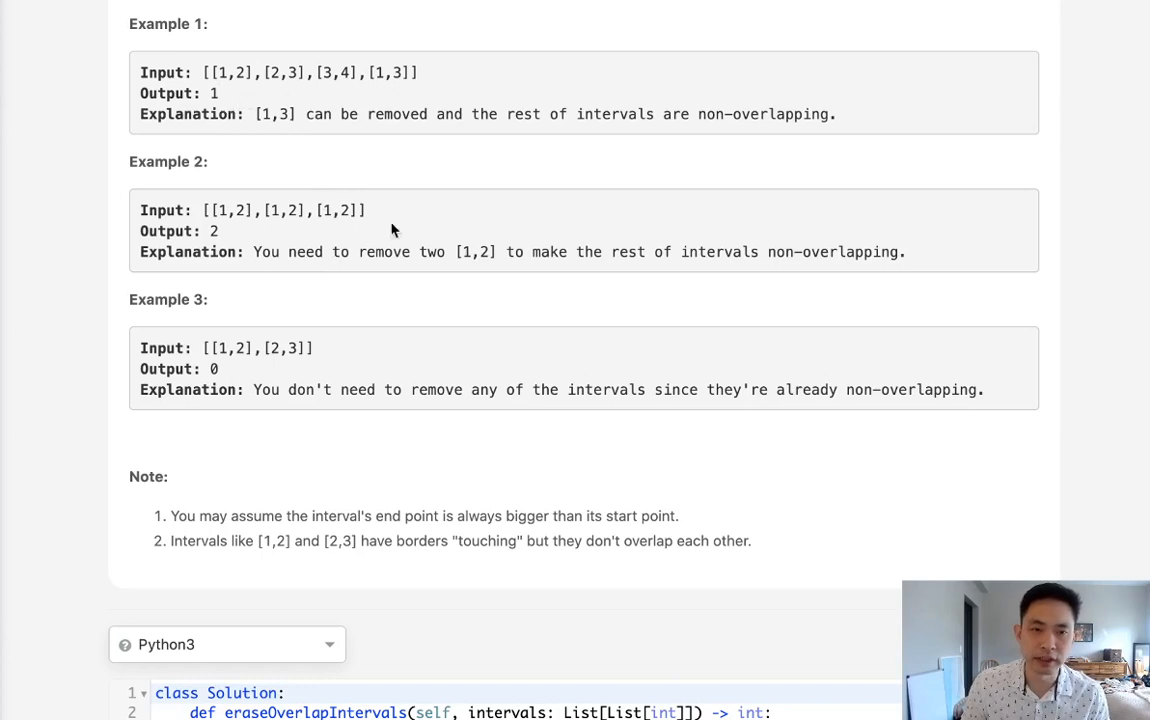
{"action": "mouse_move", "coordinate": [404, 248]}
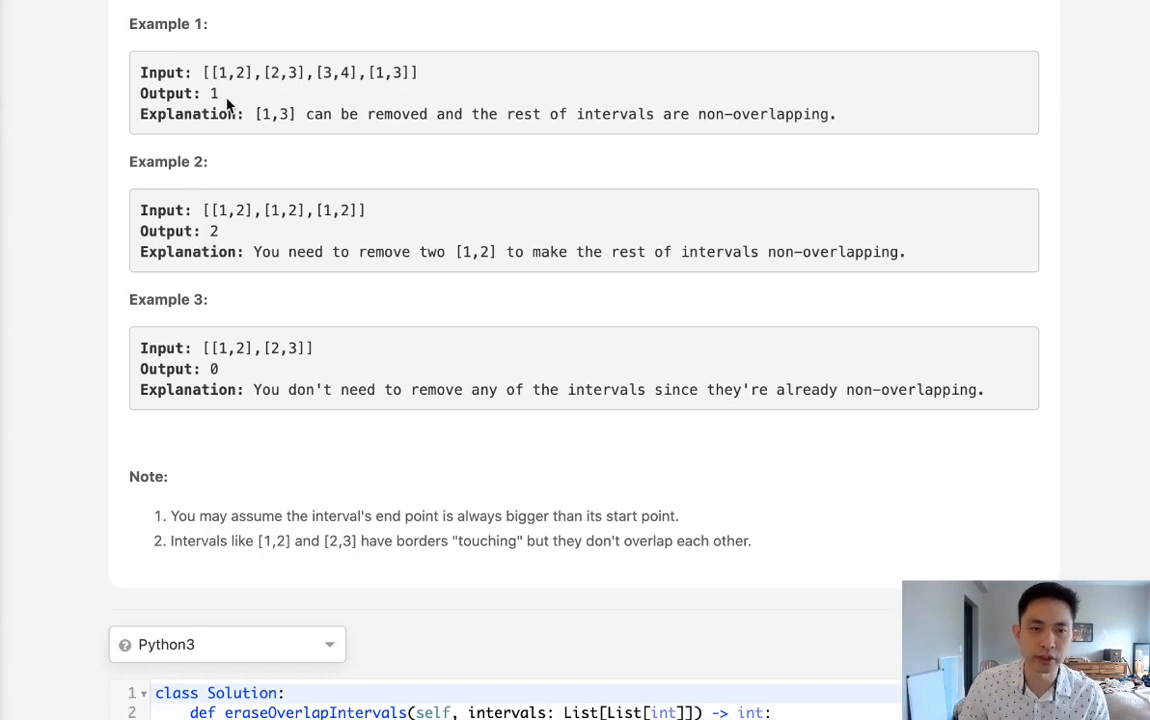
{"action": "mouse_move", "coordinate": [290, 172]}
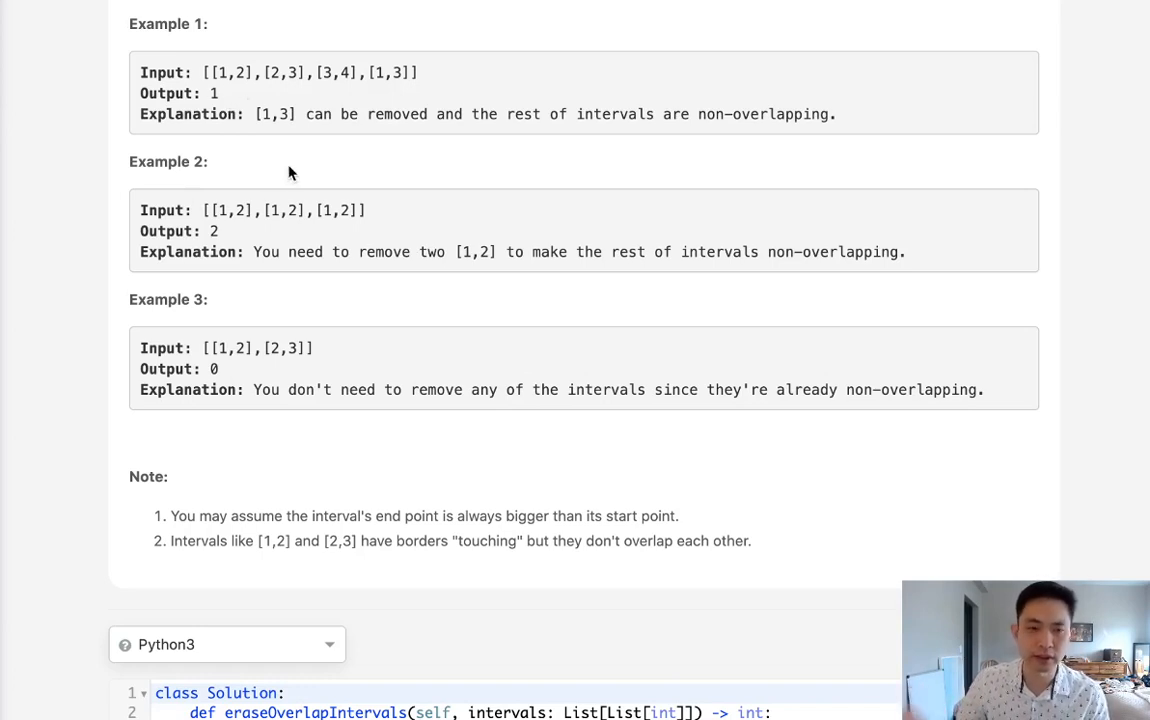
{"action": "mouse_move", "coordinate": [204, 72]}
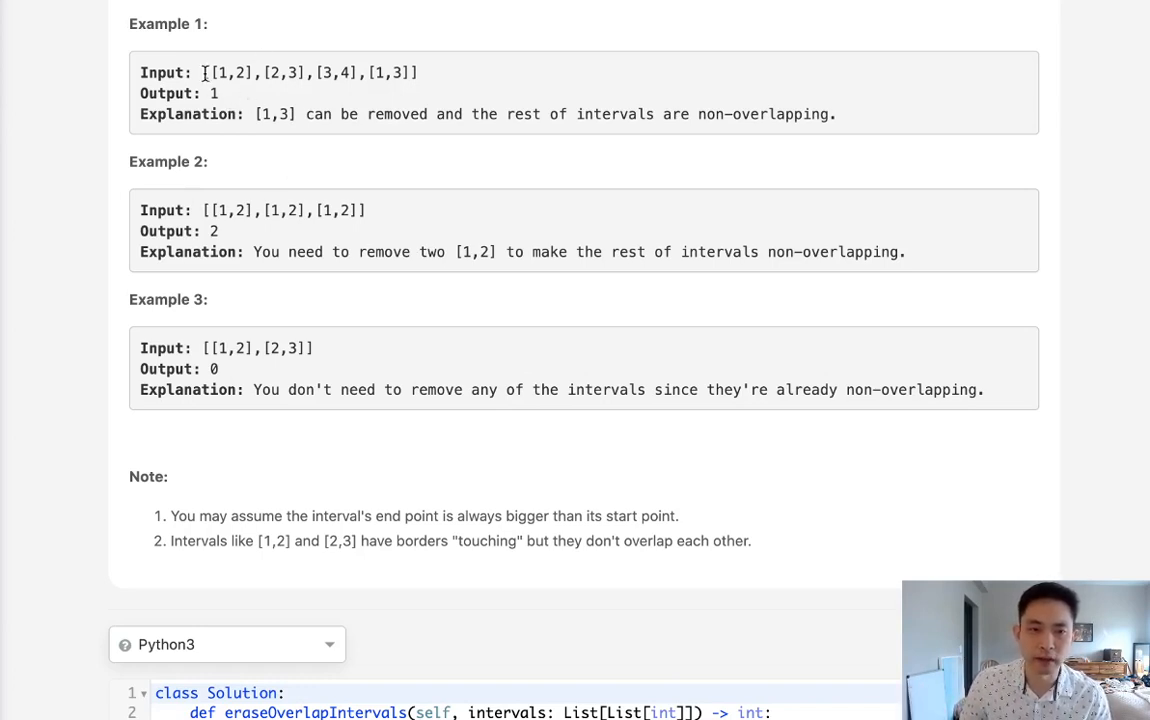
{"action": "scroll", "scroll_direction": "down", "scroll_amount": 3}
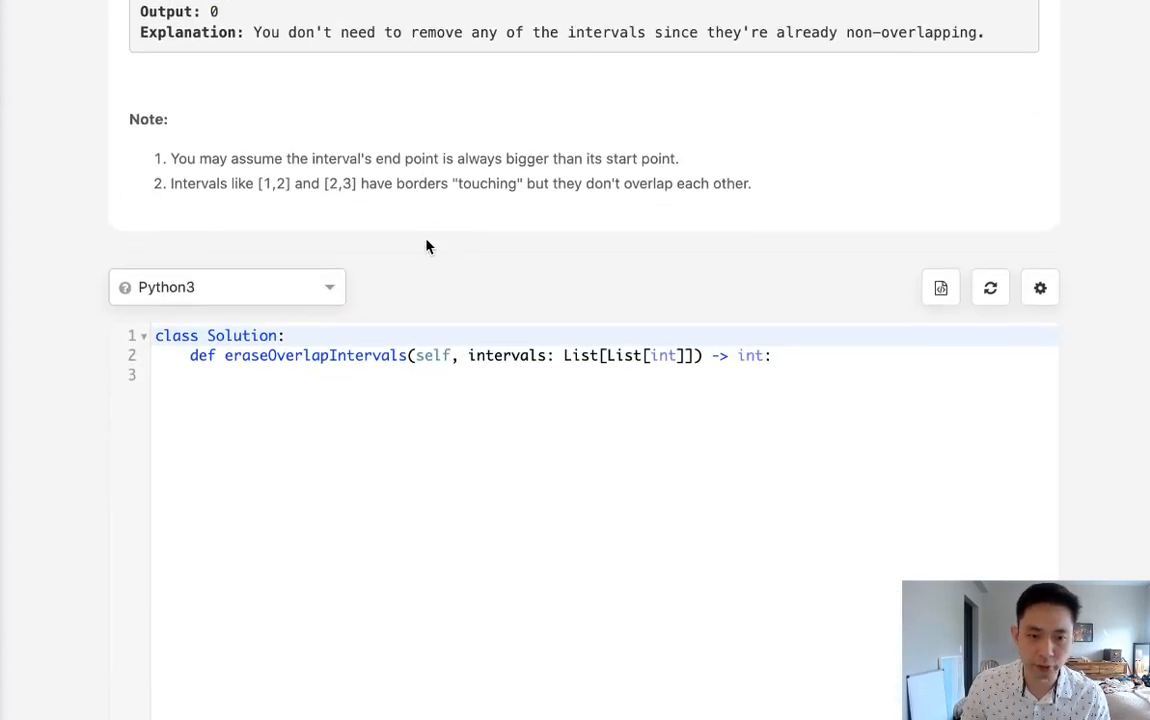
{"action": "type", "text": "#[[1,2],[2,3],[3,4],[1,3]]"}
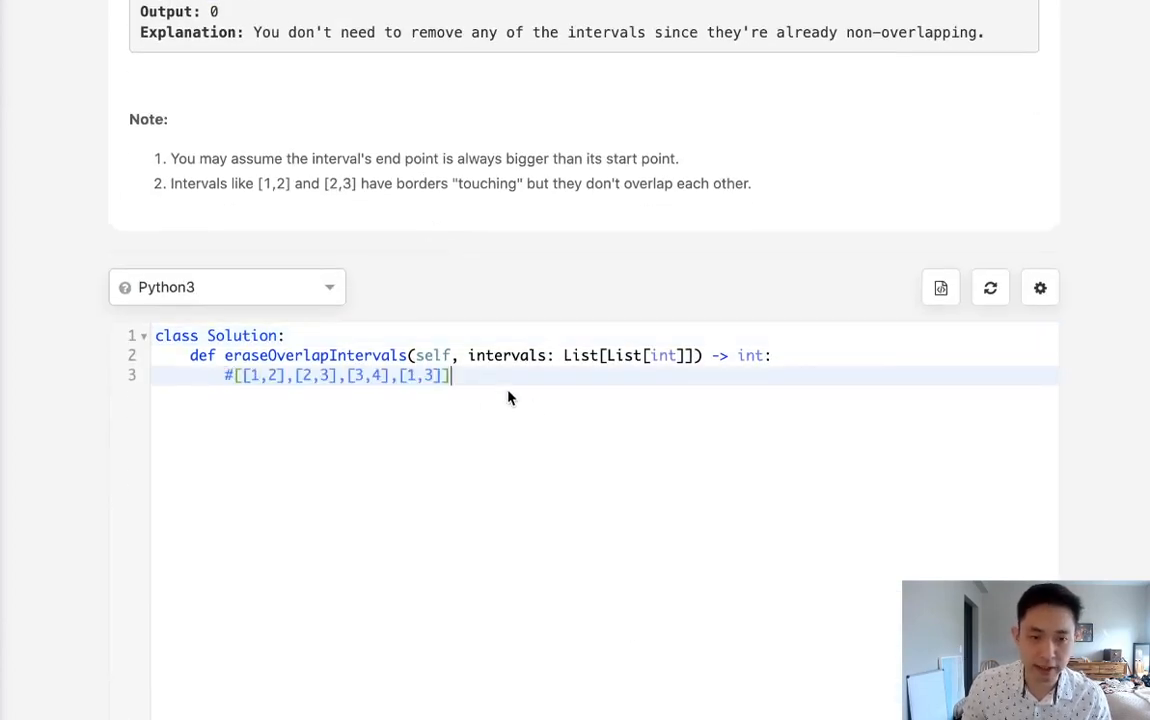
{"action": "key", "text": "Backspace"}
{"action": "type", "text": ",[1,3"}
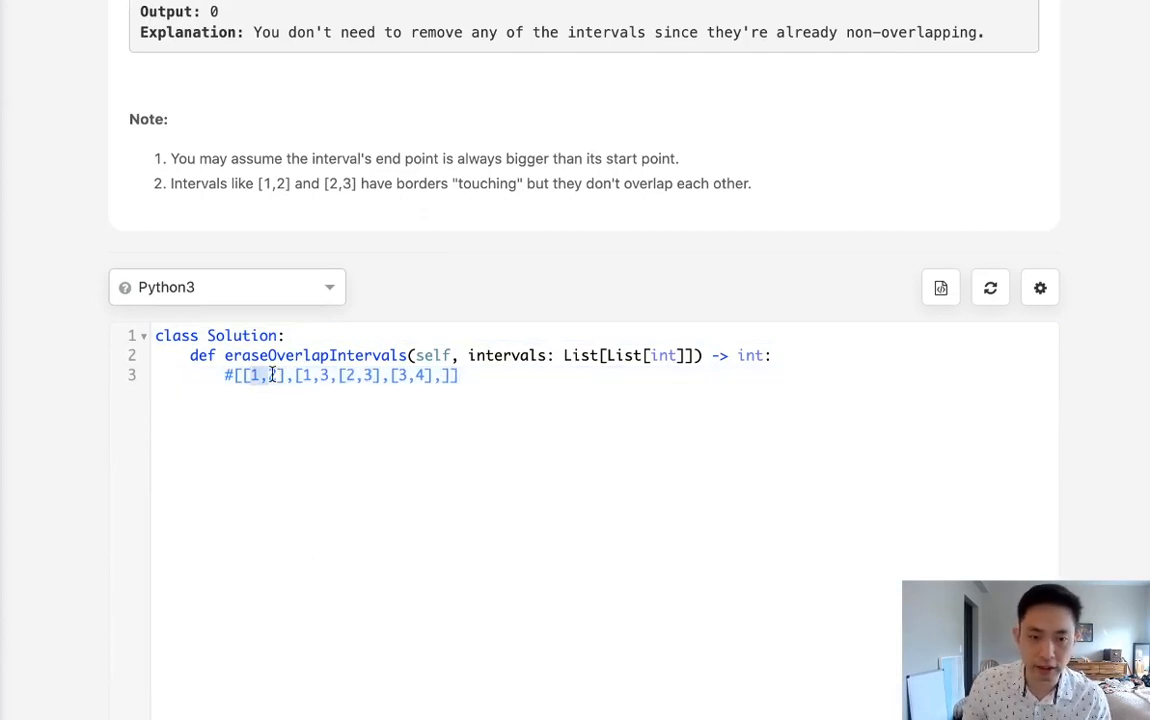
{"action": "type", "text": "2"}
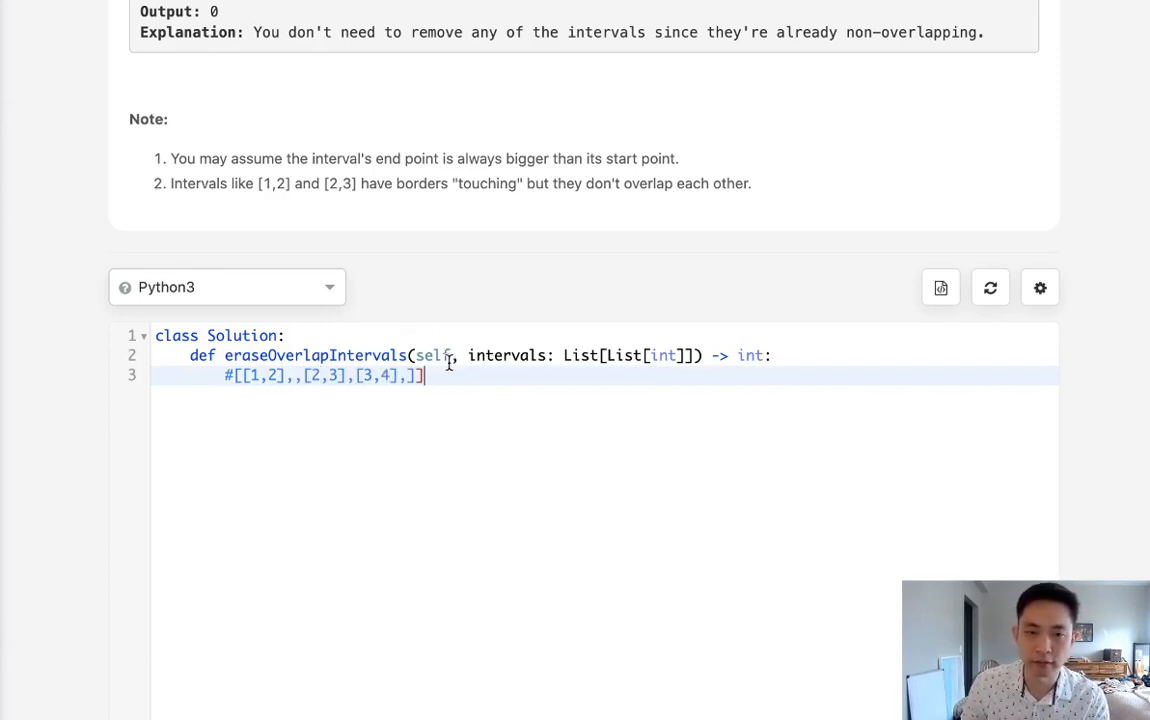
{"action": "scroll", "scroll_direction": "up", "scroll_amount": 3}
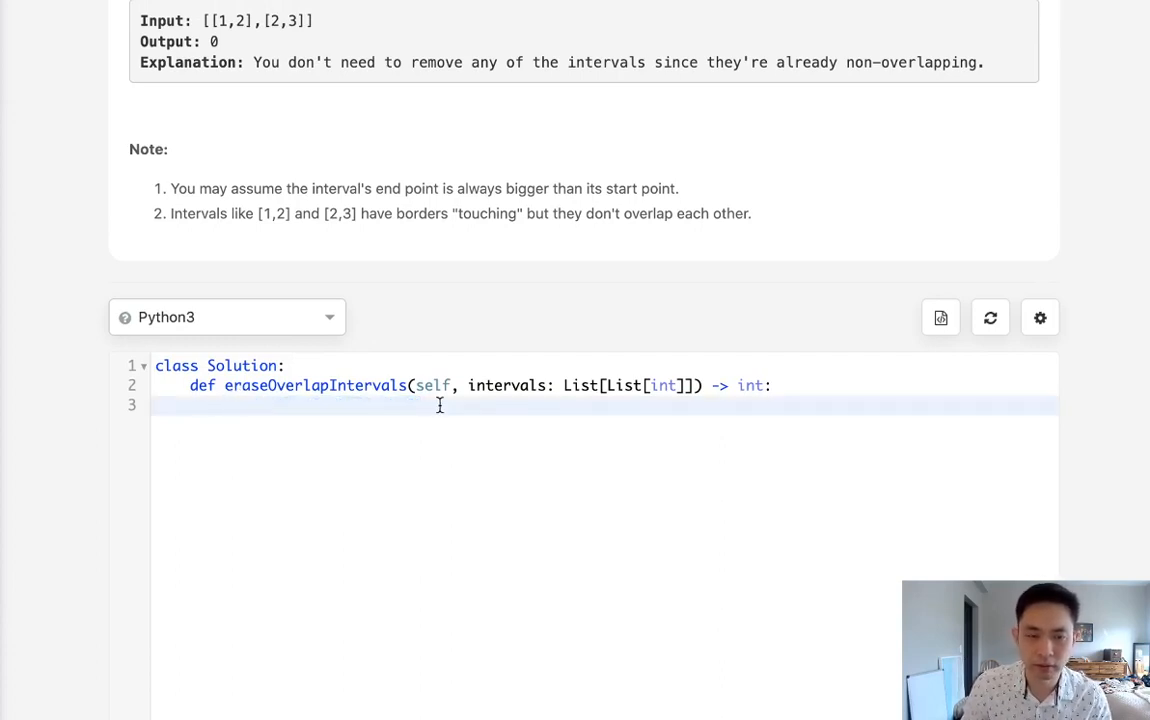
Return early when intervals is empty, then sort the list with intervals.sort()
{"action": "type", "text": "if not intera"}
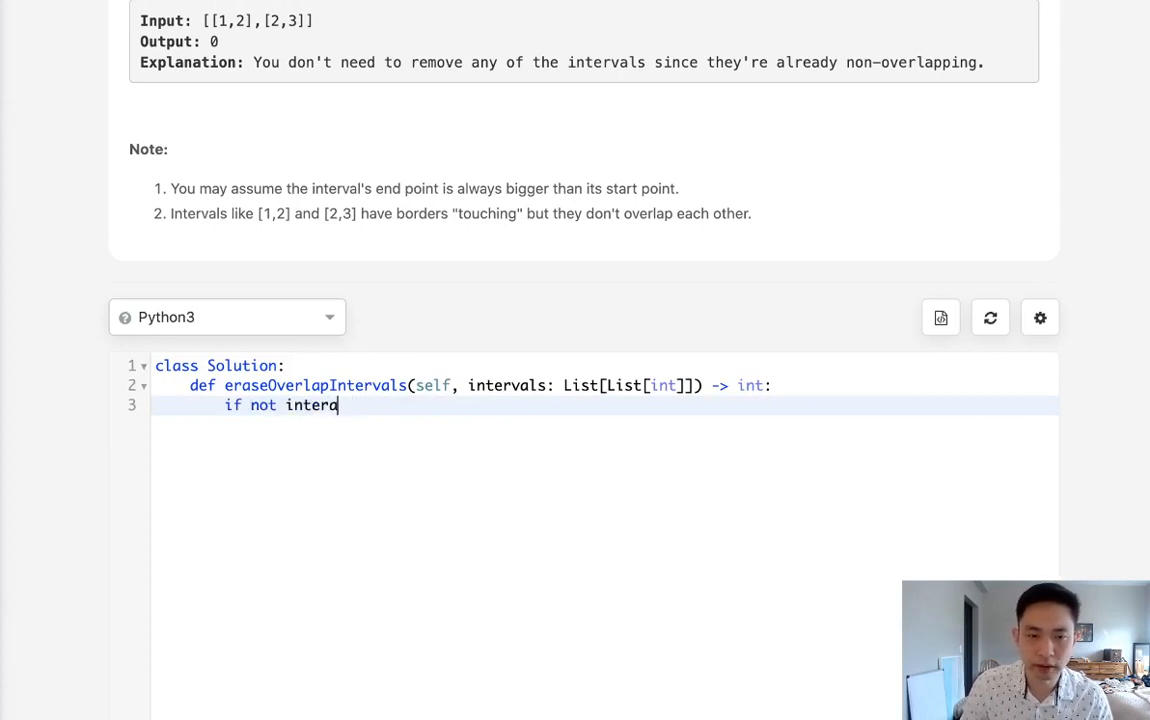
{"action": "type", "text": "vals: return 0"}
{"action": "type", "text": "intervals"}
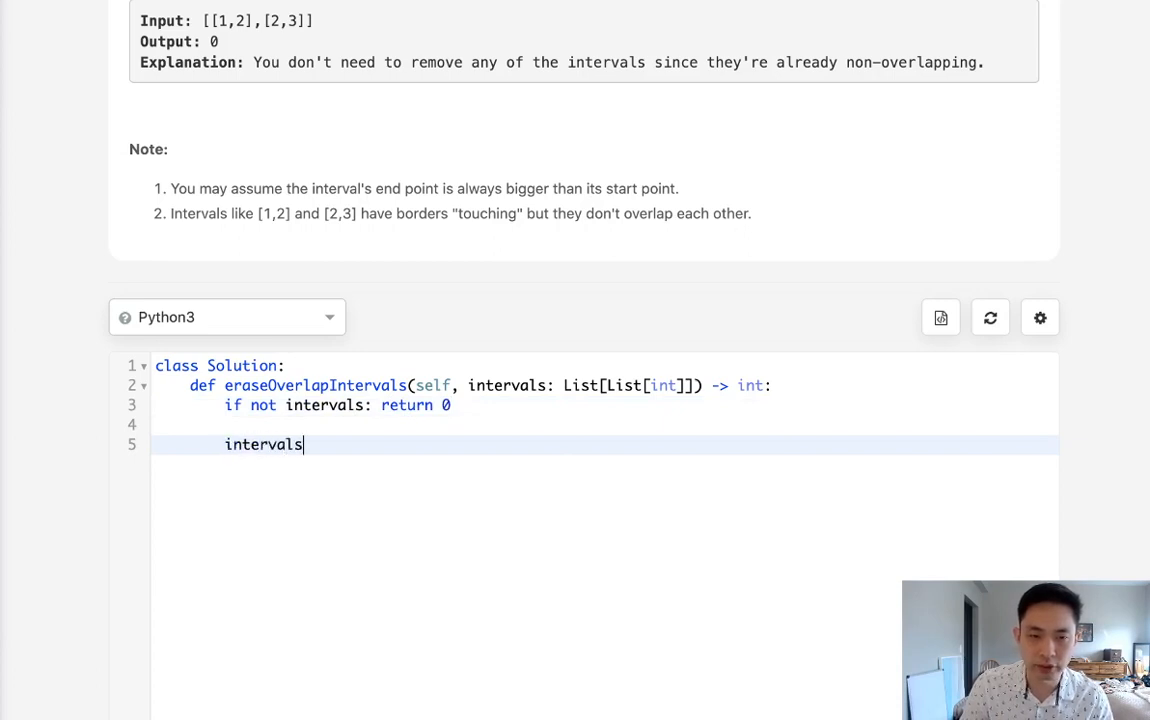
{"action": "type", "text": ".sort()"}
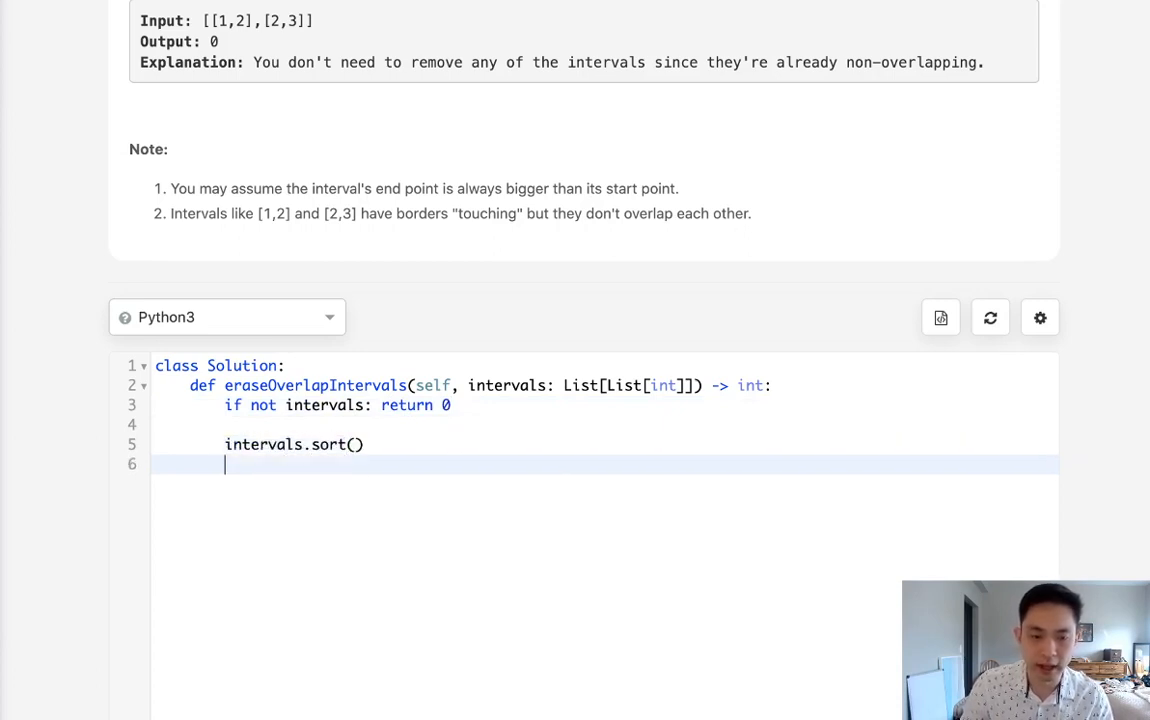
Initialise max_end, output = float('-inf'), 0
{"action": "type", "text": "max_"}
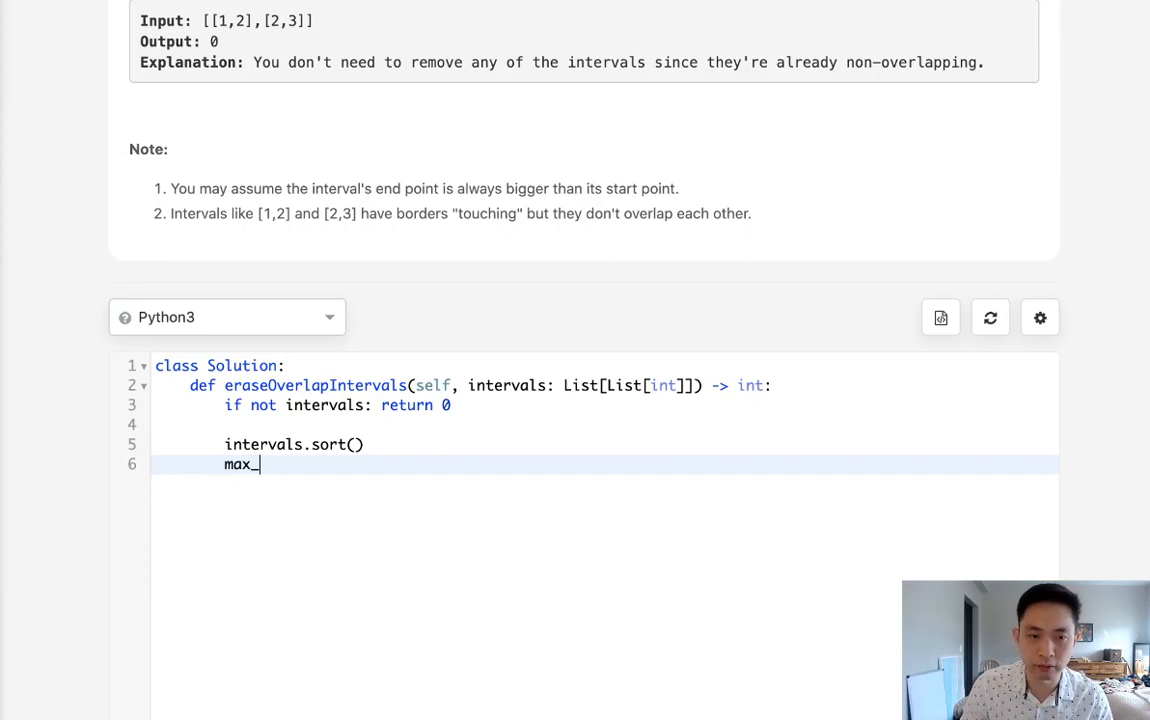
{"action": "type", "text": "end"}
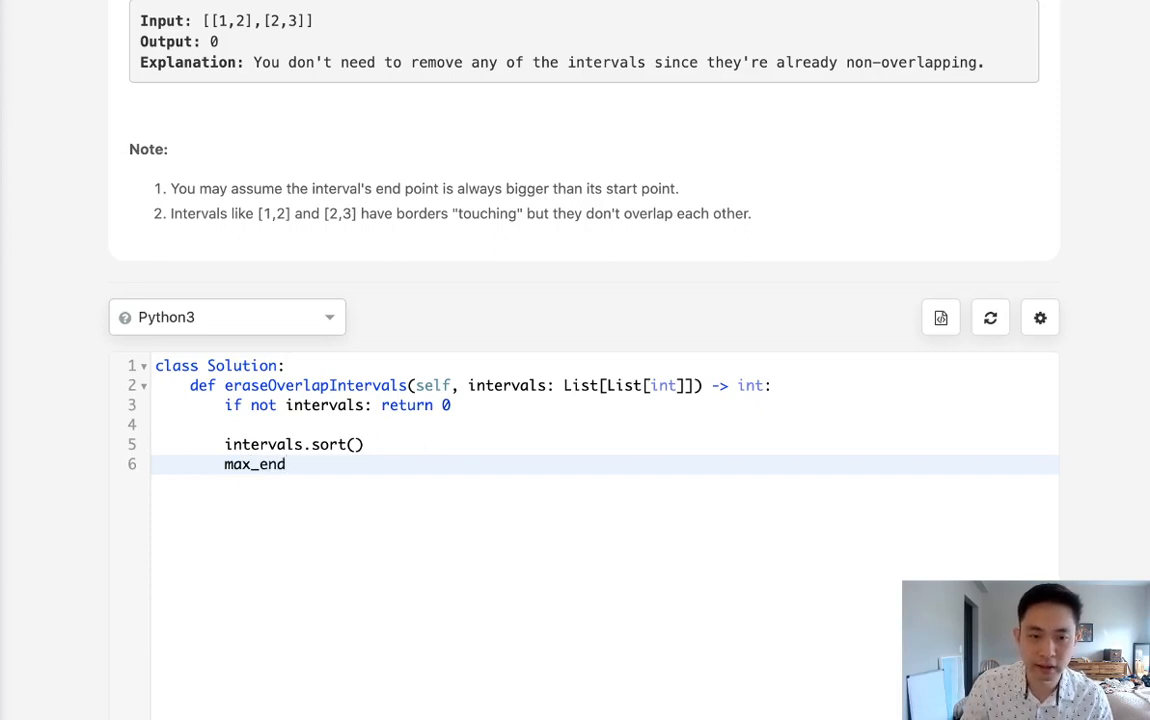
{"action": "type", "text": ", output ="}
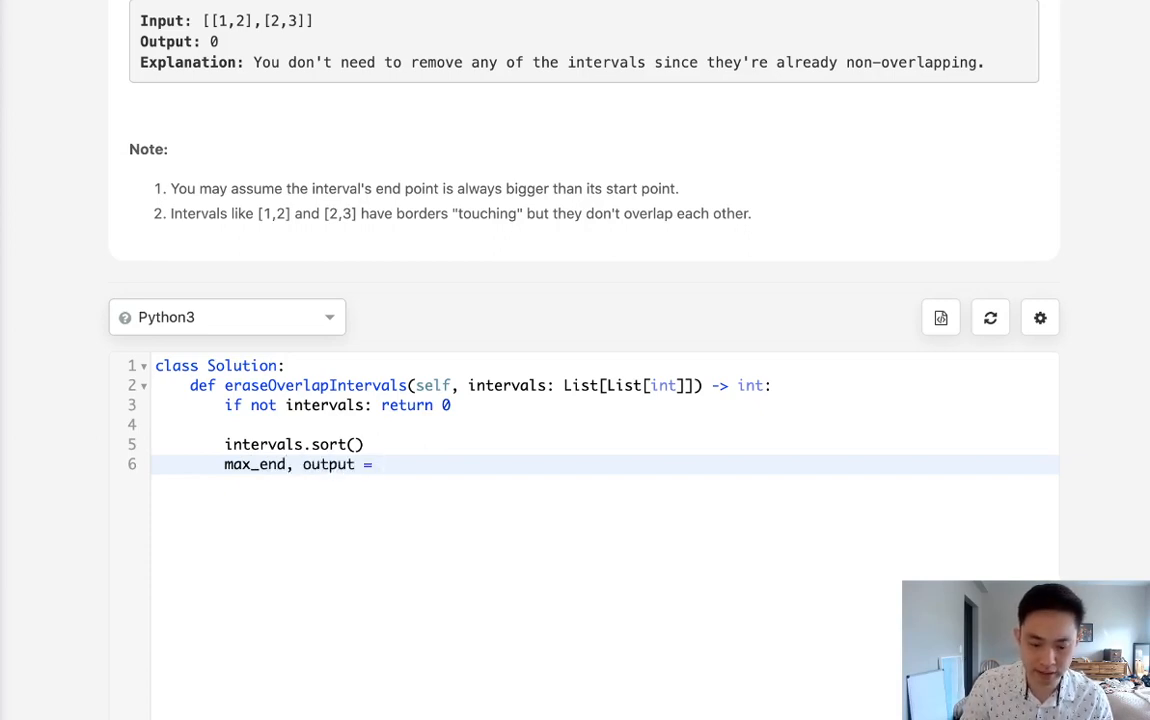
{"action": "type", "text": "float9'"}
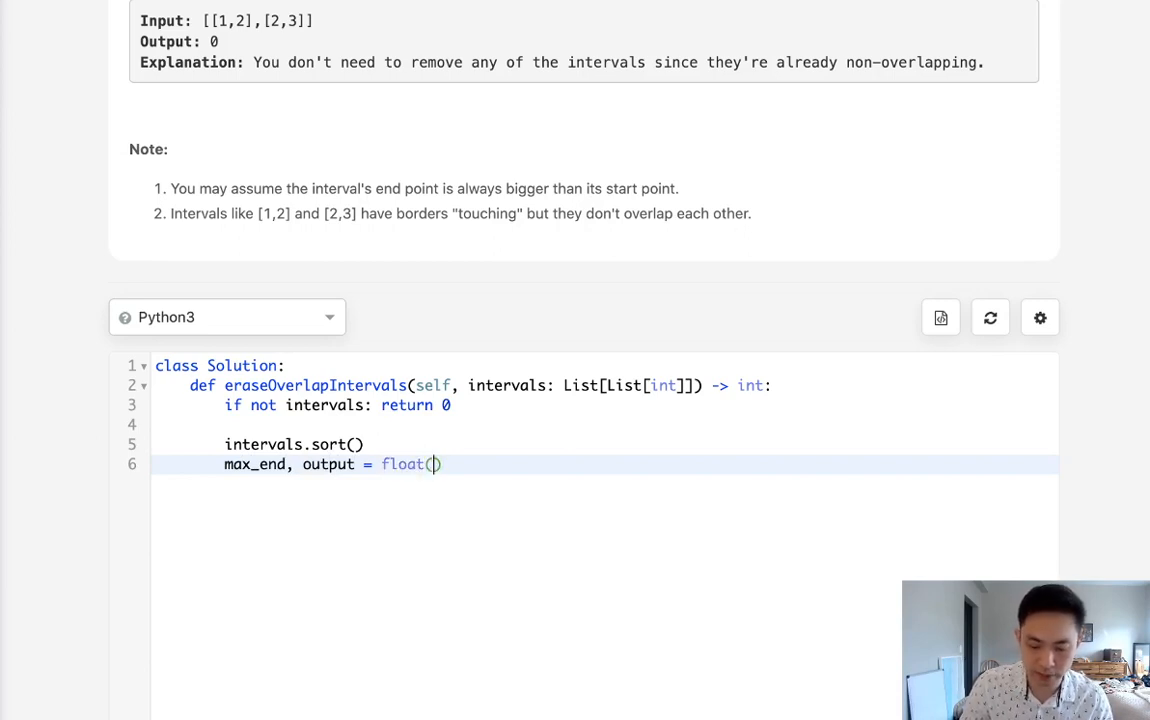
{"action": "type", "text": "''"}
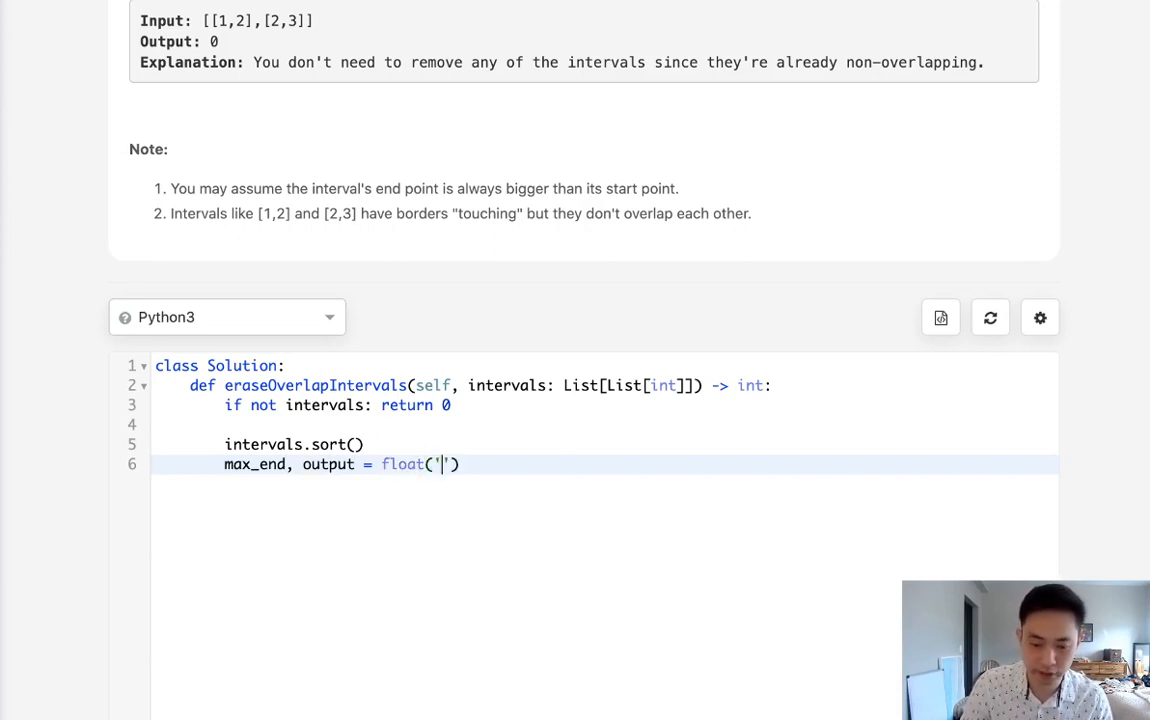
{"action": "type", "text": "-inf"}
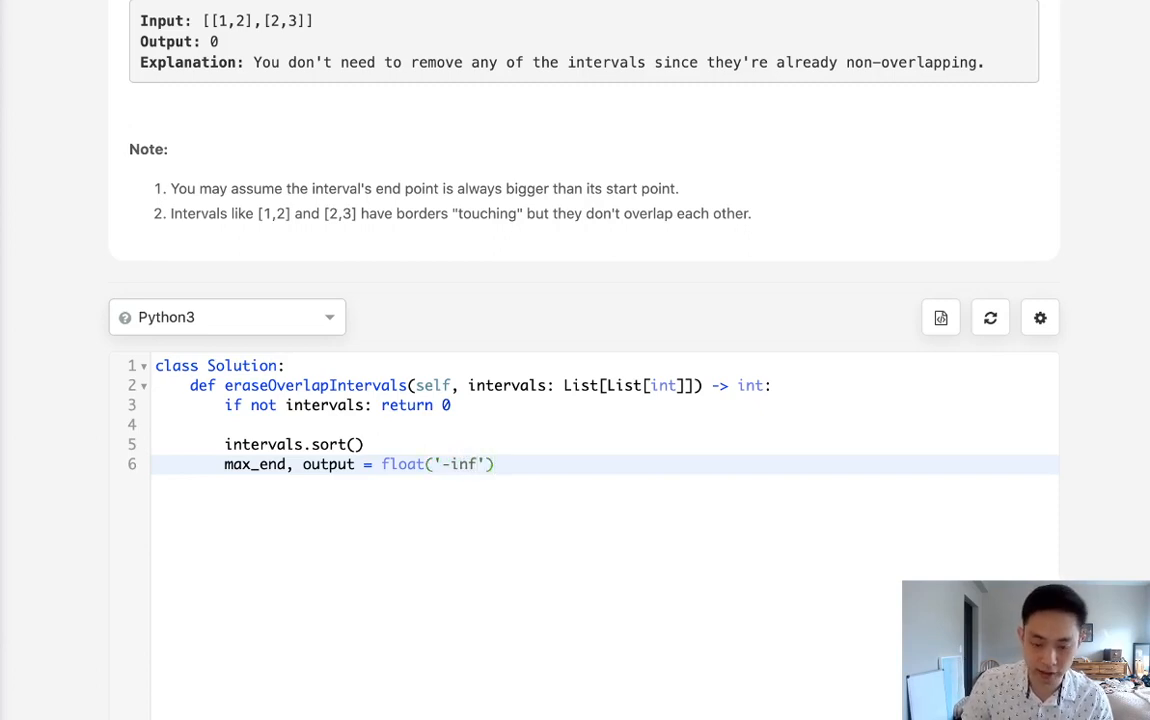
{"action": "type", "text": ",0"}
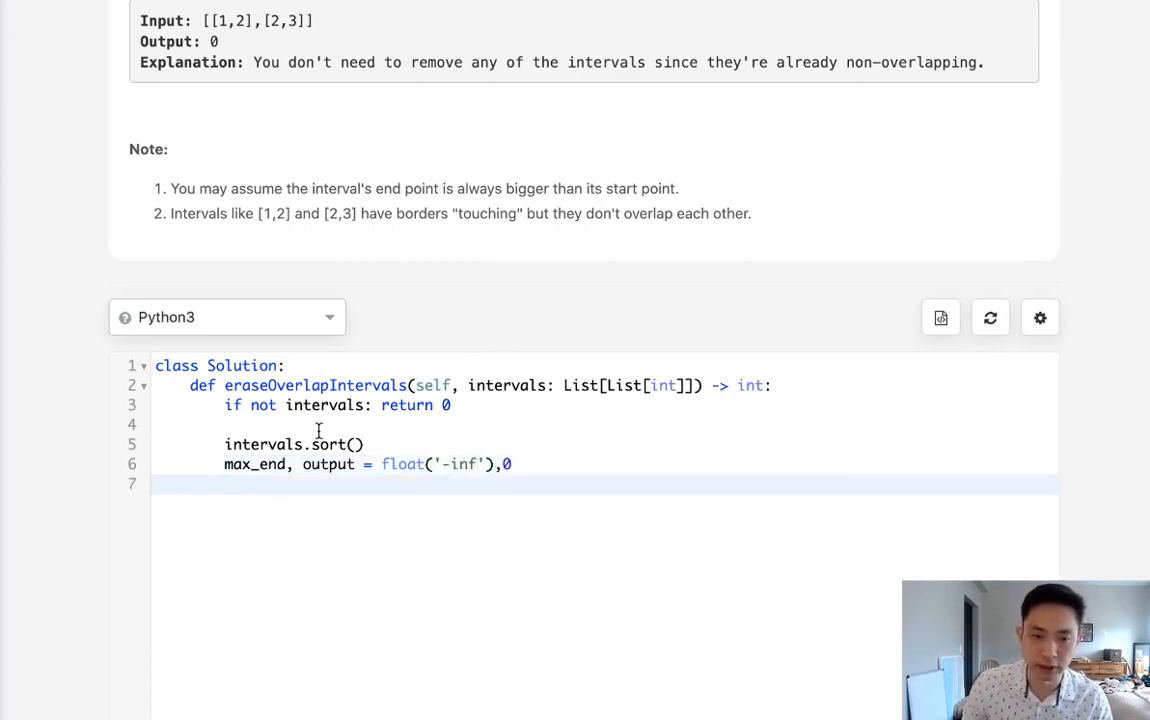
{"action": "scroll", "scroll_direction": "up", "scroll_amount": 3}
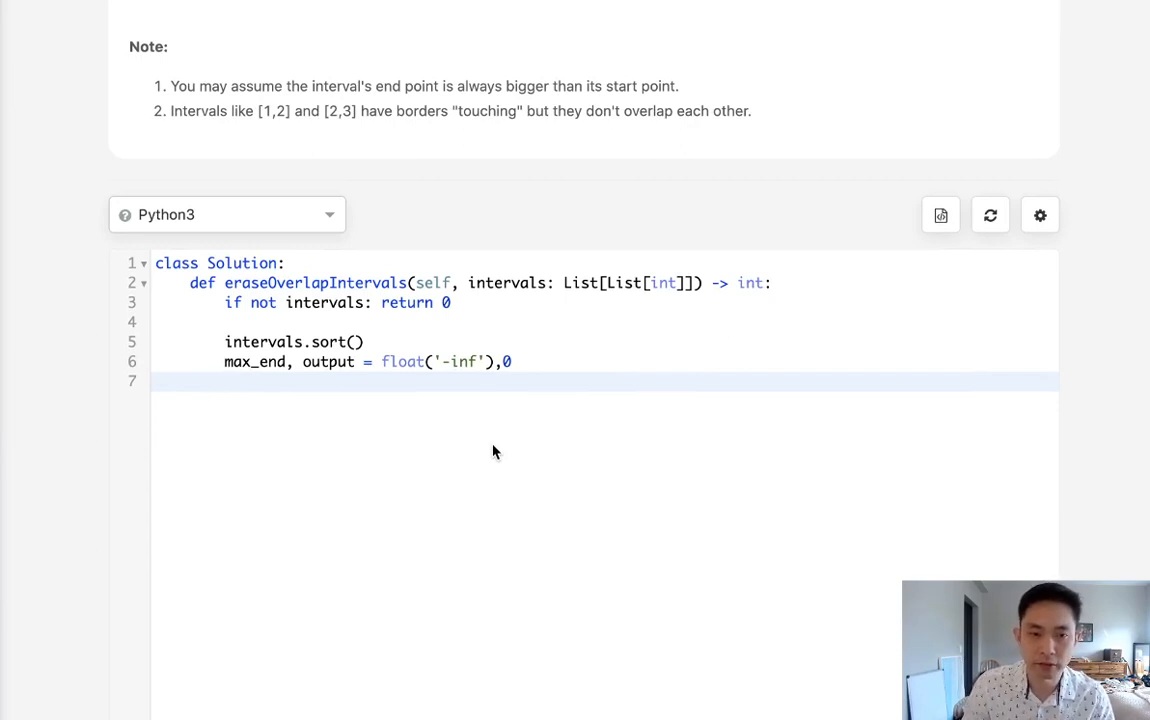
Loop over start, end in intervals with the condition if start >= max_end
{"action": "type", "text": "for start,e"}
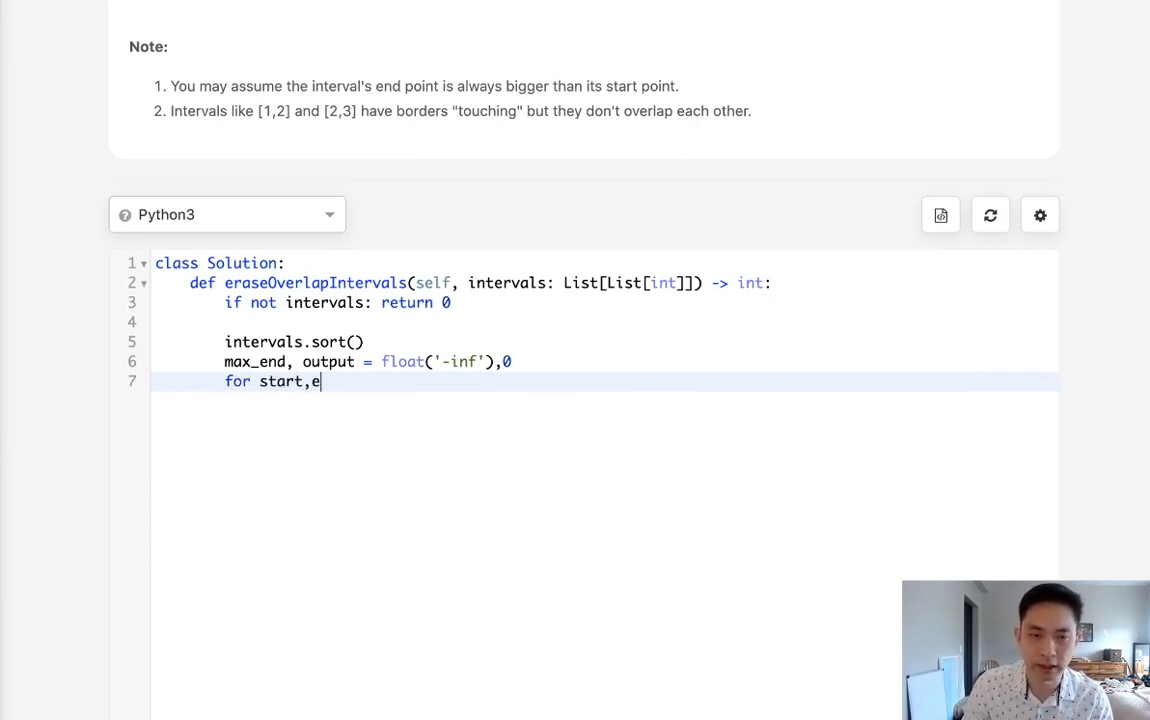
{"action": "type", "text": "nd in intervals"}
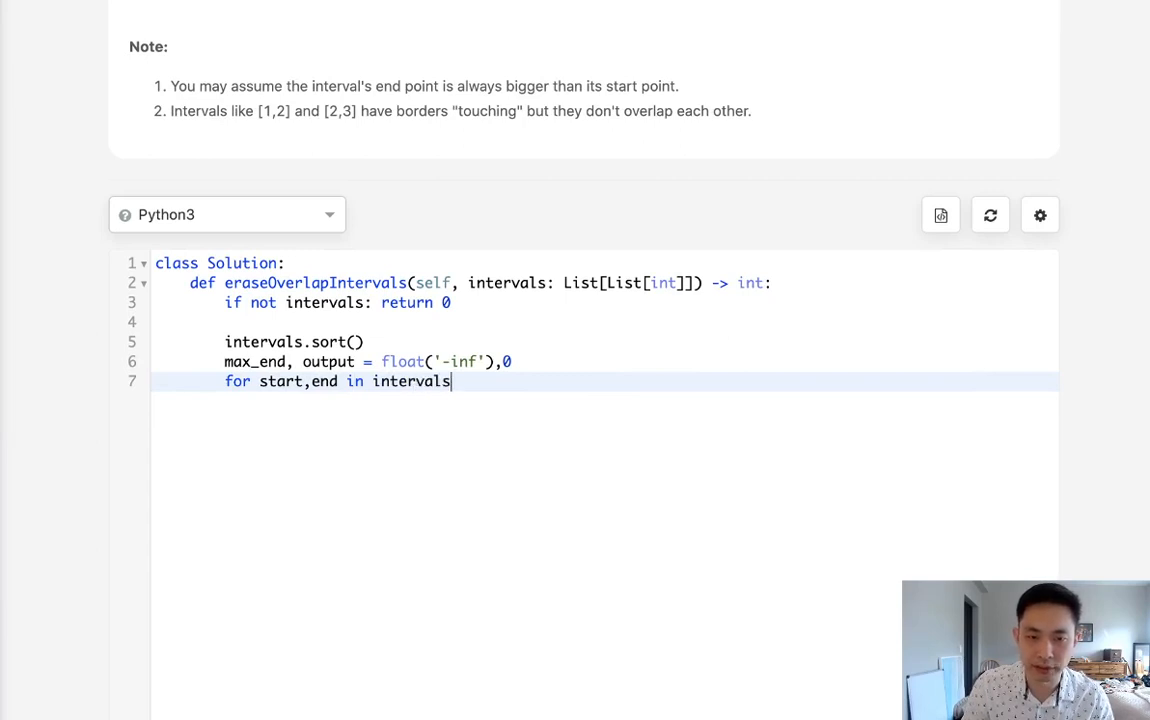
{"action": "type", "text": ":"}
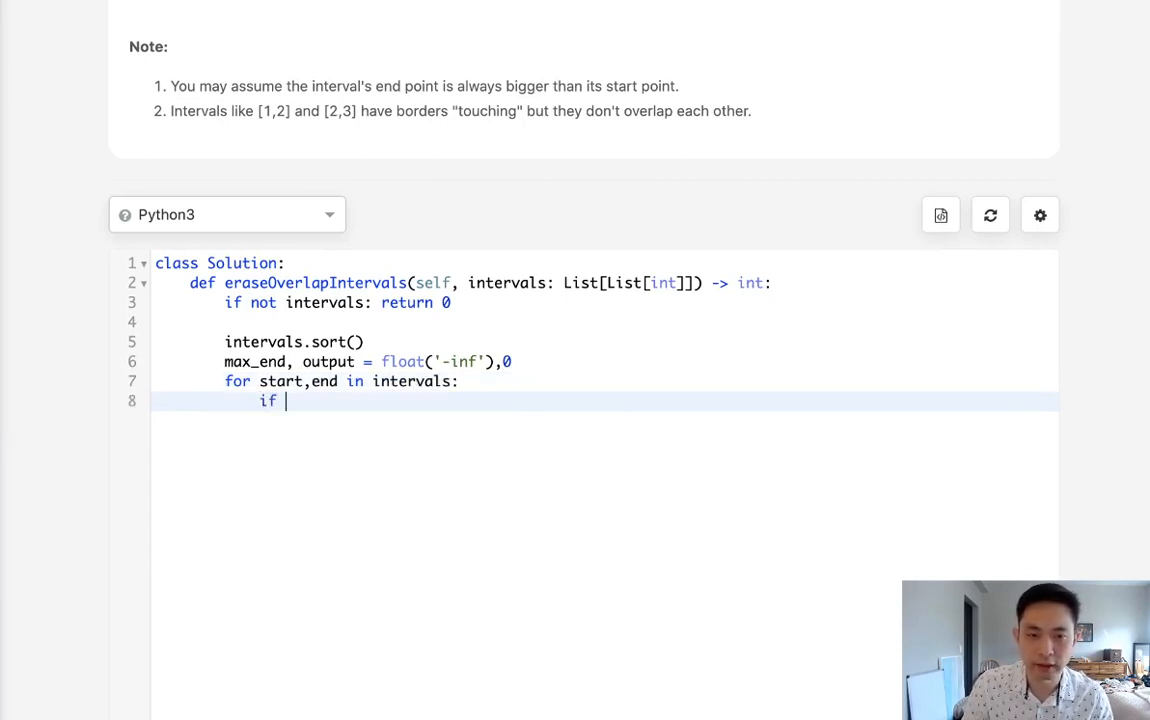
{"action": "type", "text": "st"}
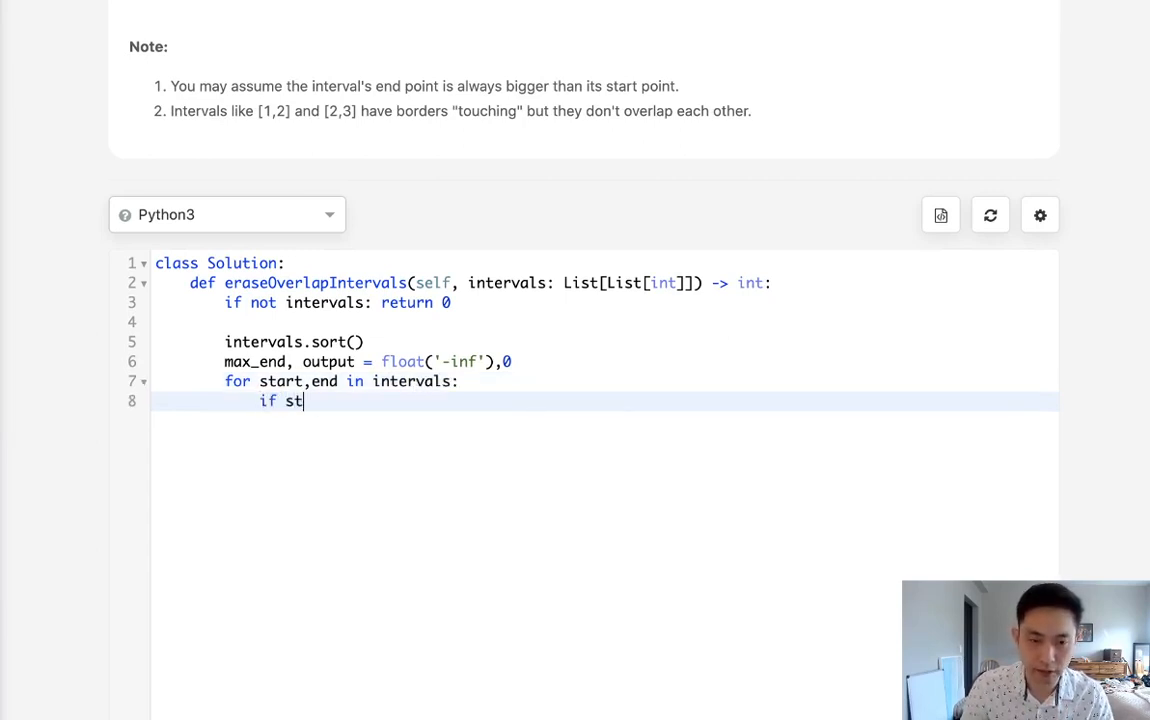
{"action": "type", "text": "art <"}
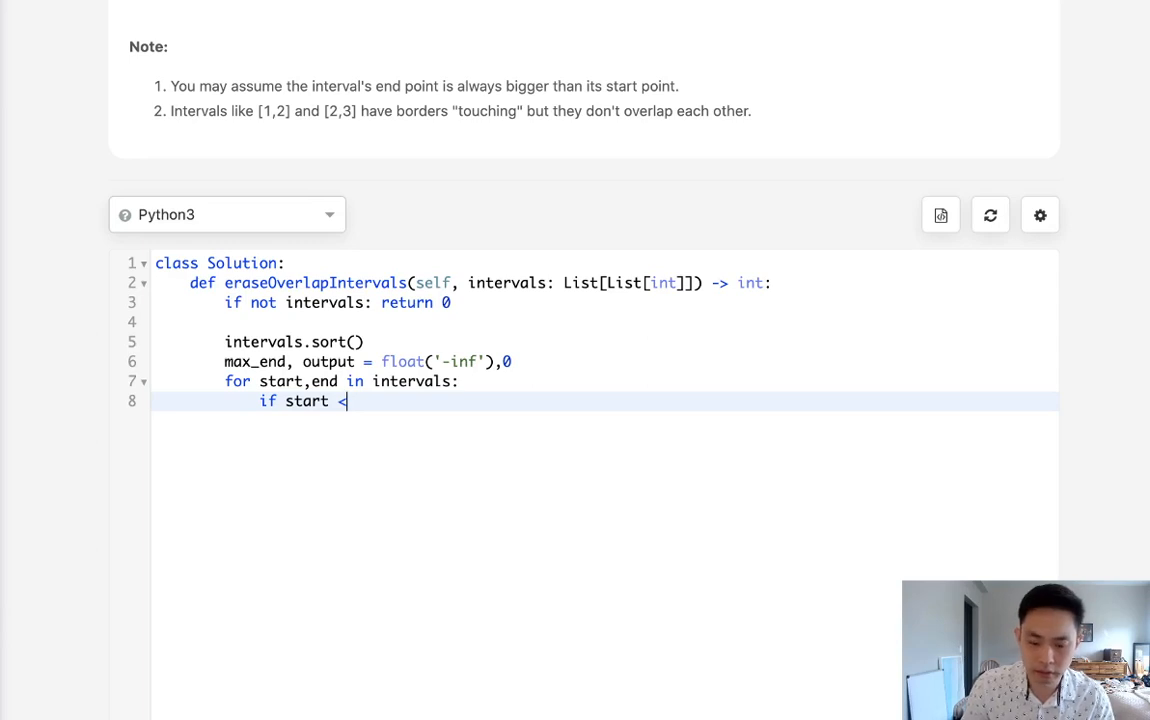
{"action": "key", "text": "Backspace"}
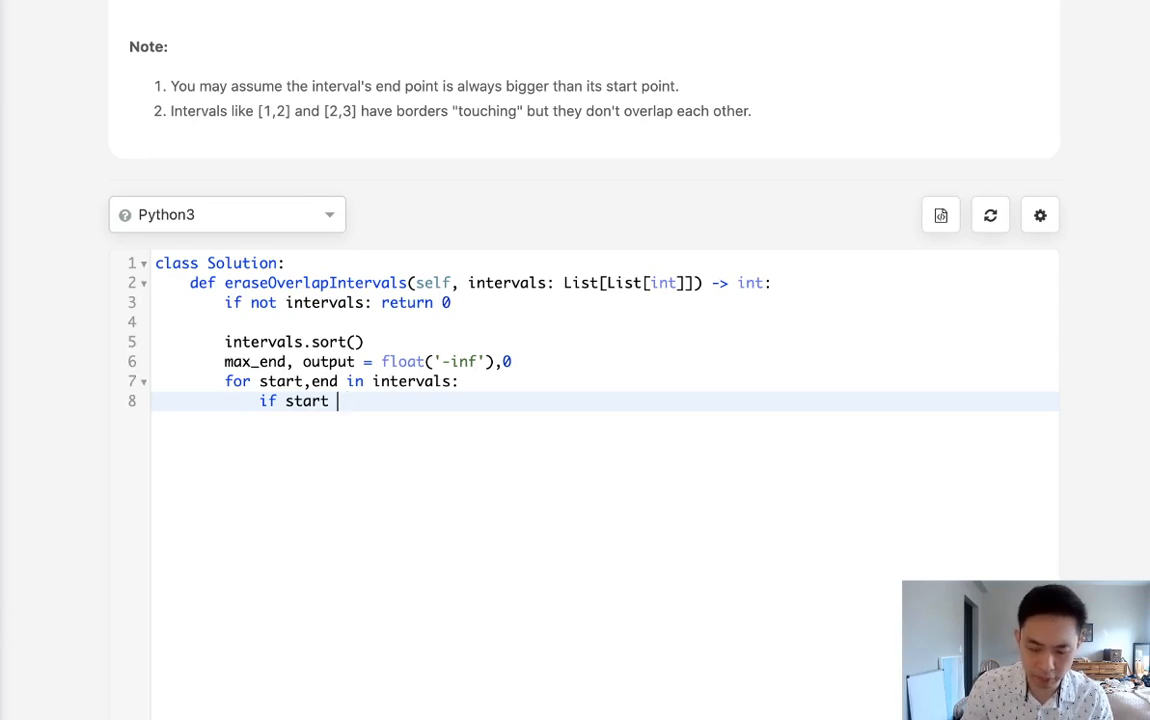
{"action": "type", "text": ">"}
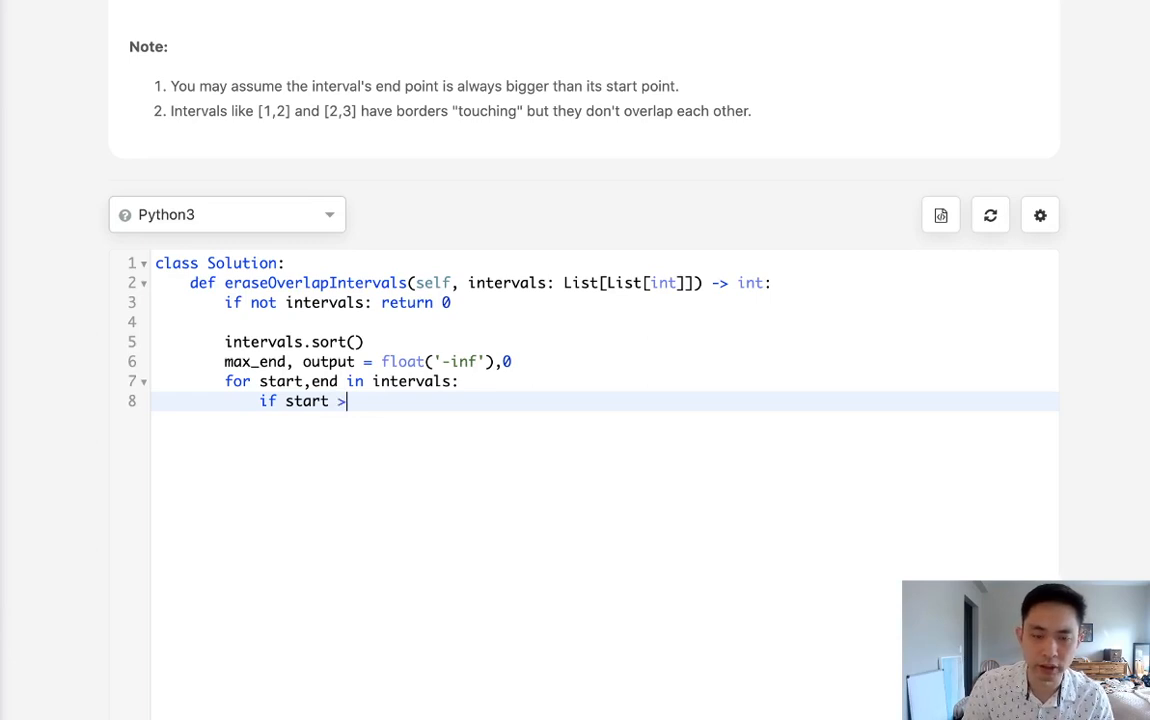
{"action": "type", "text": "="}
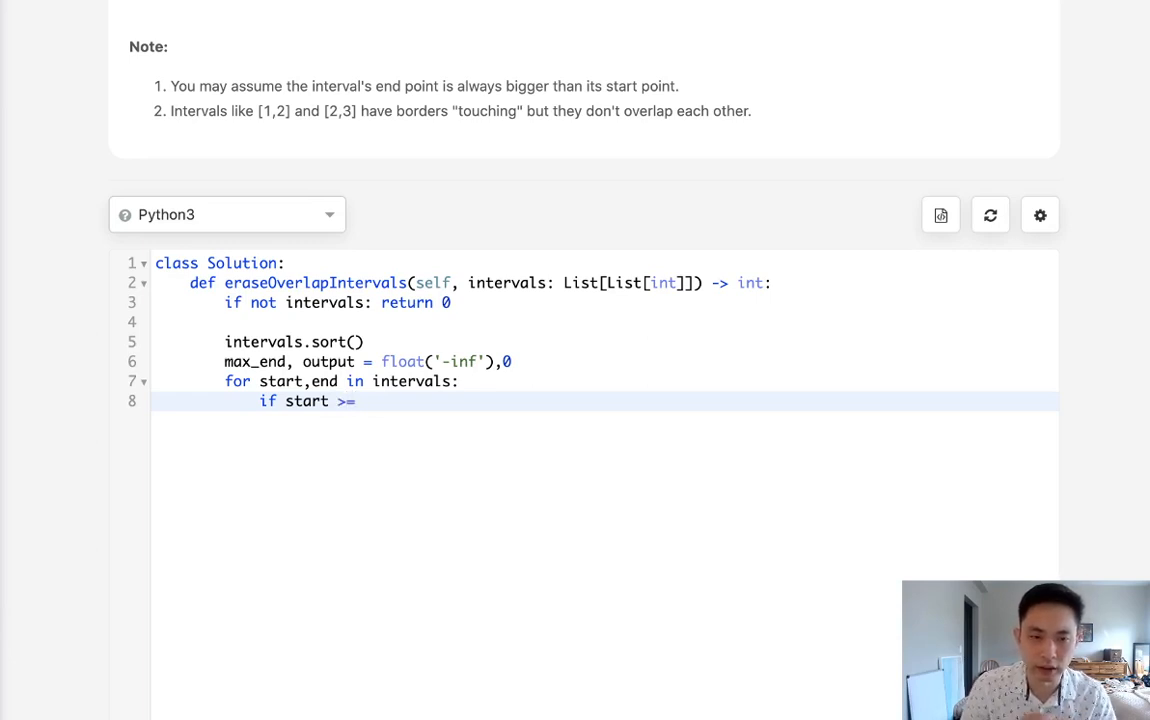
{"action": "type", "text": "max_"}
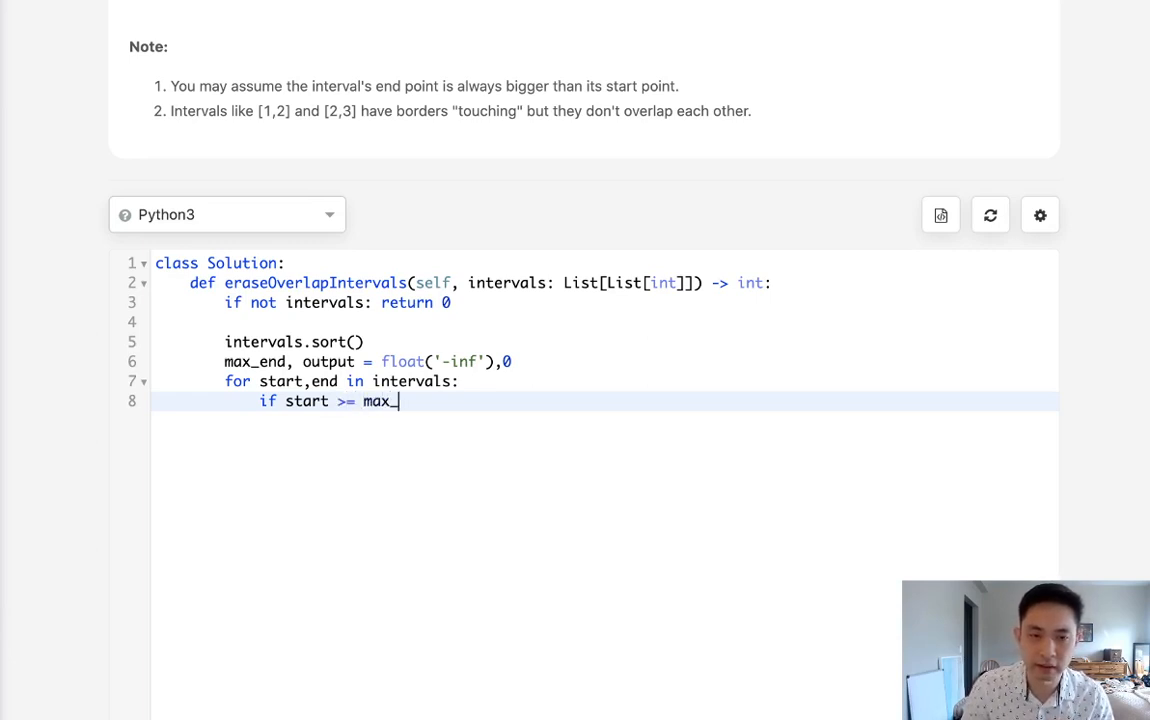
{"action": "type", "text": "end:"}
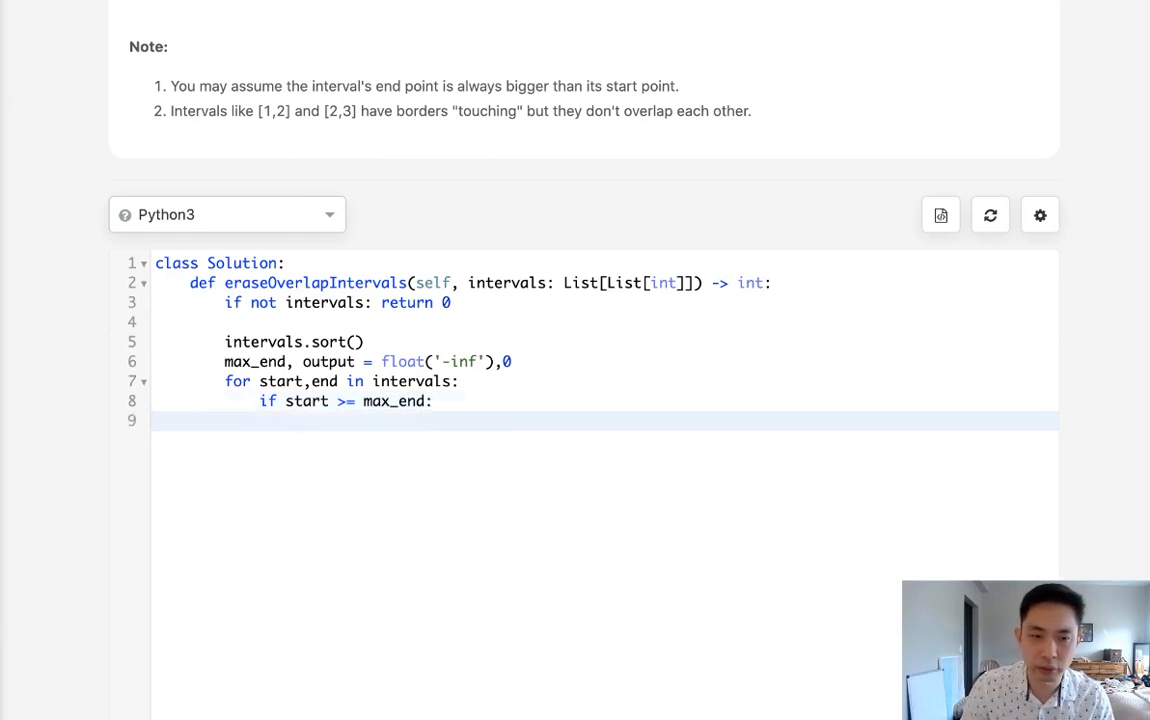
Set max_end = end for non-overlapping intervals, otherwise increment output by 1
{"action": "type", "text": "max"}
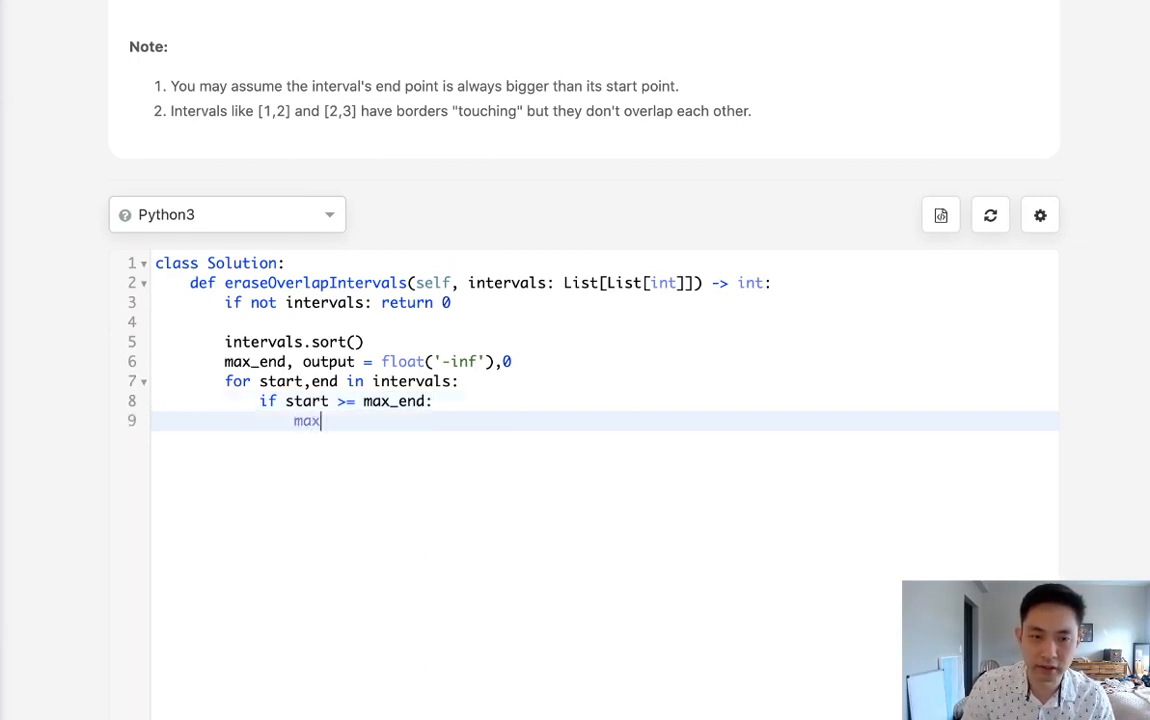
{"action": "type", "text": "_end = e"}
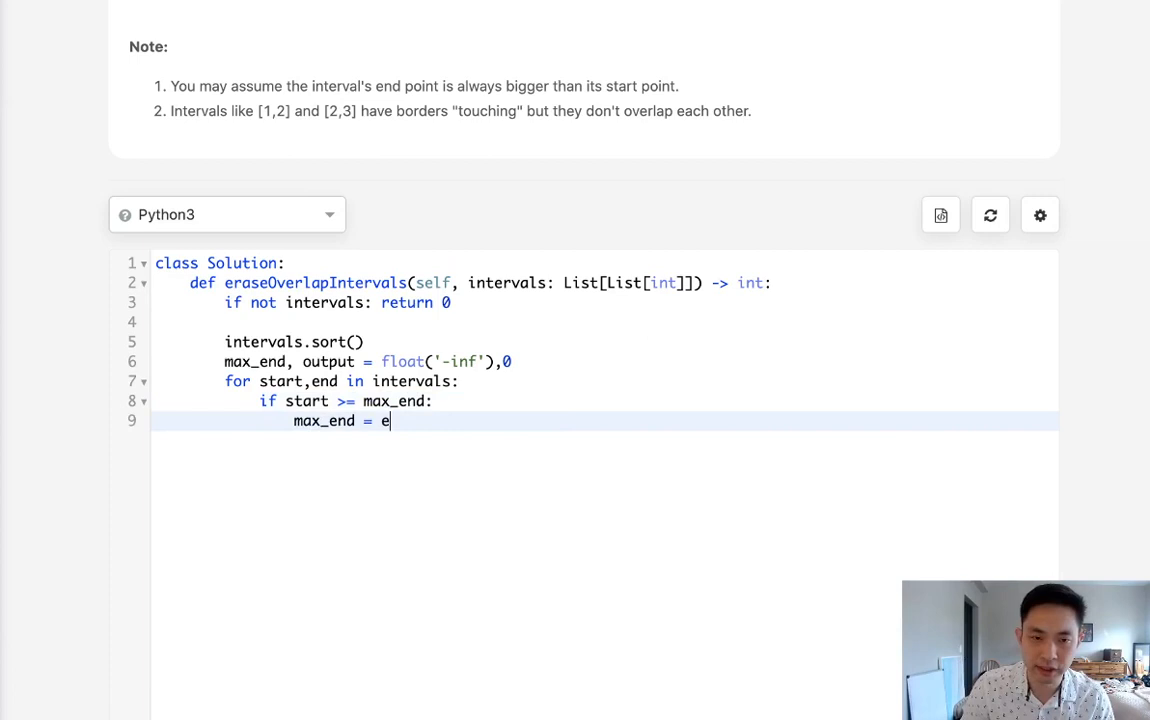
{"action": "type", "text": "nd"}
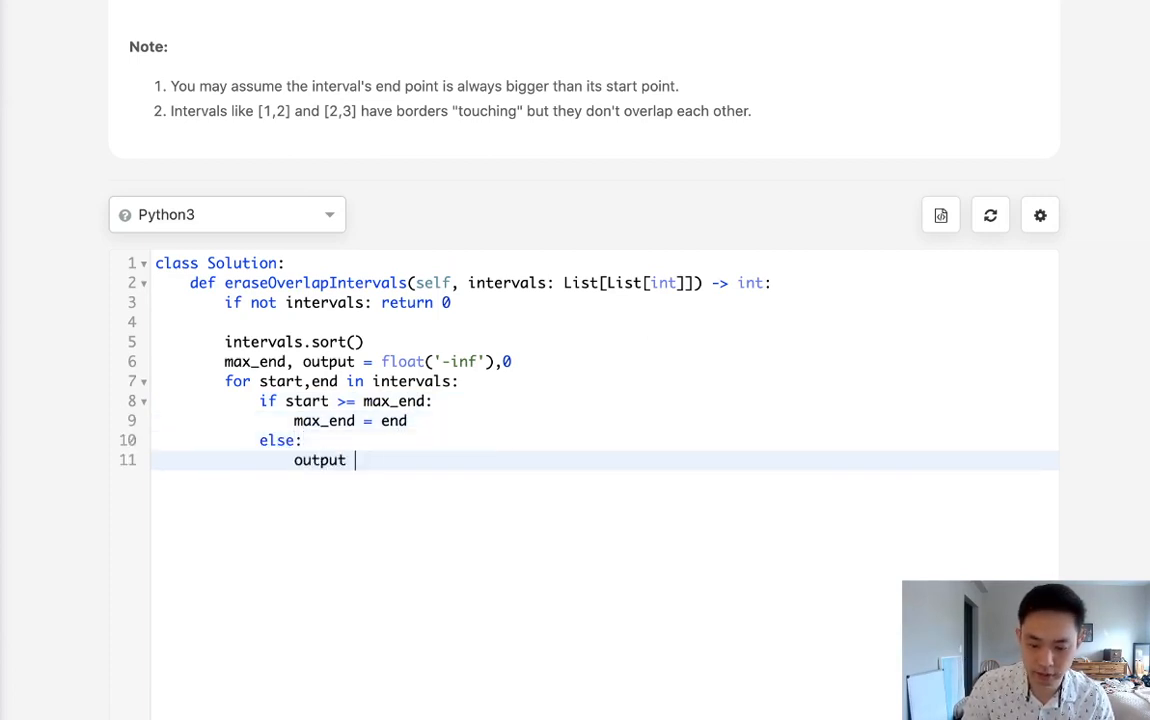
{"action": "type", "text": "+=1"}
{"action": "type", "text": "return output"}
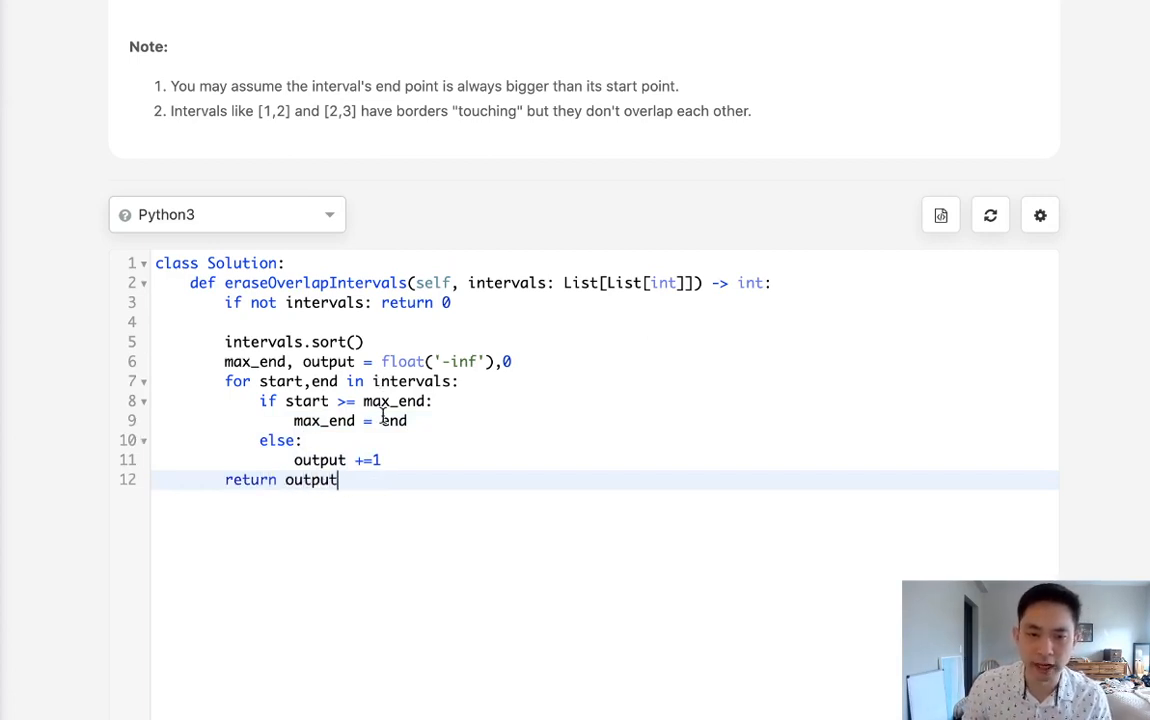
Run the testcase [[1,2],[2,3],[3,4],[1,3]] and get answer 1 matching expected 1
{"action": "scroll", "scroll_direction": "down", "scroll_amount": 3}
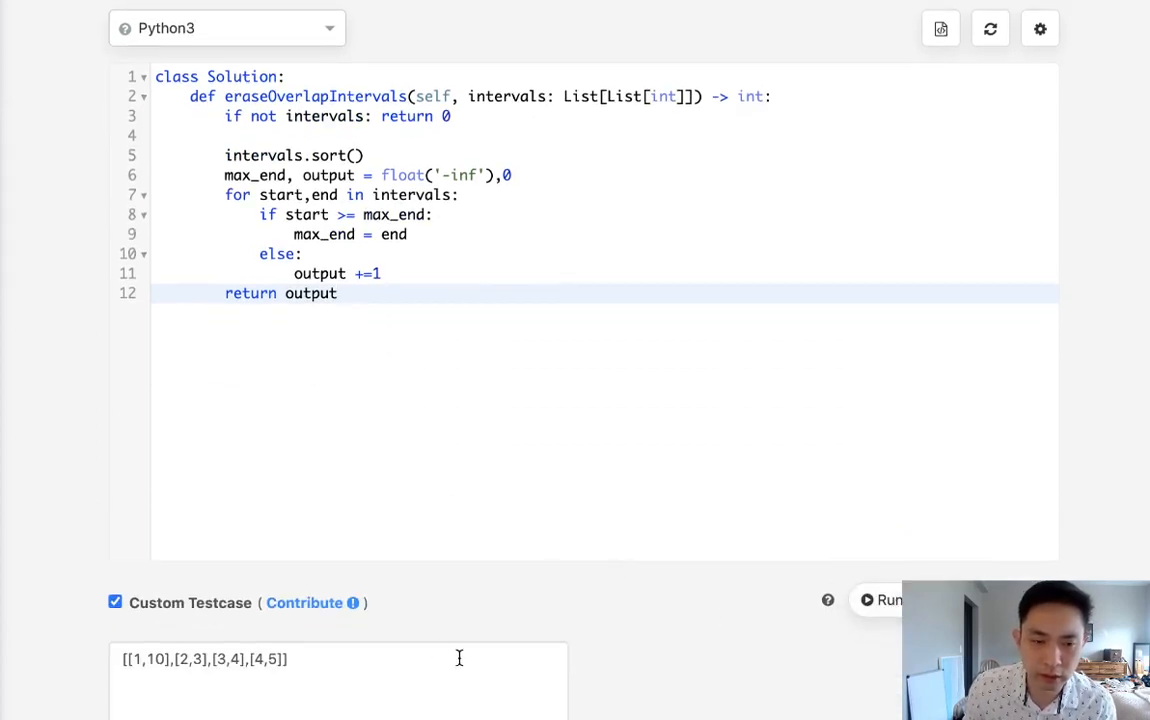
{"action": "type", "text": "[1,3"}
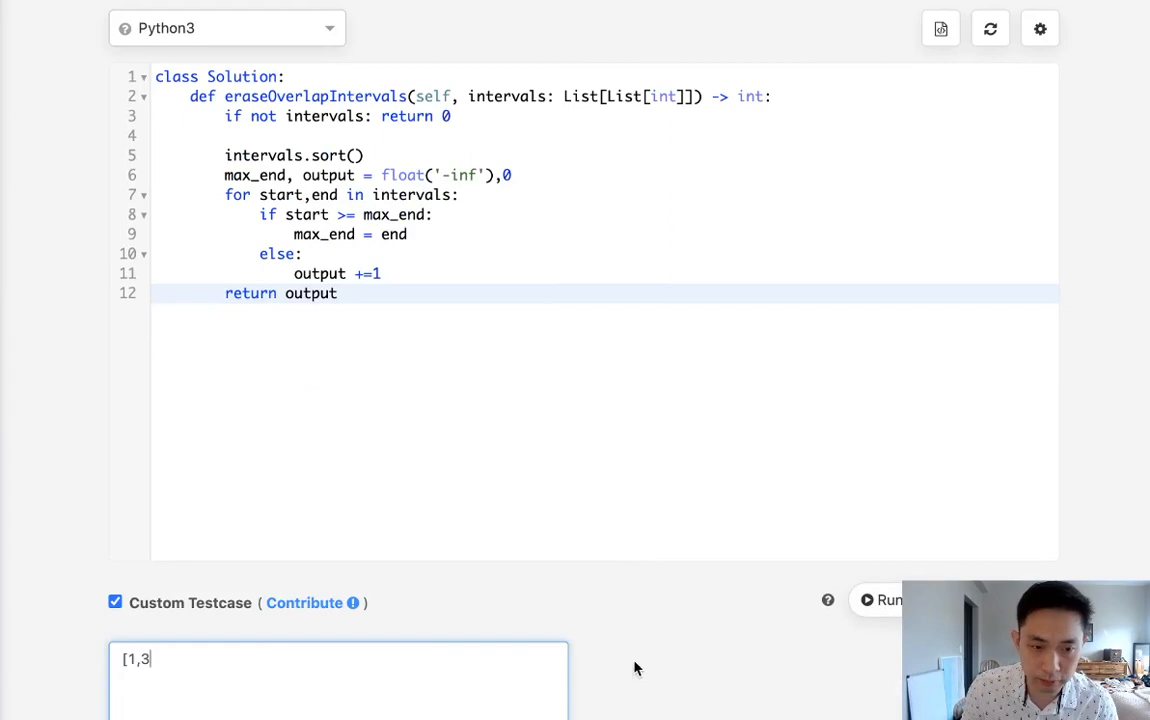
{"action": "scroll", "scroll_direction": "up", "scroll_amount": 3}
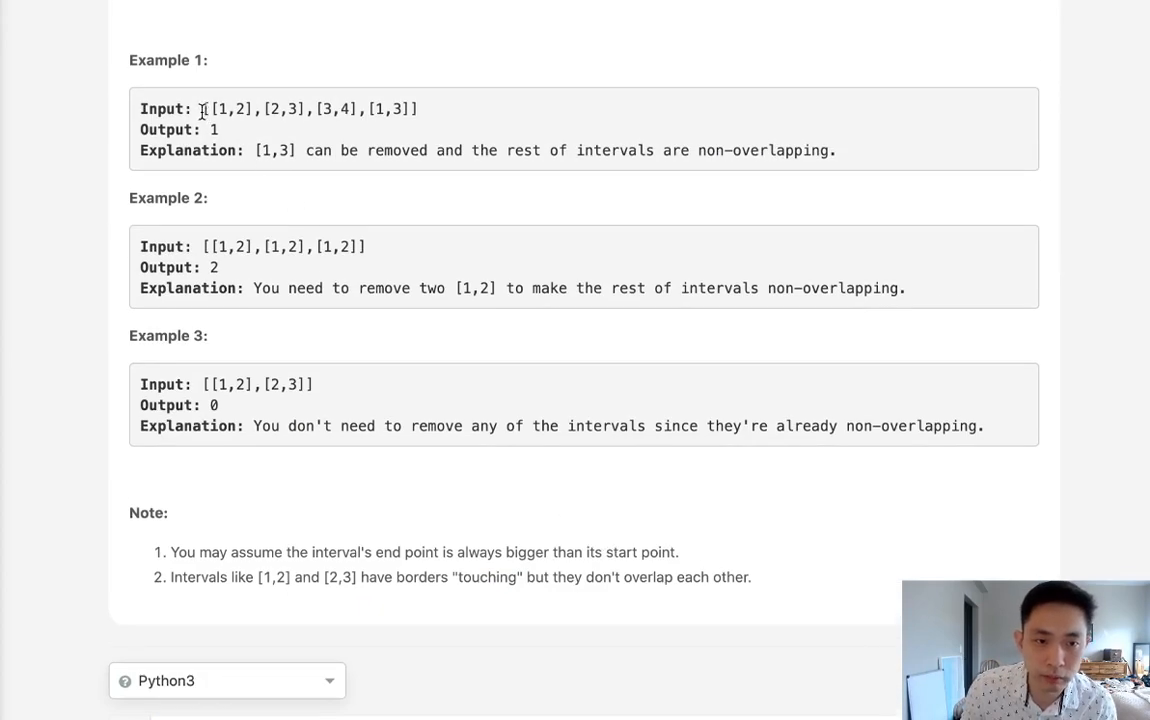
{"action": "scroll", "scroll_direction": "down", "scroll_amount": 3}
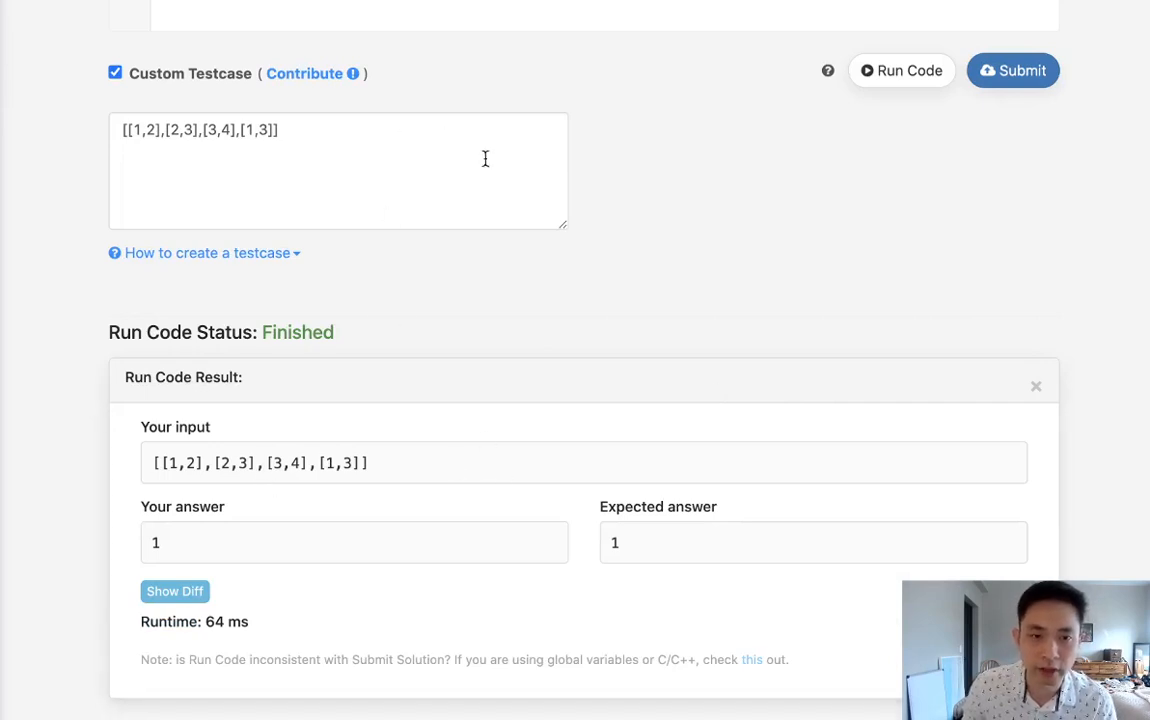
{"action": "mouse_move", "coordinate": [668, 168]}
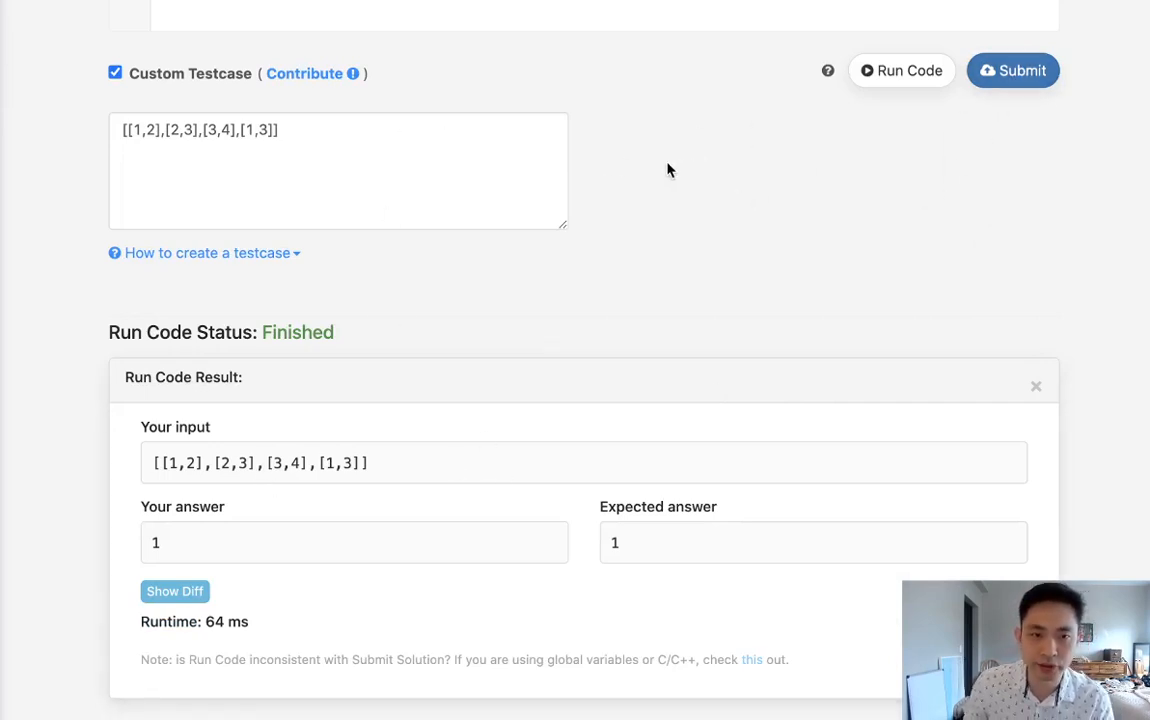
Run the testcase [[1,10],[2,3],[3,4],[4,5]] and get 3 where 1 is expected
{"action": "left_click", "coordinate": [260, 144]}
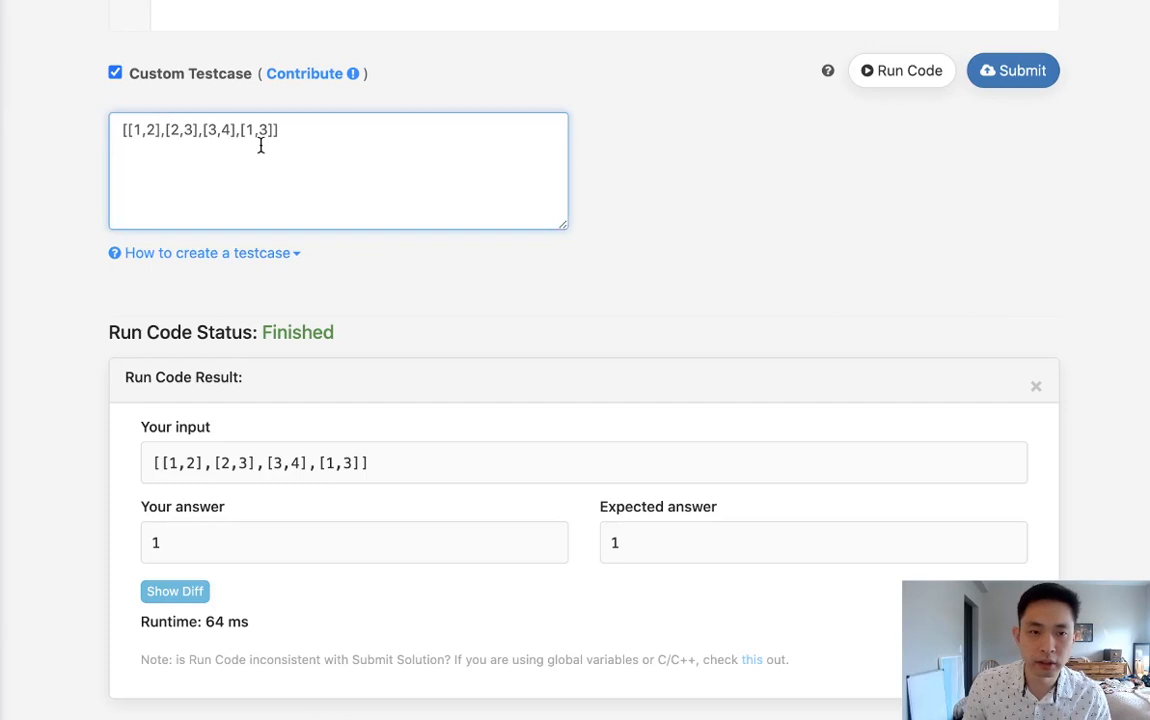
{"action": "key", "text": "Backspace"}
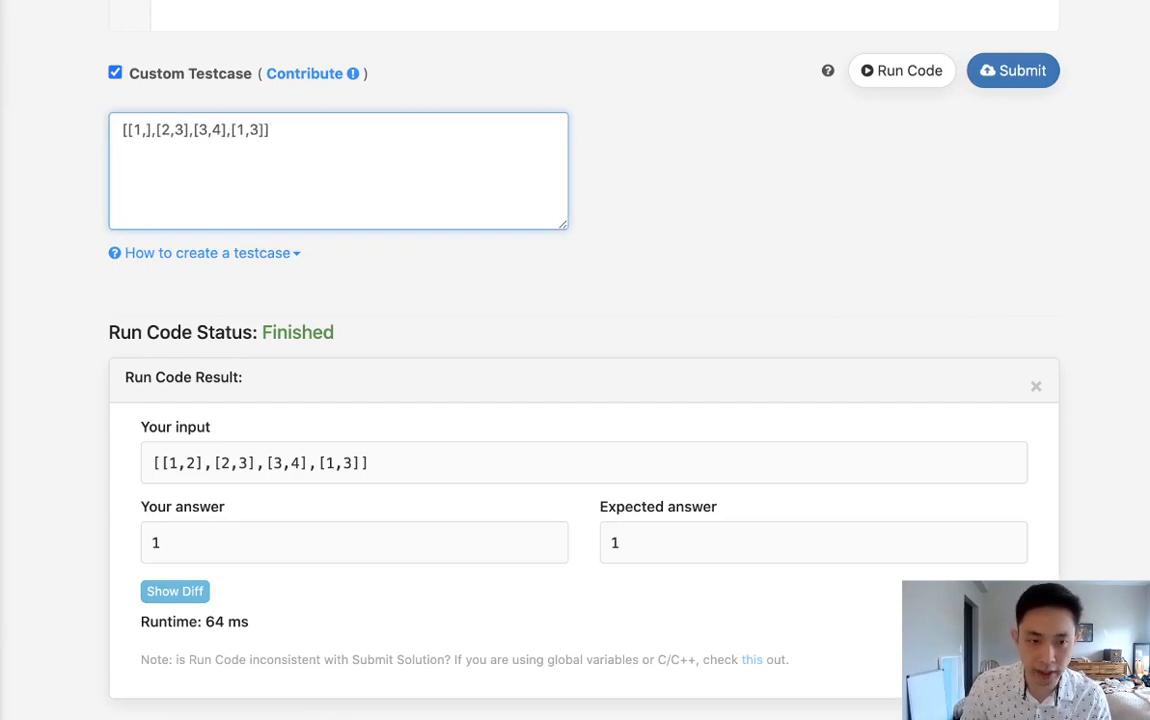
{"action": "type", "text": "10"}
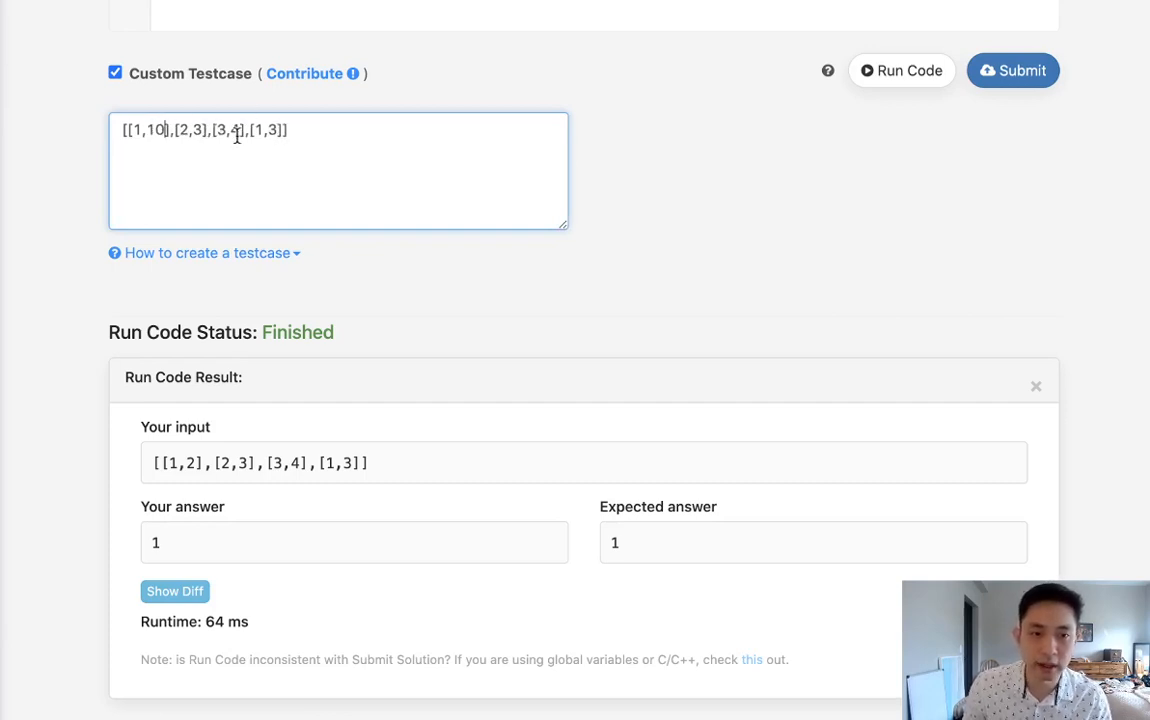
{"action": "type", "text": "4"}
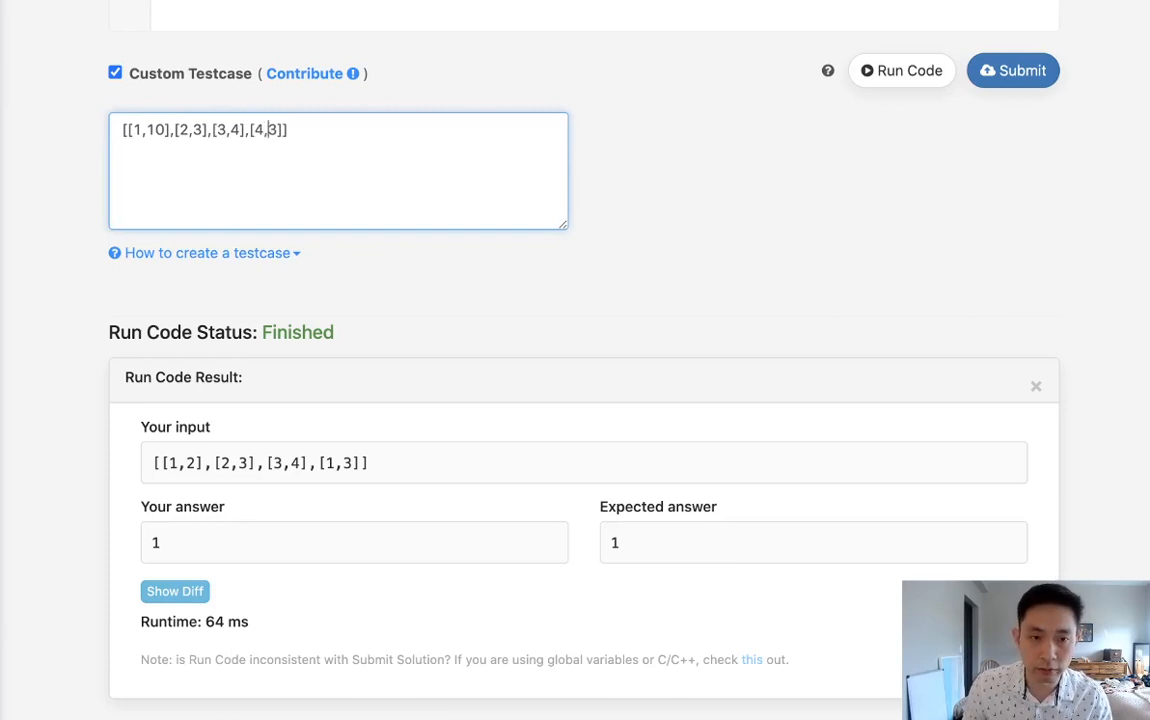
{"action": "type", "text": "5"}
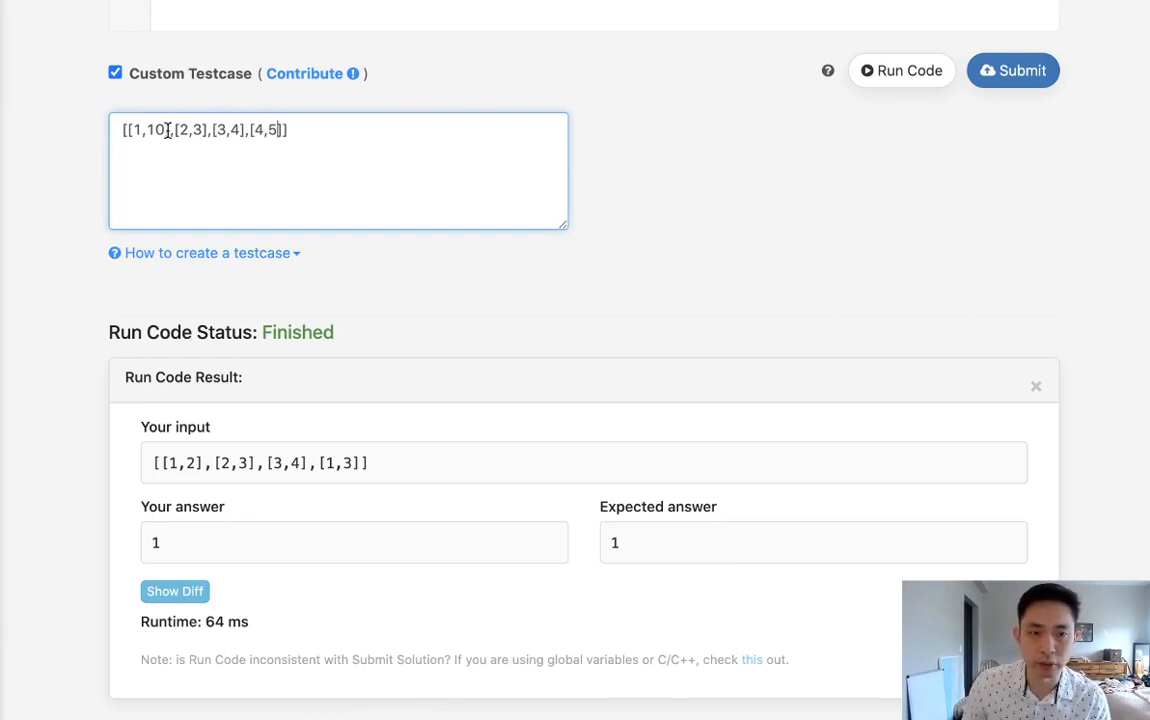
{"action": "double_click", "coordinate": [148, 130]}
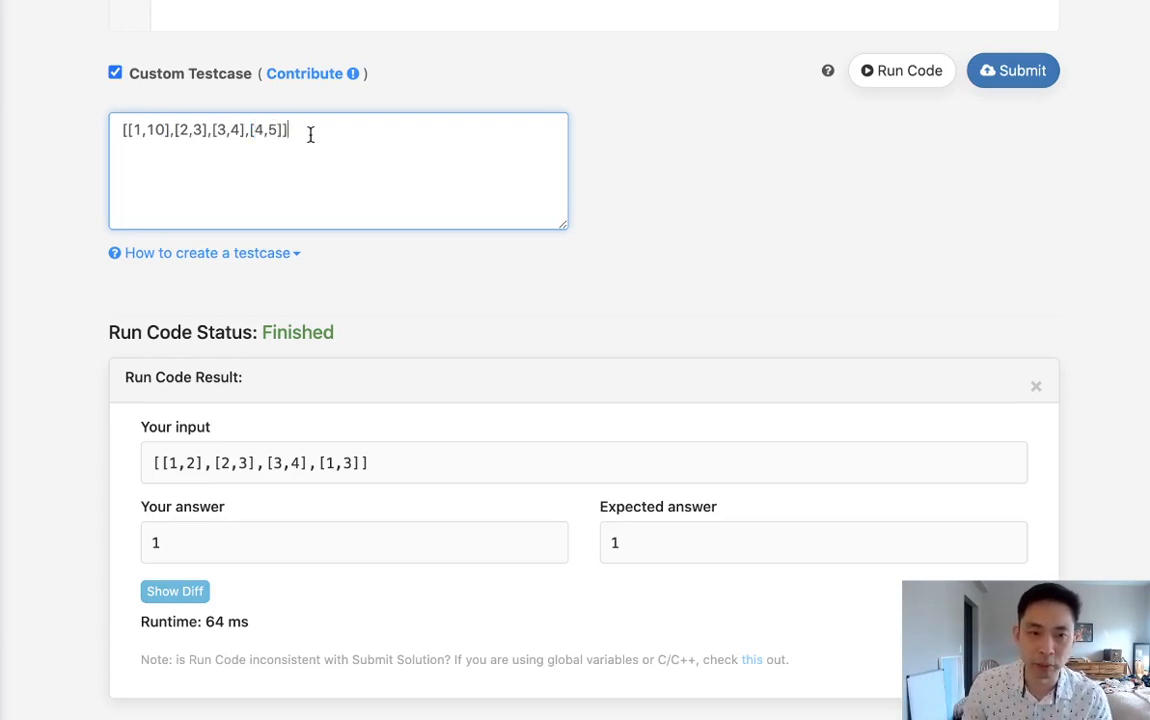
{"action": "double_click", "coordinate": [150, 130]}
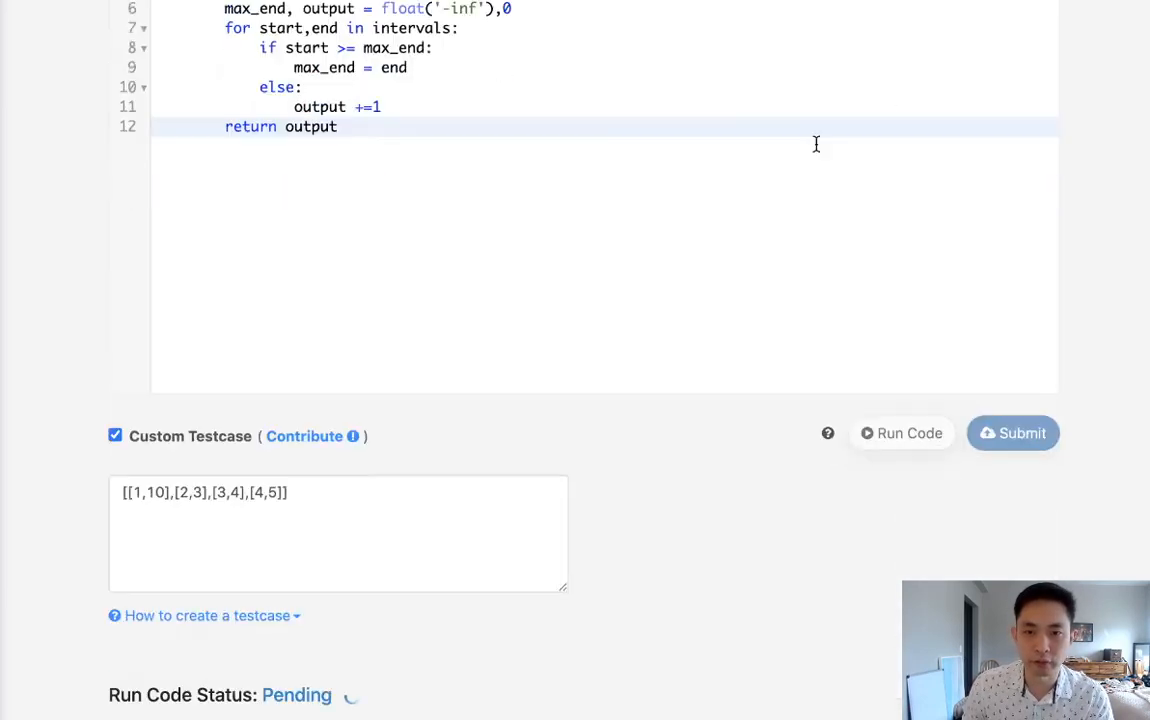
{"action": "left_click", "coordinate": [908, 432]}
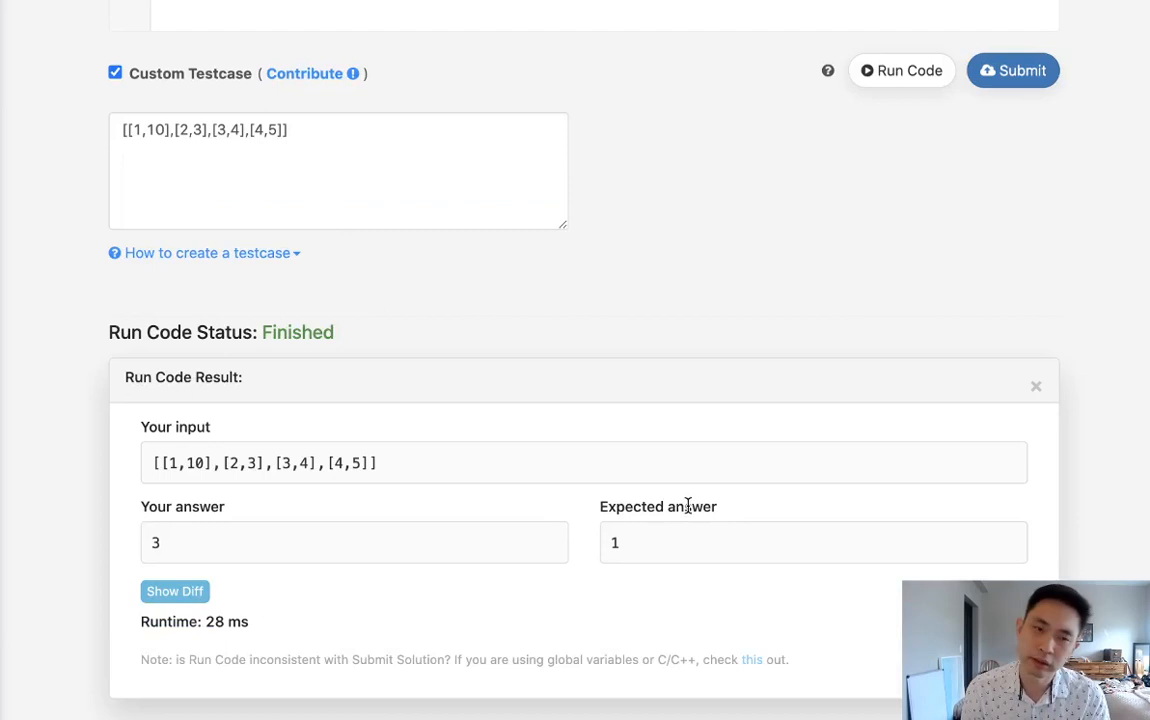
{"action": "mouse_move", "coordinate": [276, 288]}
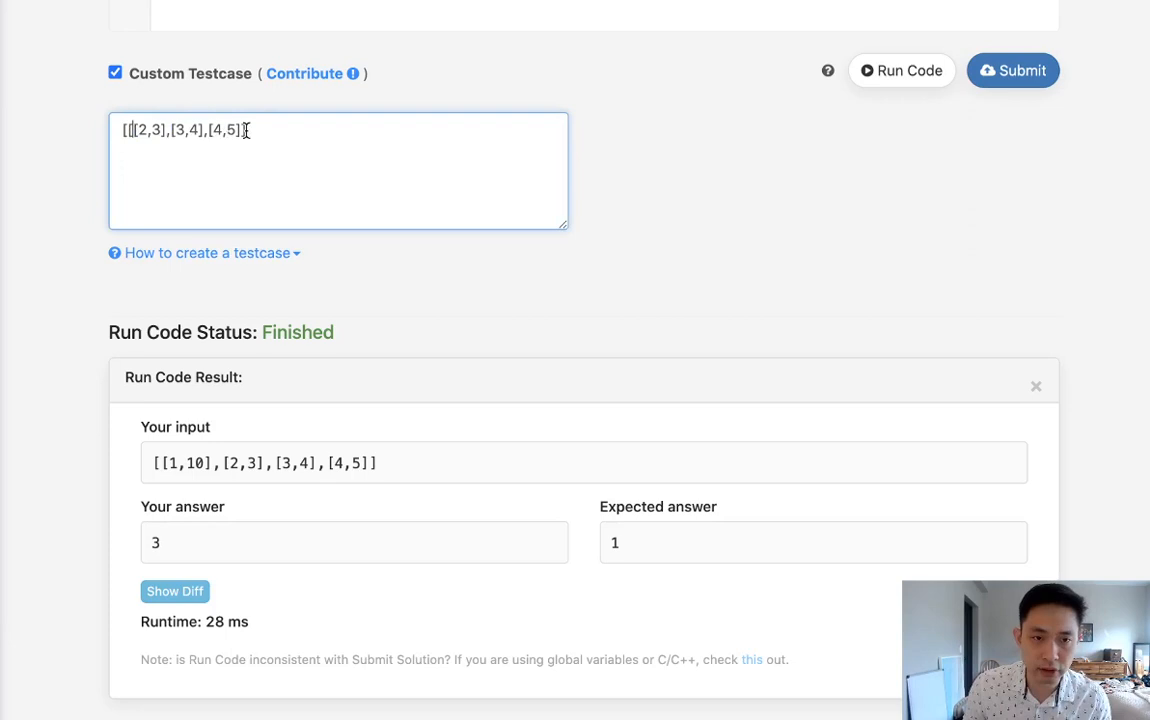
Reorder the testcase to [[2,3],[3,4],[4,5],[1,10]]
{"action": "type", "text": ",1,10],]"}
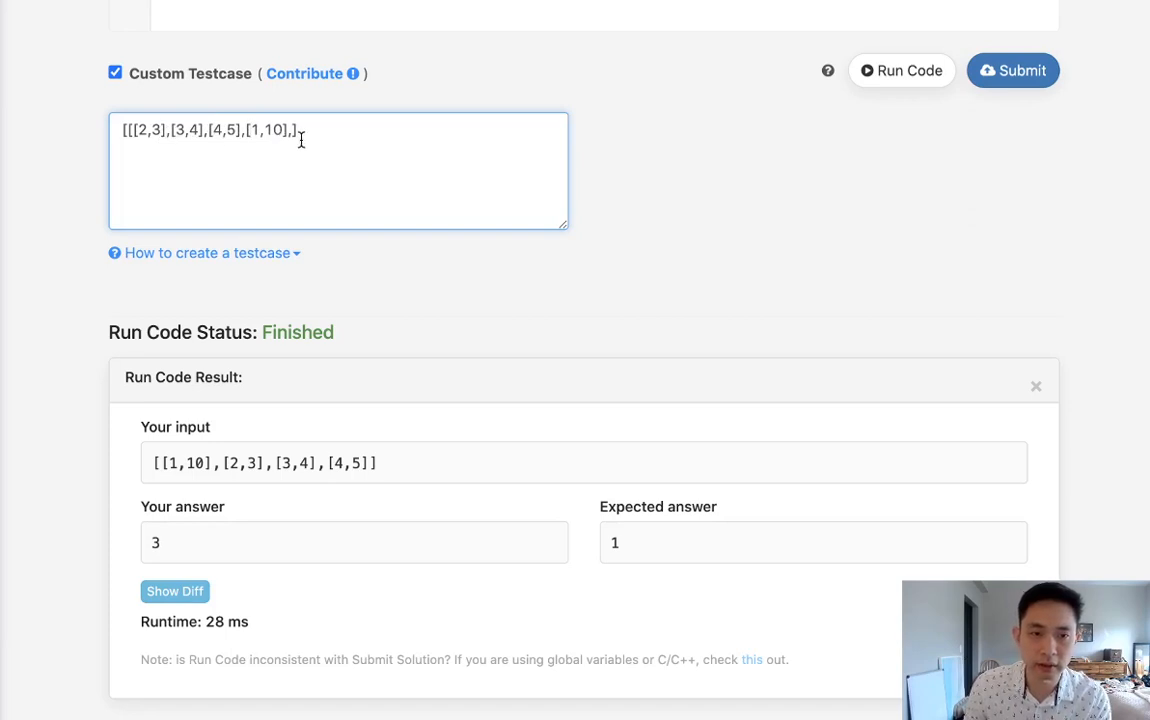
{"action": "key", "text": "Backspace"}
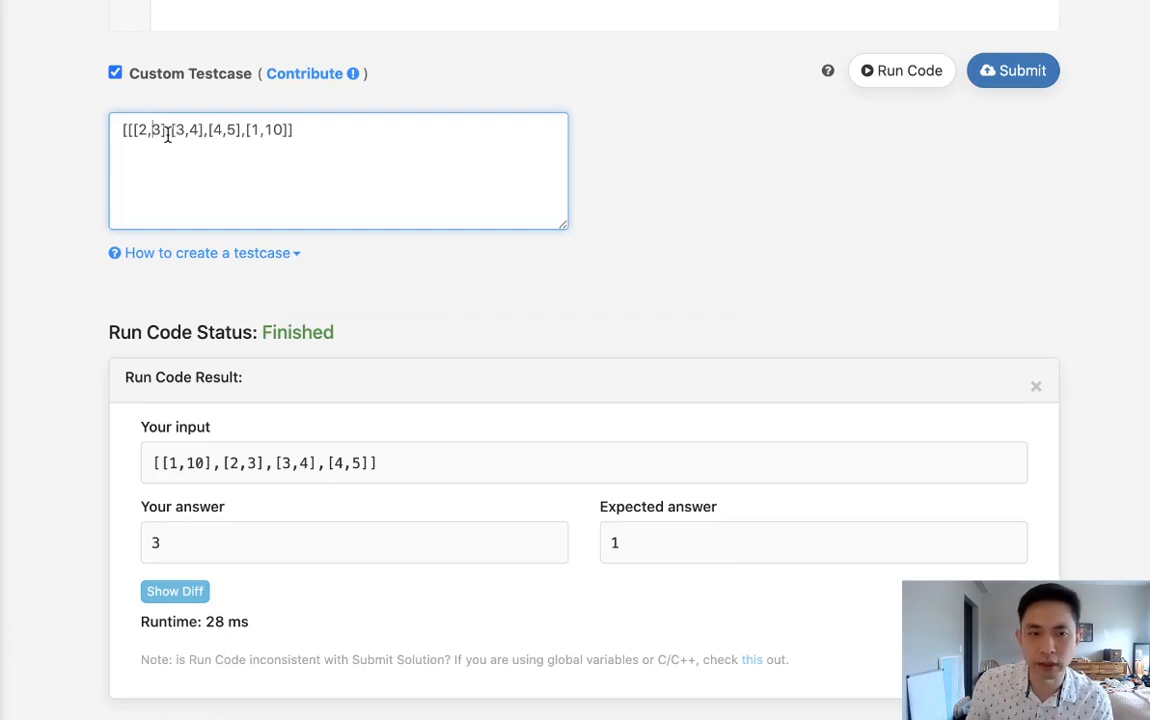
{"action": "left_click_drag", "start_coordinate": [170, 130], "coordinate": [298, 130]}
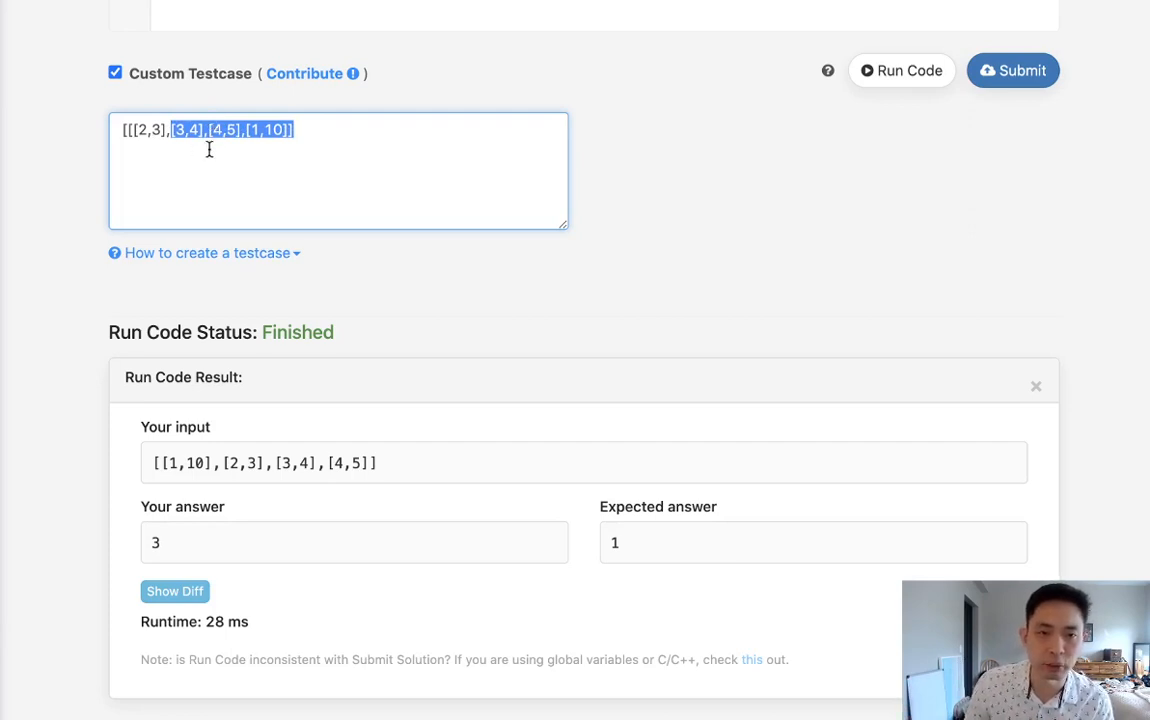
{"action": "mouse_move", "coordinate": [240, 96]}
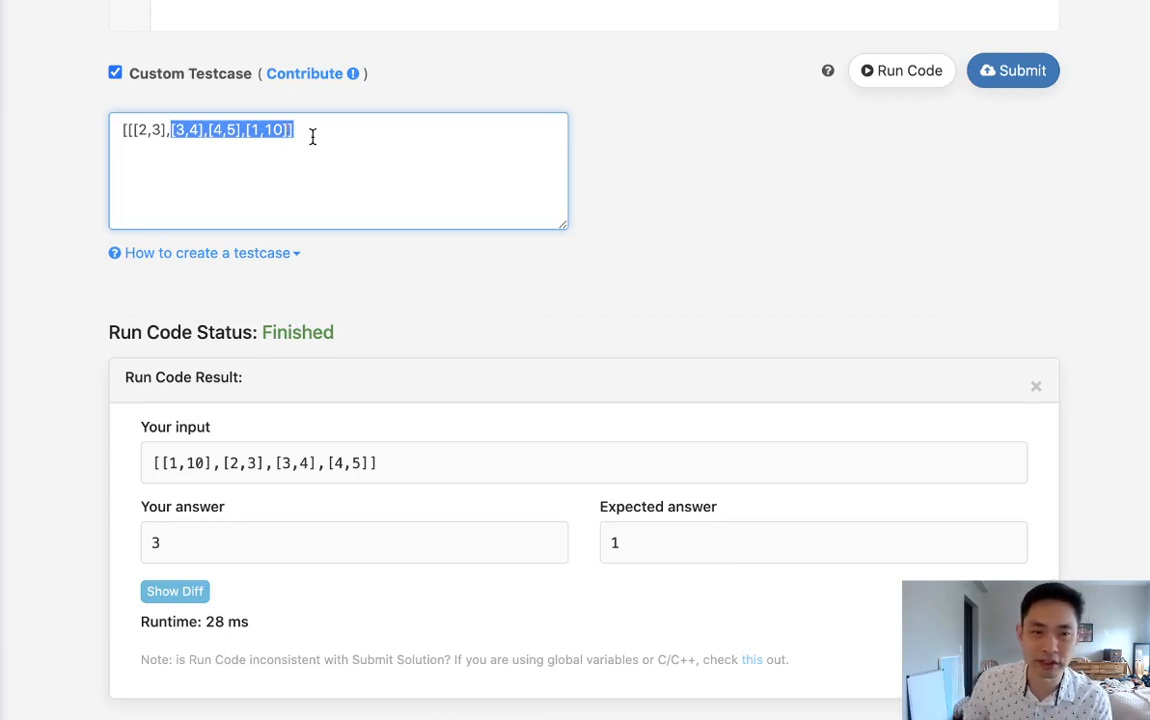
{"action": "mouse_move", "coordinate": [164, 130]}
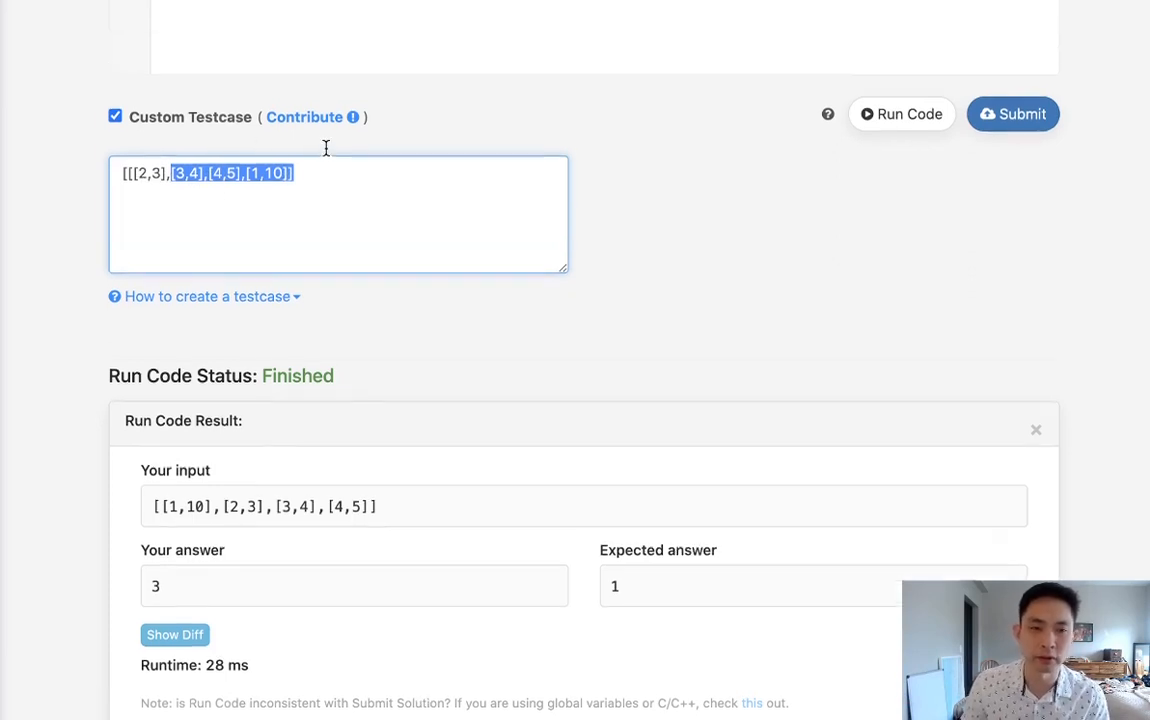
Change the sort to intervals.sort(key=lambda x: x[1]) and rerun, getting 1 as expected
{"action": "scroll", "scroll_direction": "up", "scroll_amount": 3}
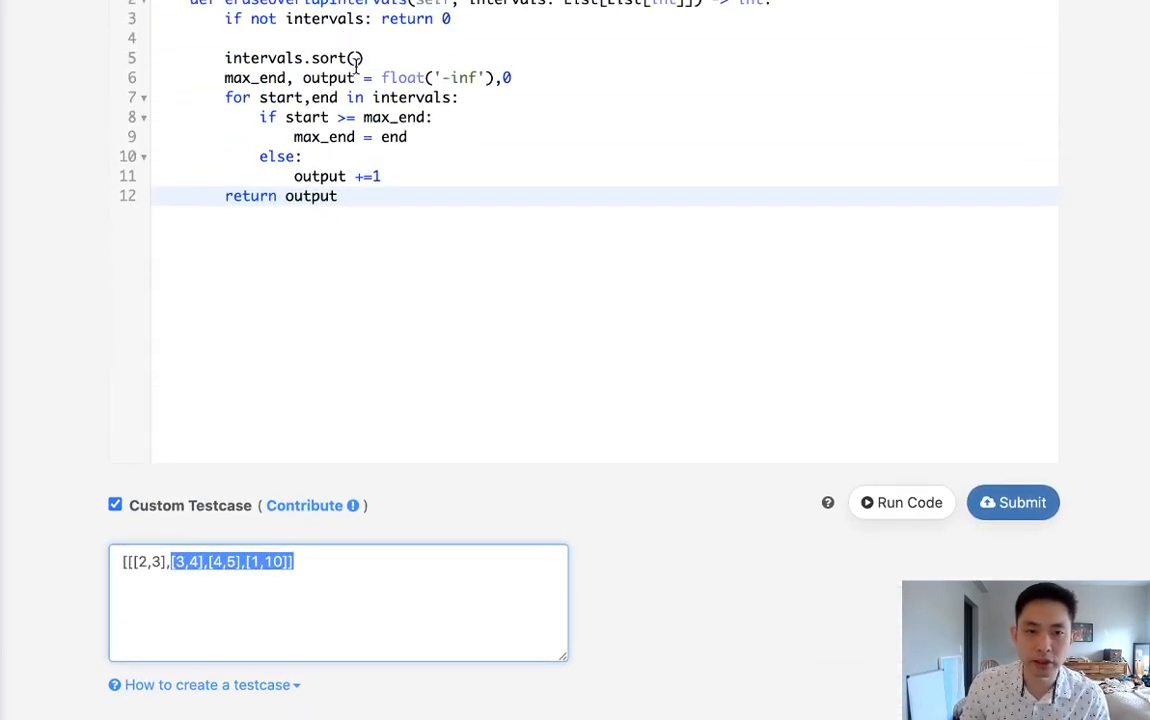
{"action": "type", "text": "k"}
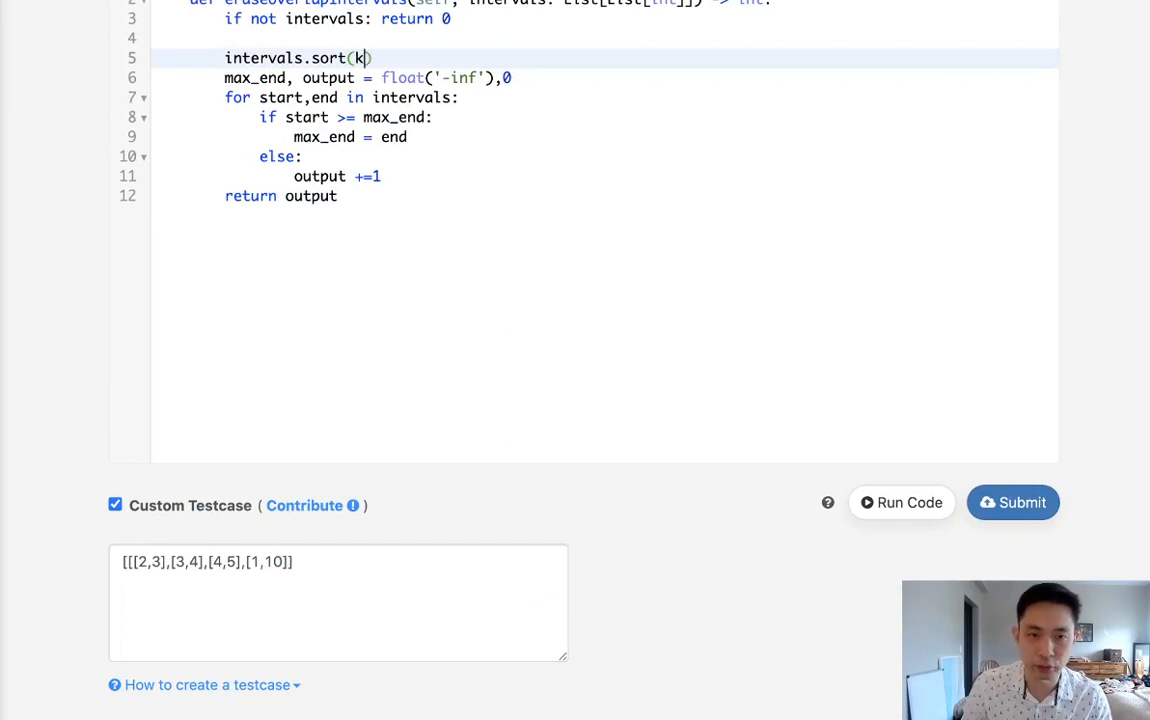
{"action": "type", "text": "ey=lambda x"}
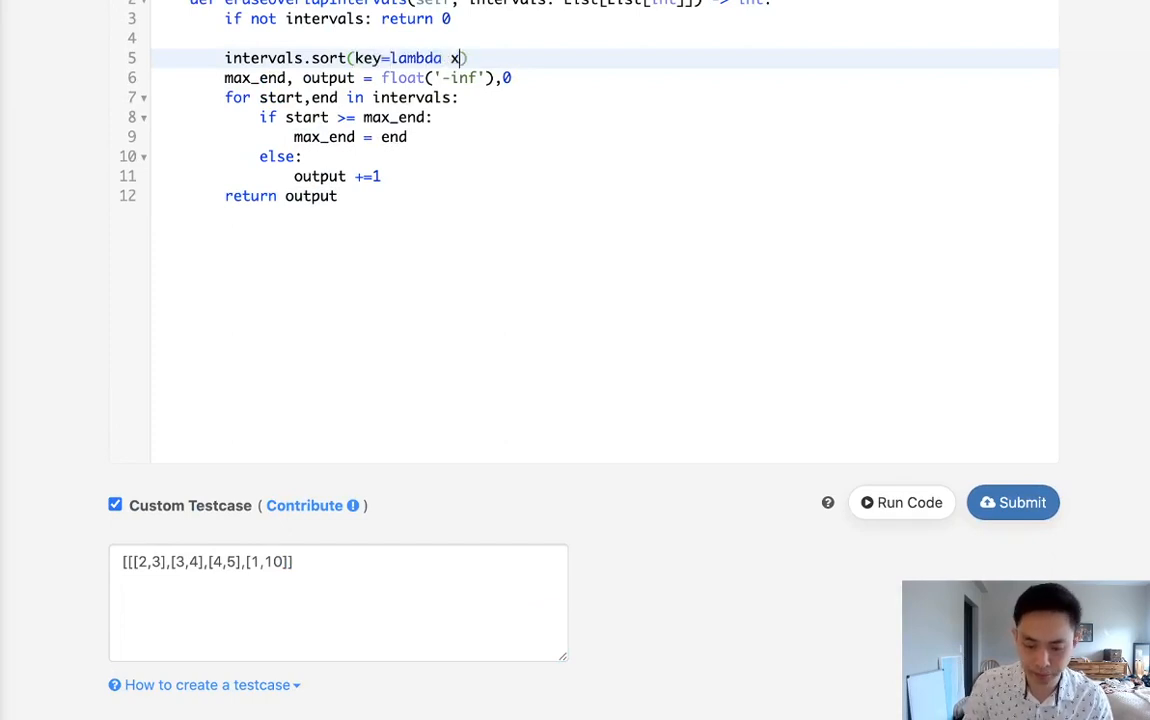
{"action": "type", "text": ": x[1])"}
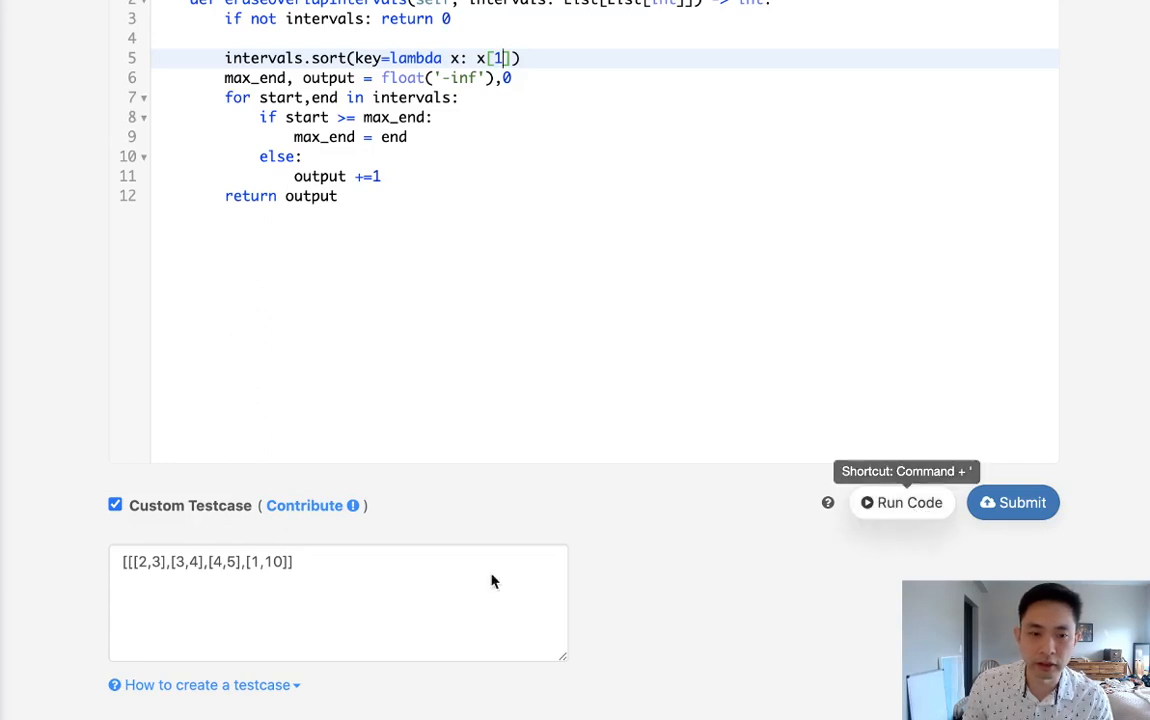
{"action": "left_click", "coordinate": [140, 562]}
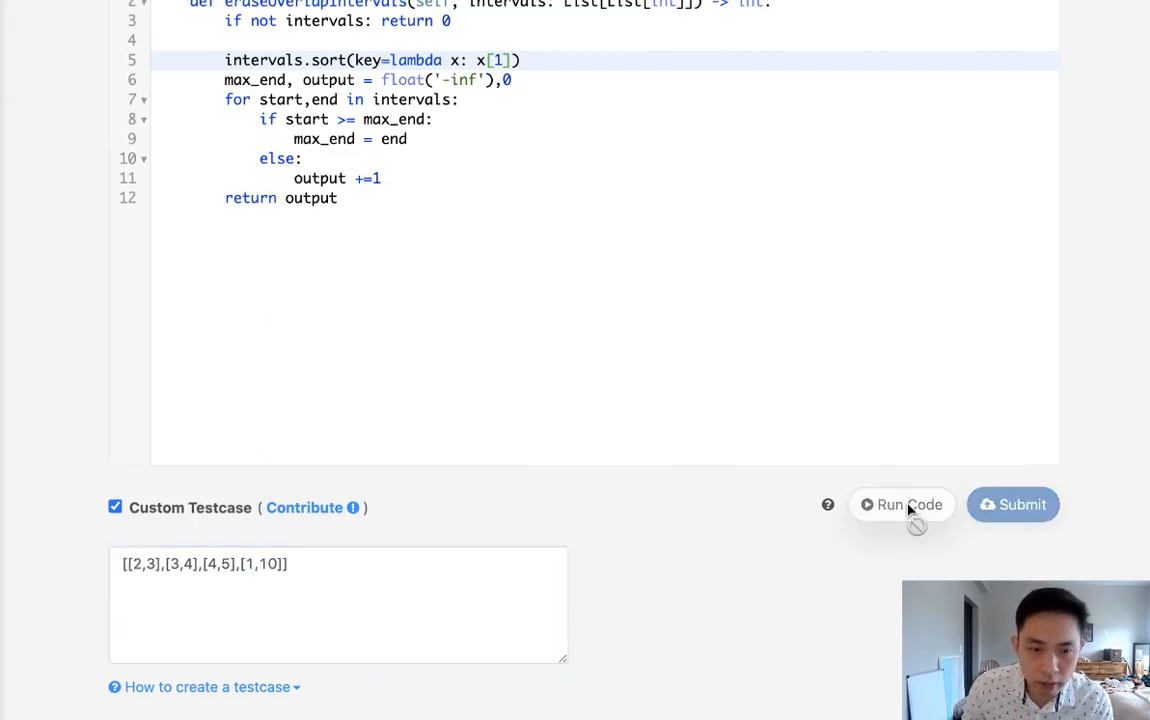
{"action": "left_click", "coordinate": [902, 504]}
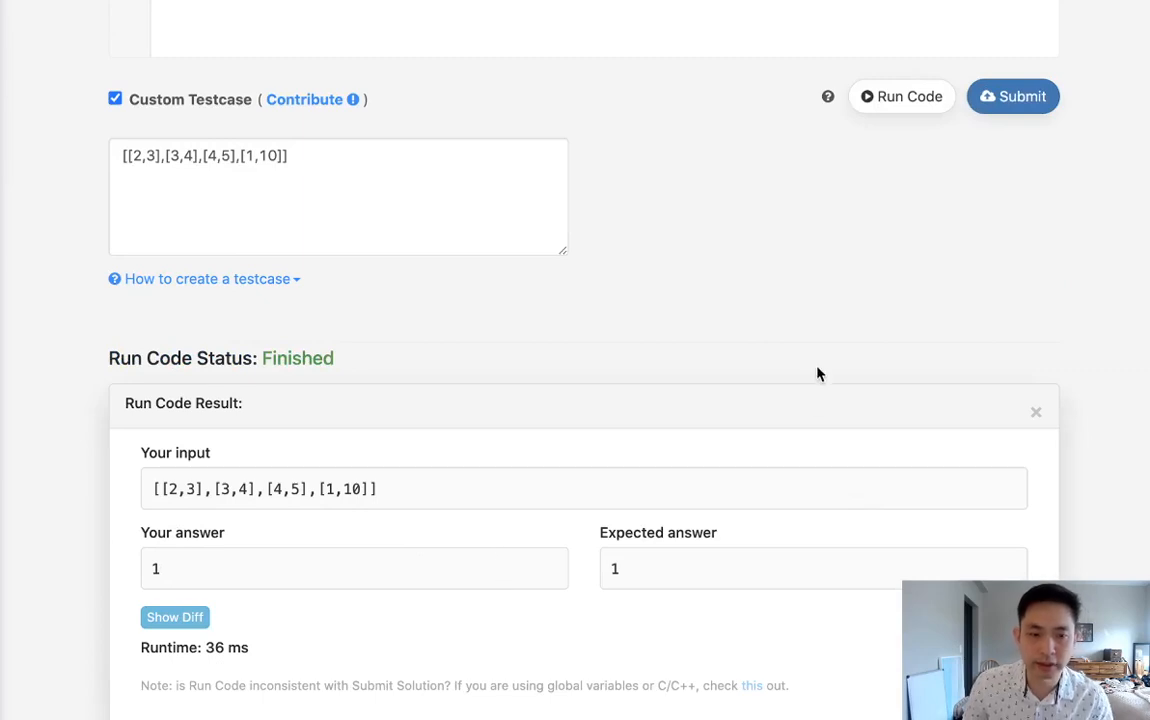
Submit the end-sorted greedy solution and get it Accepted
{"action": "left_click", "coordinate": [1012, 96]}
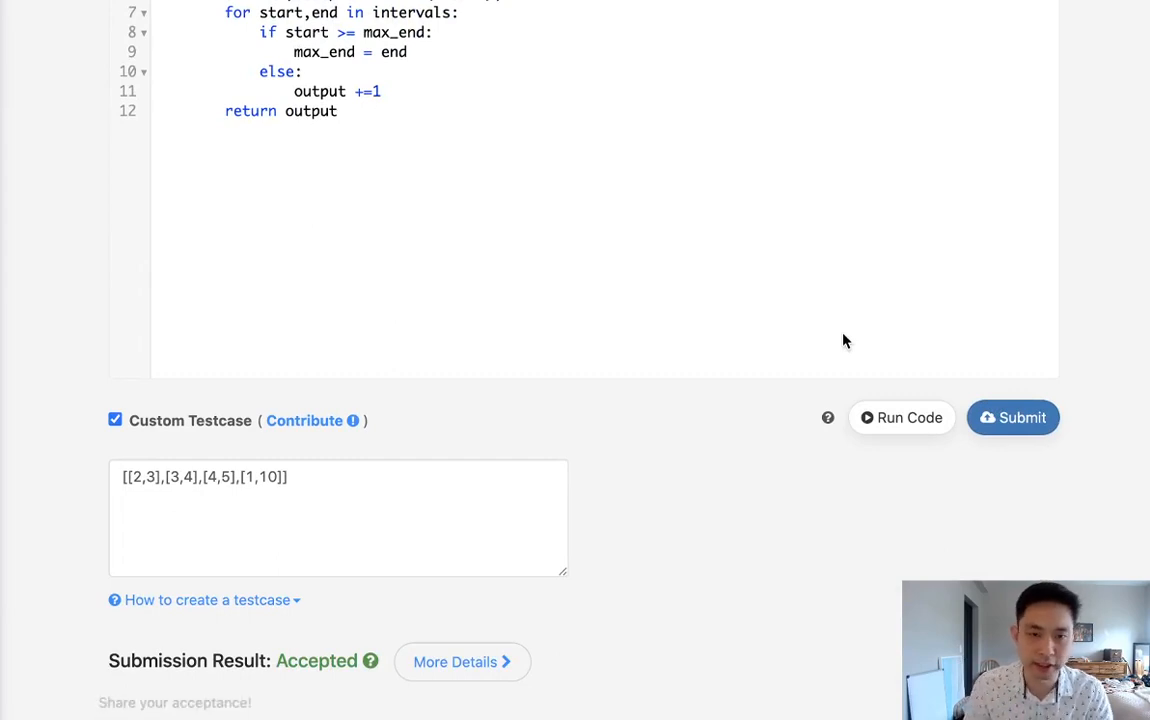
{"action": "scroll", "scroll_direction": "up", "scroll_amount": 3}
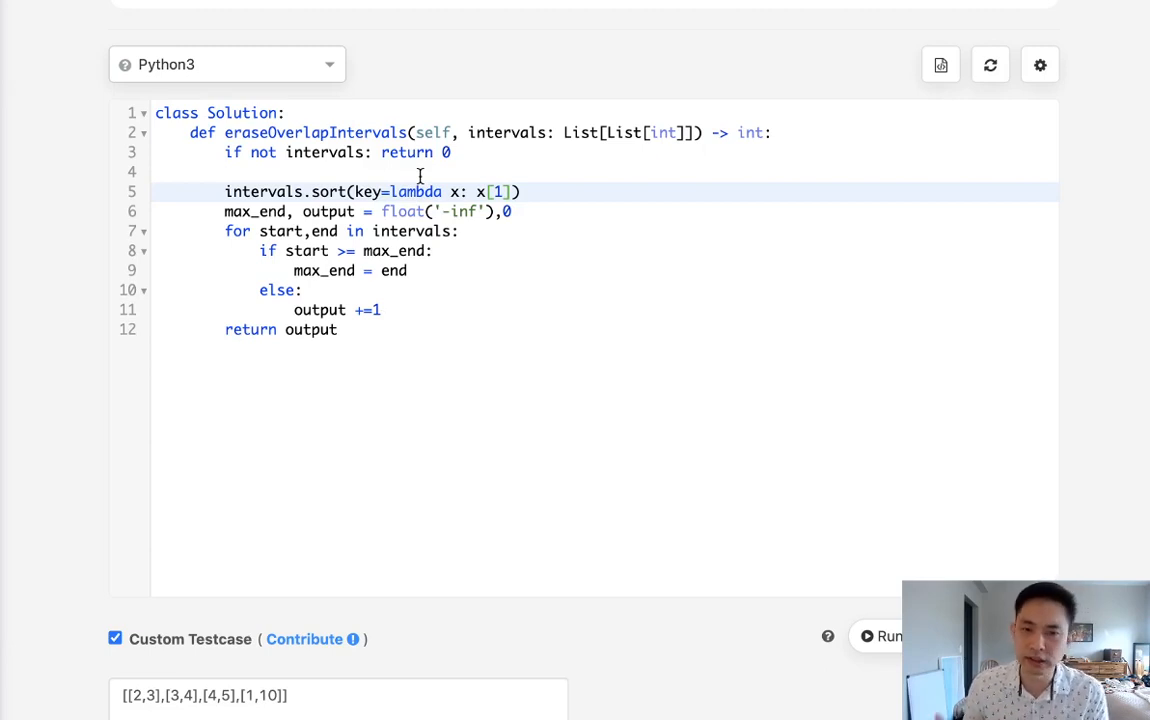
{"action": "mouse_move", "coordinate": [376, 290]}
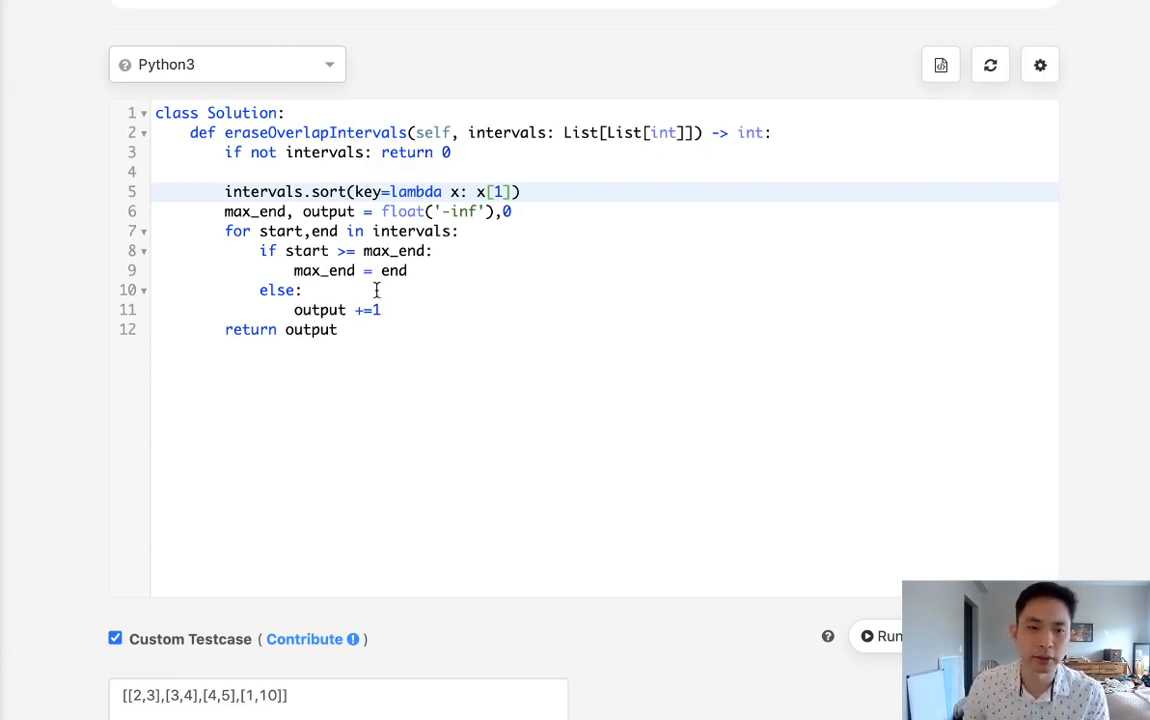